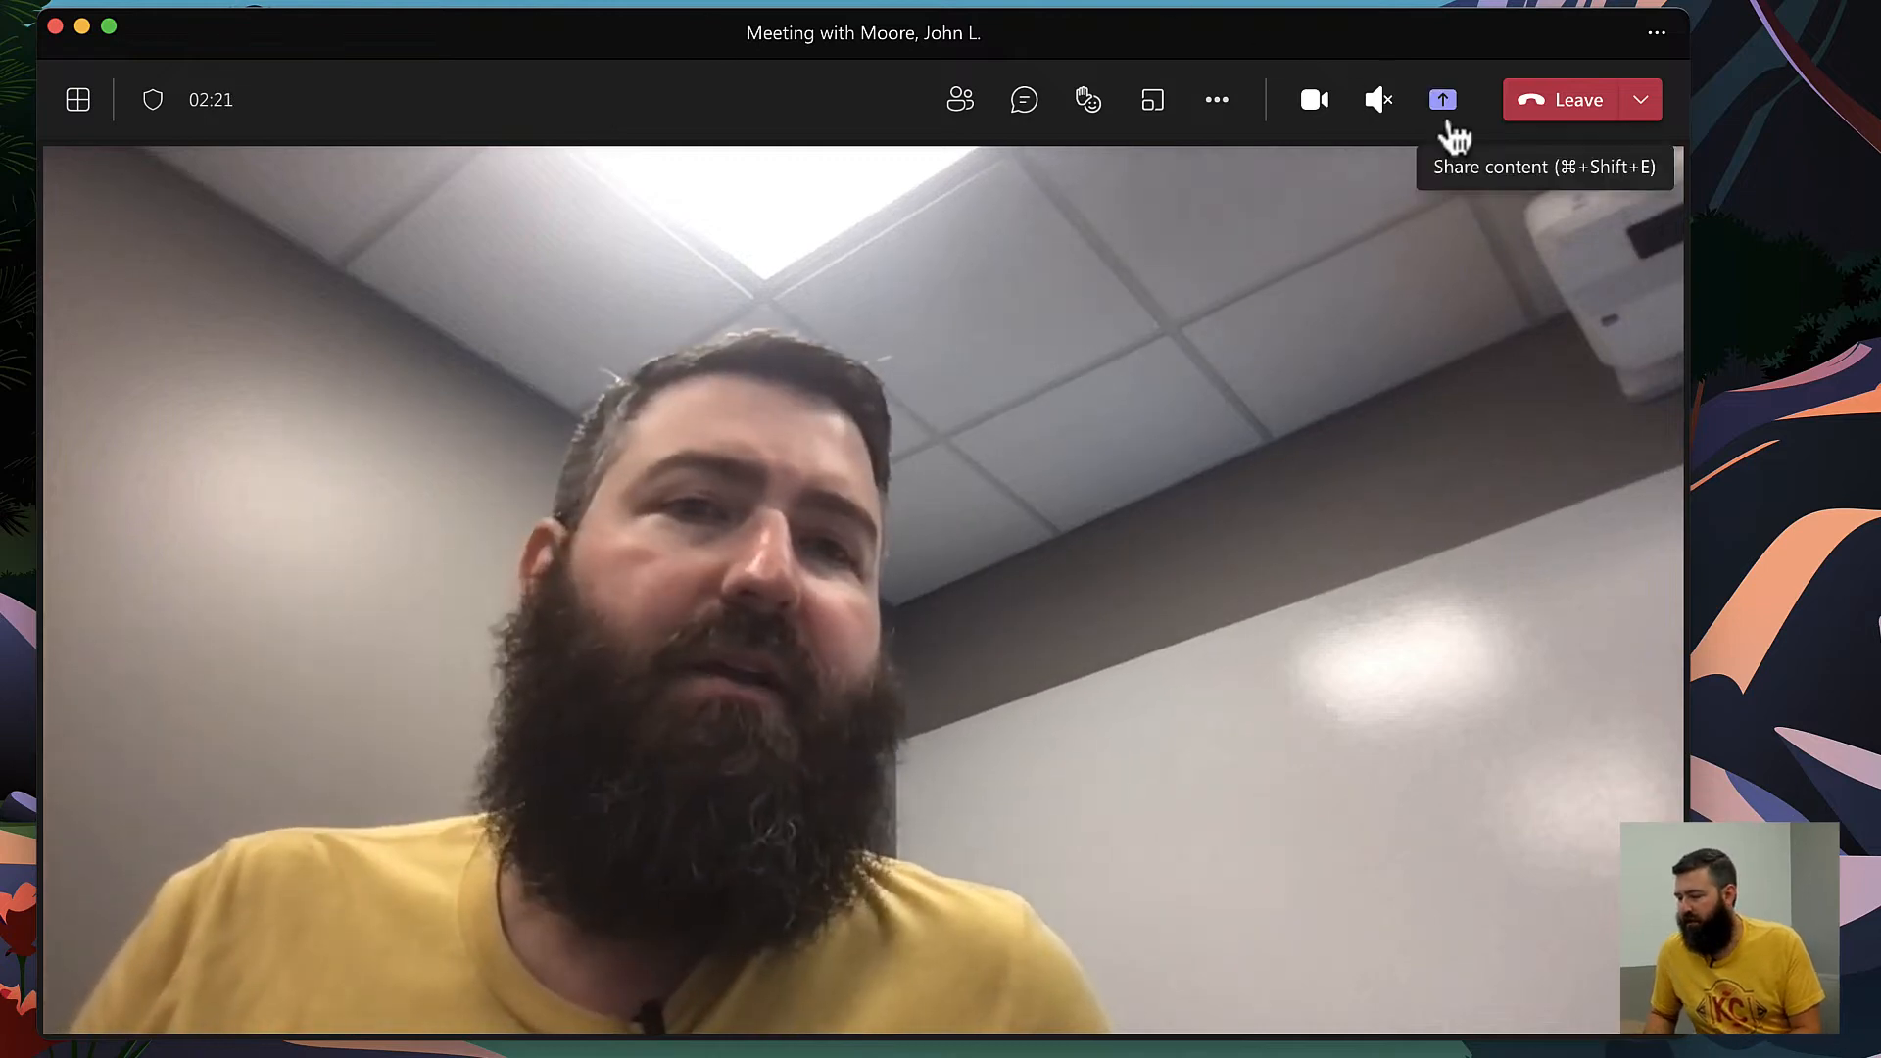
# Open Share content and show the Content from camera options: Whiteboard, Document and Video.
pyautogui.click(1441, 100)
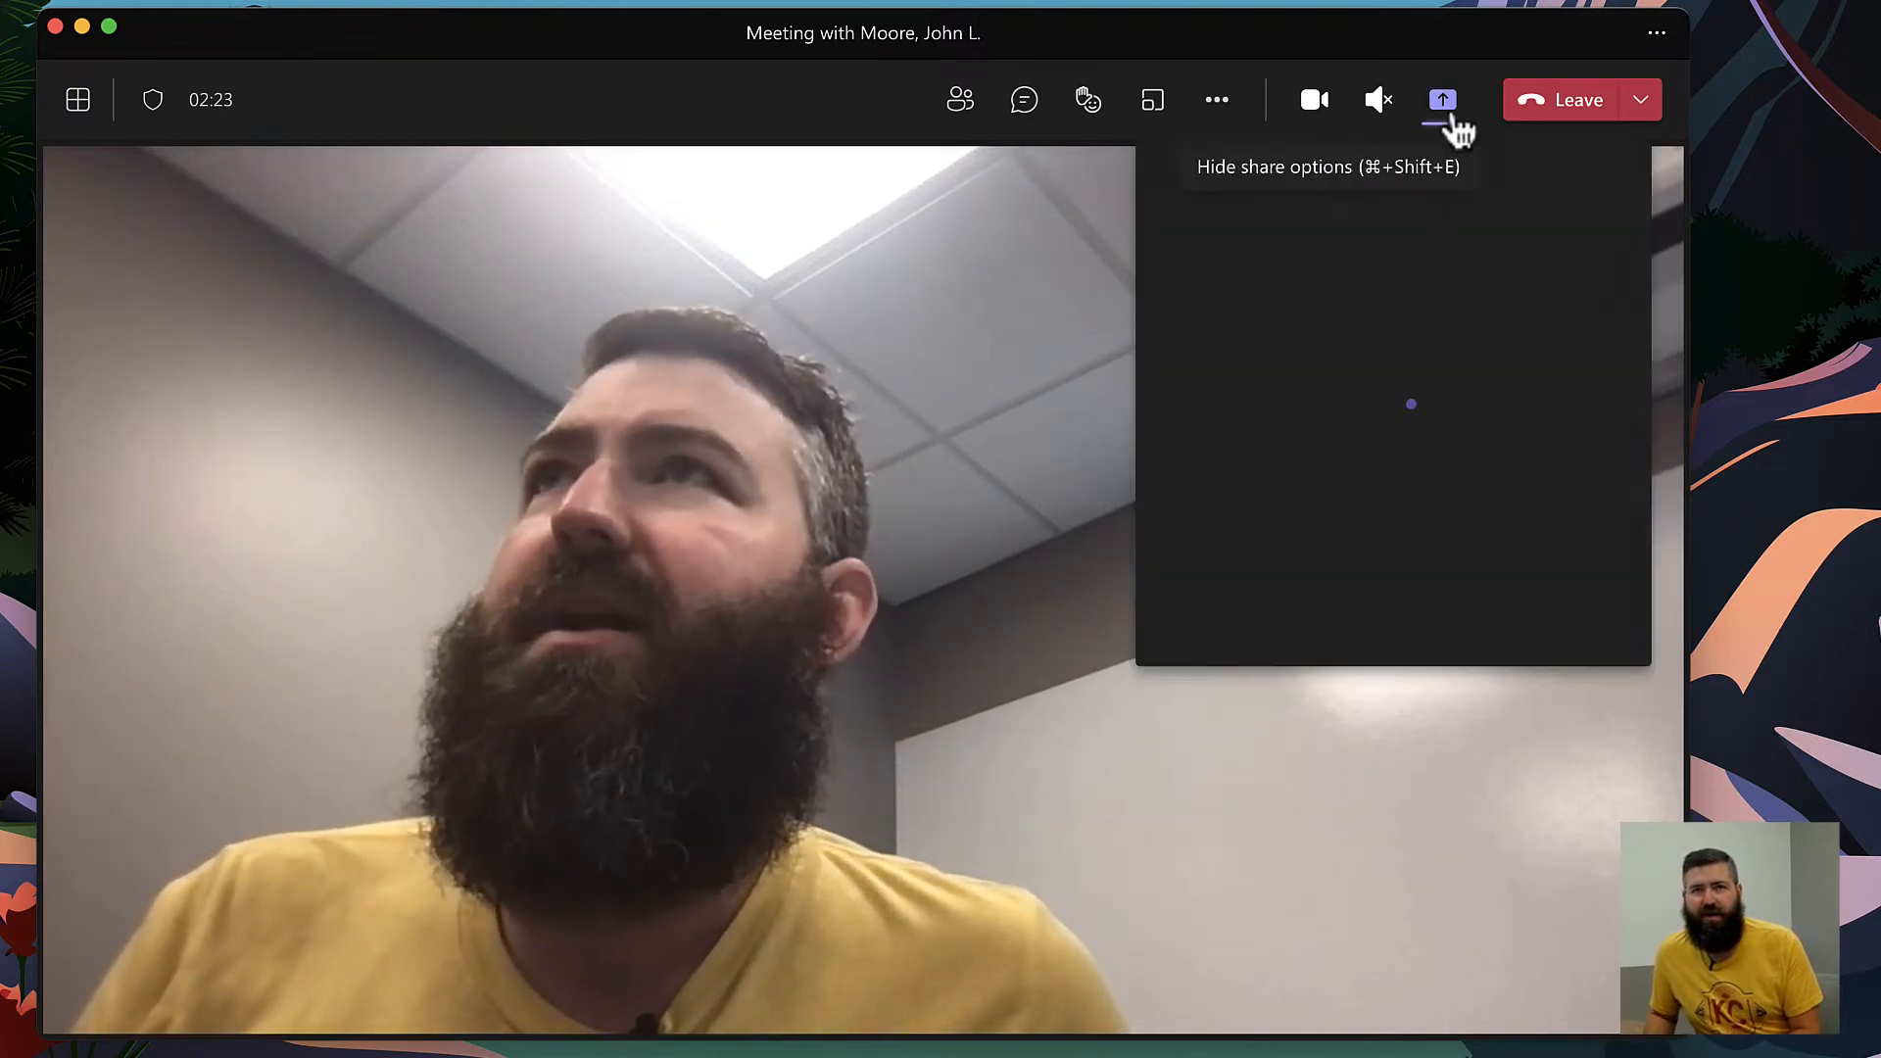
pyautogui.click(1441, 100)
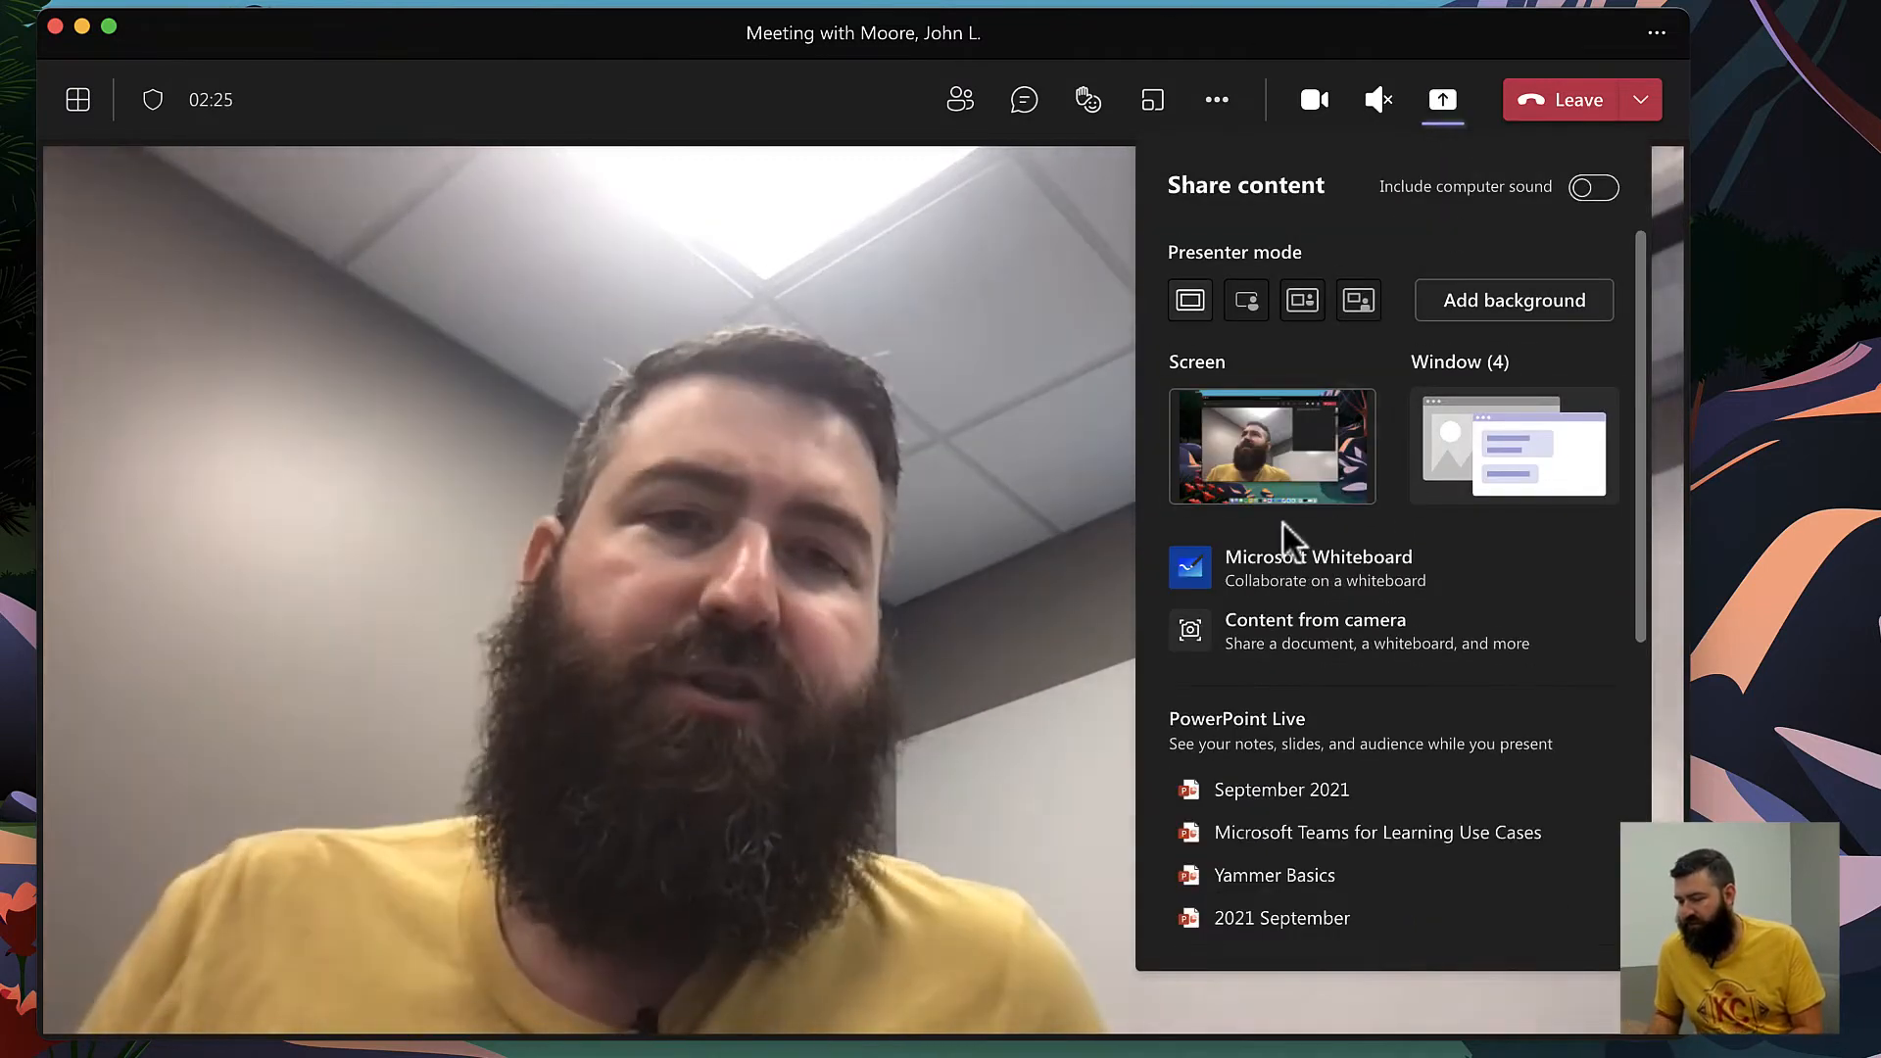
pyautogui.moveTo(1290, 588)
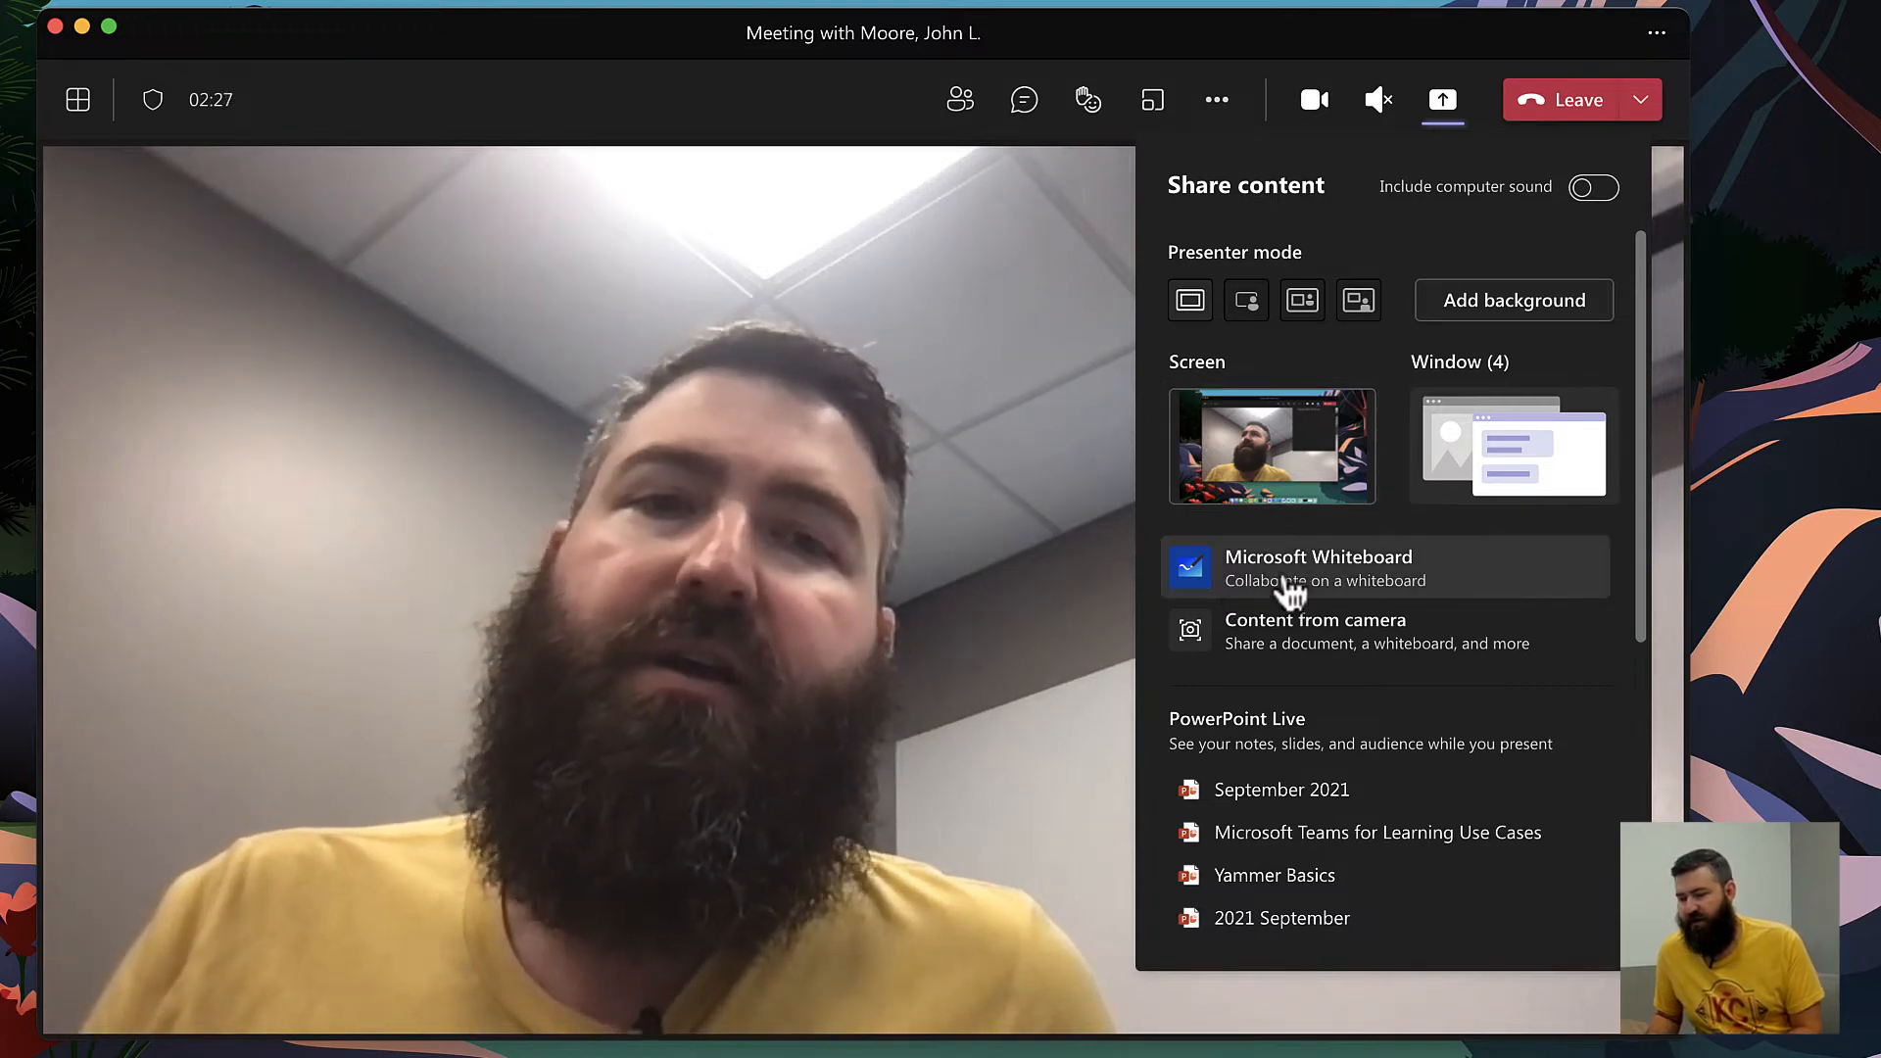
pyautogui.moveTo(1356, 797)
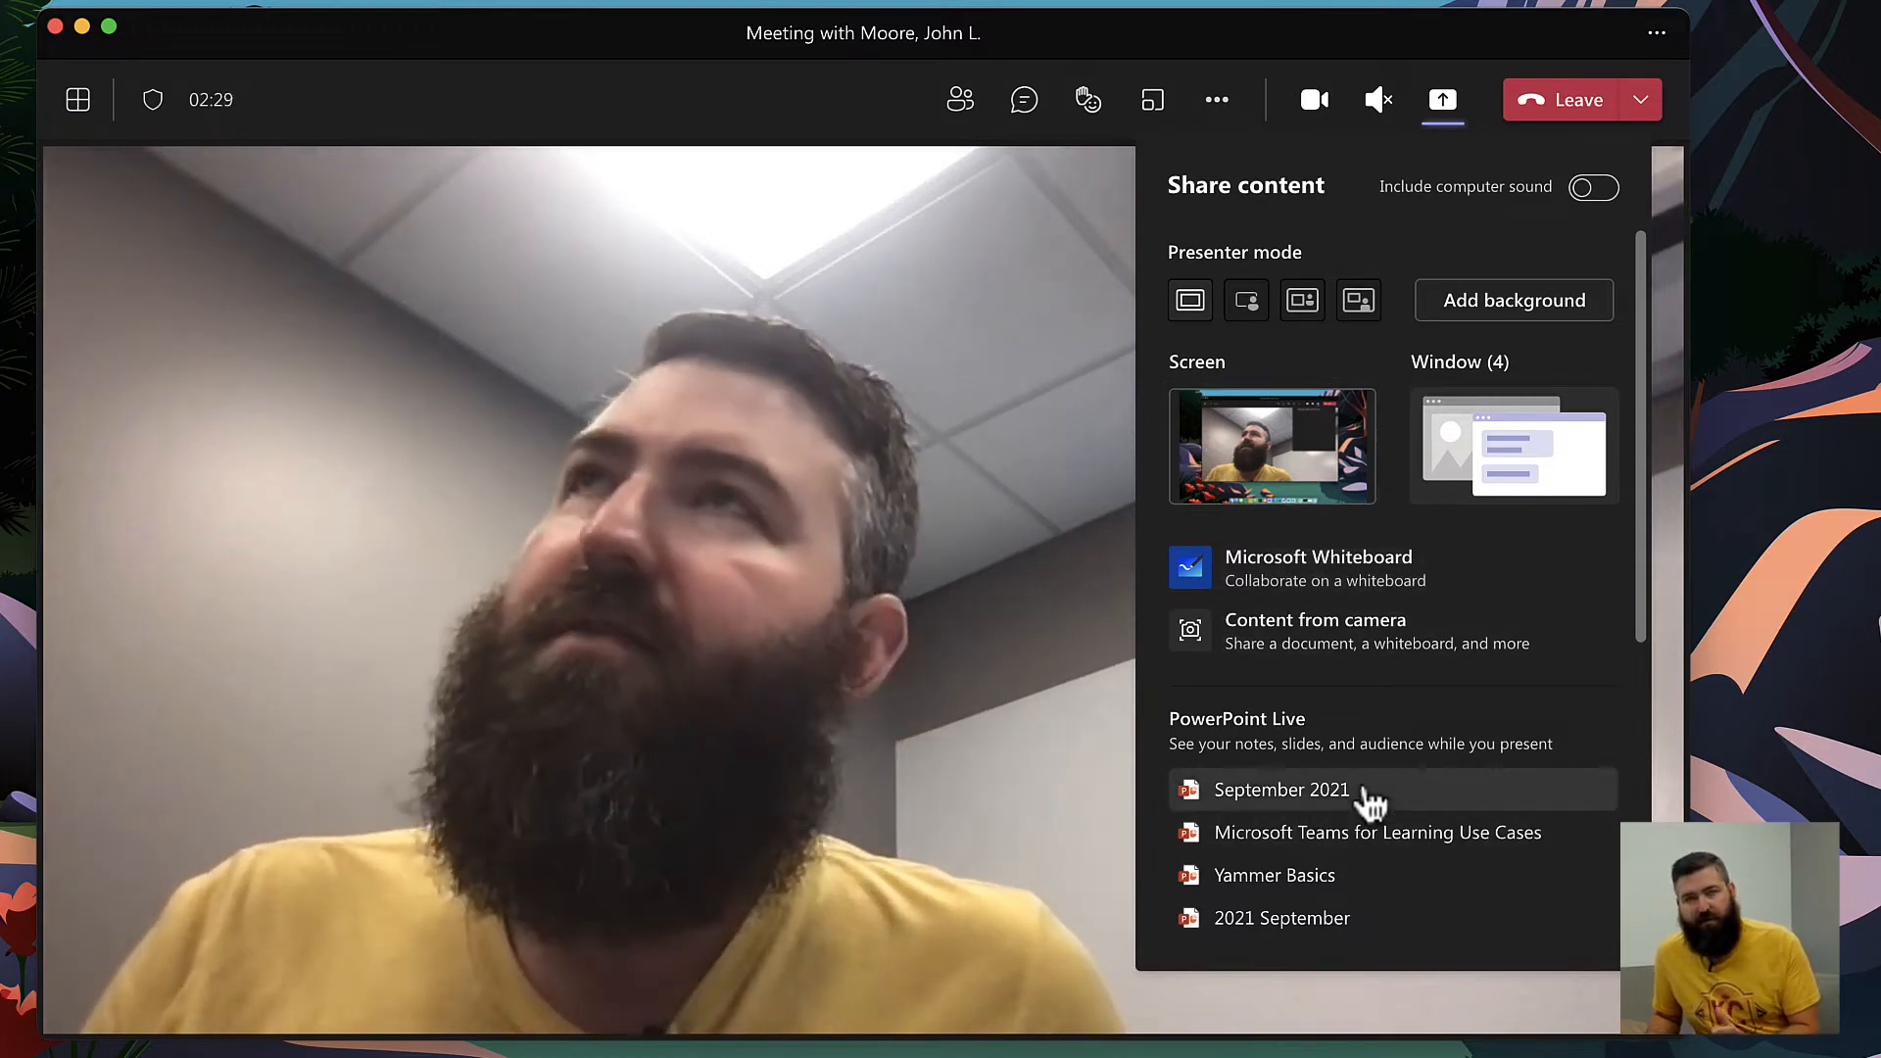
pyautogui.moveTo(1230, 672)
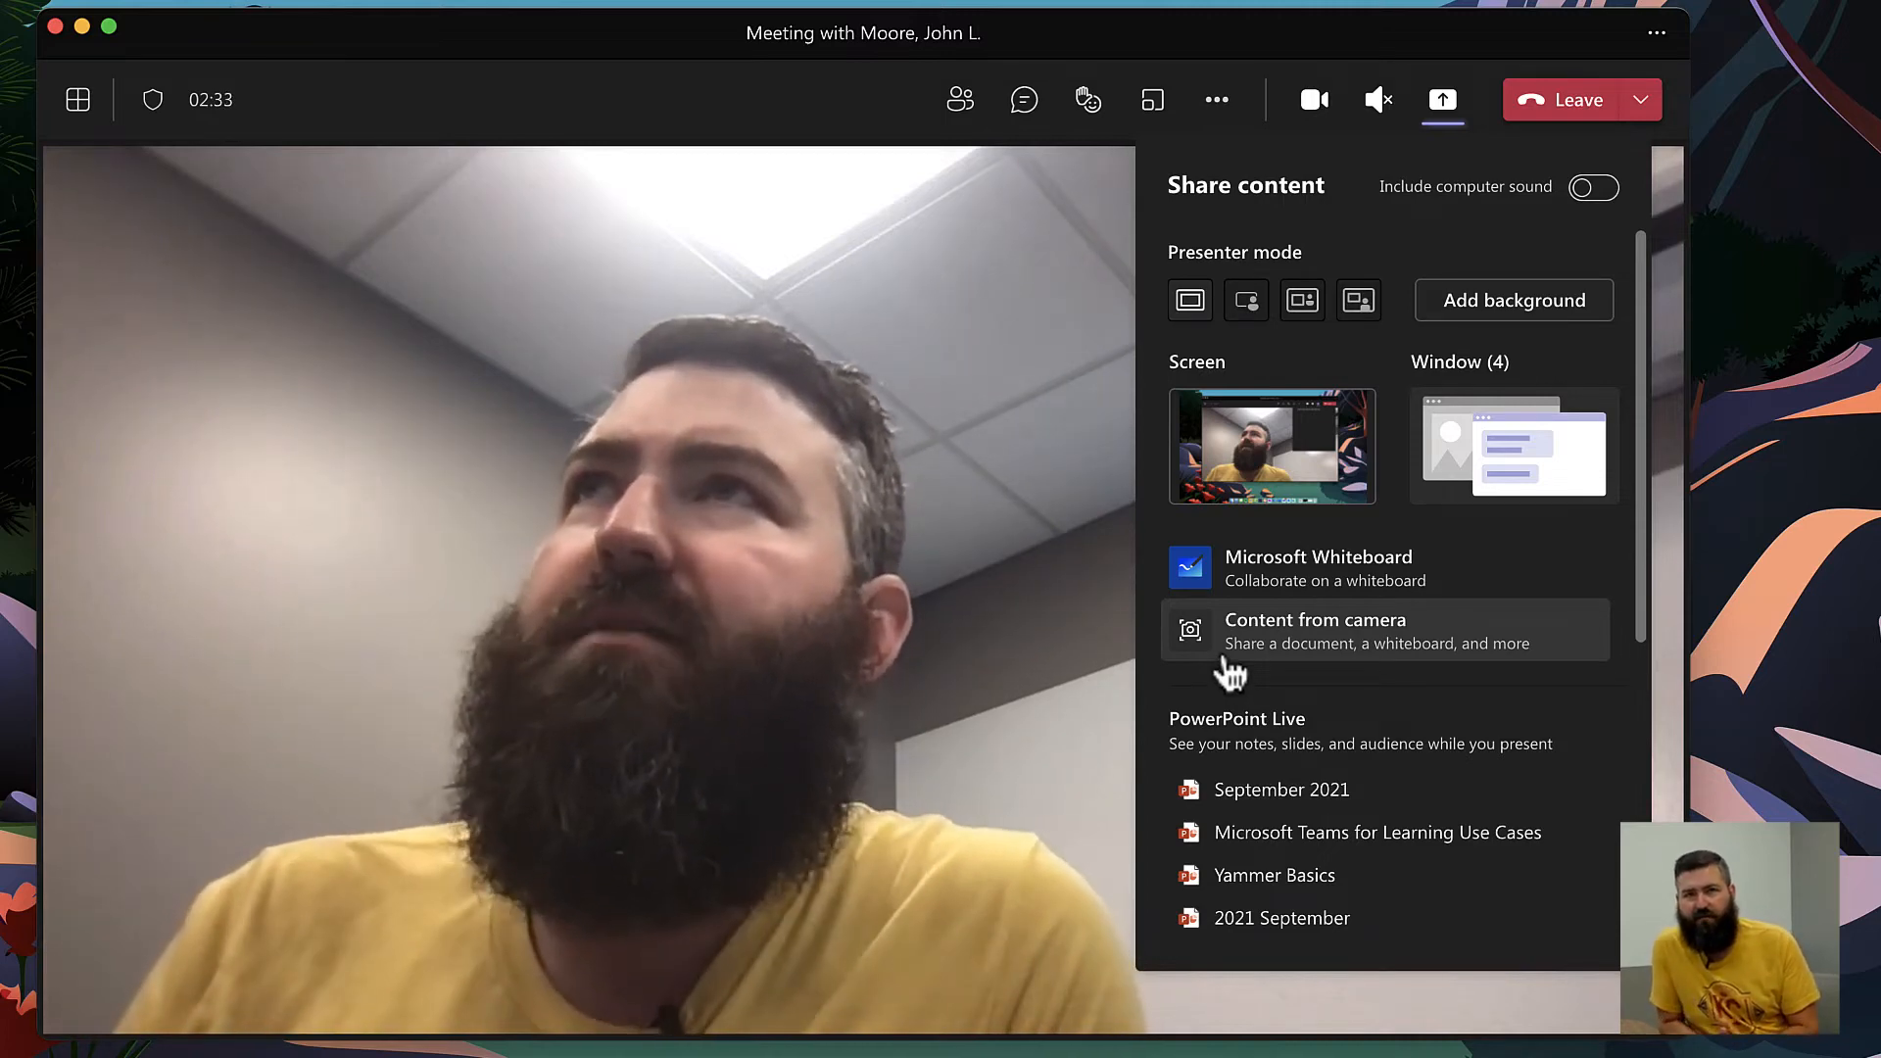
pyautogui.click(1314, 630)
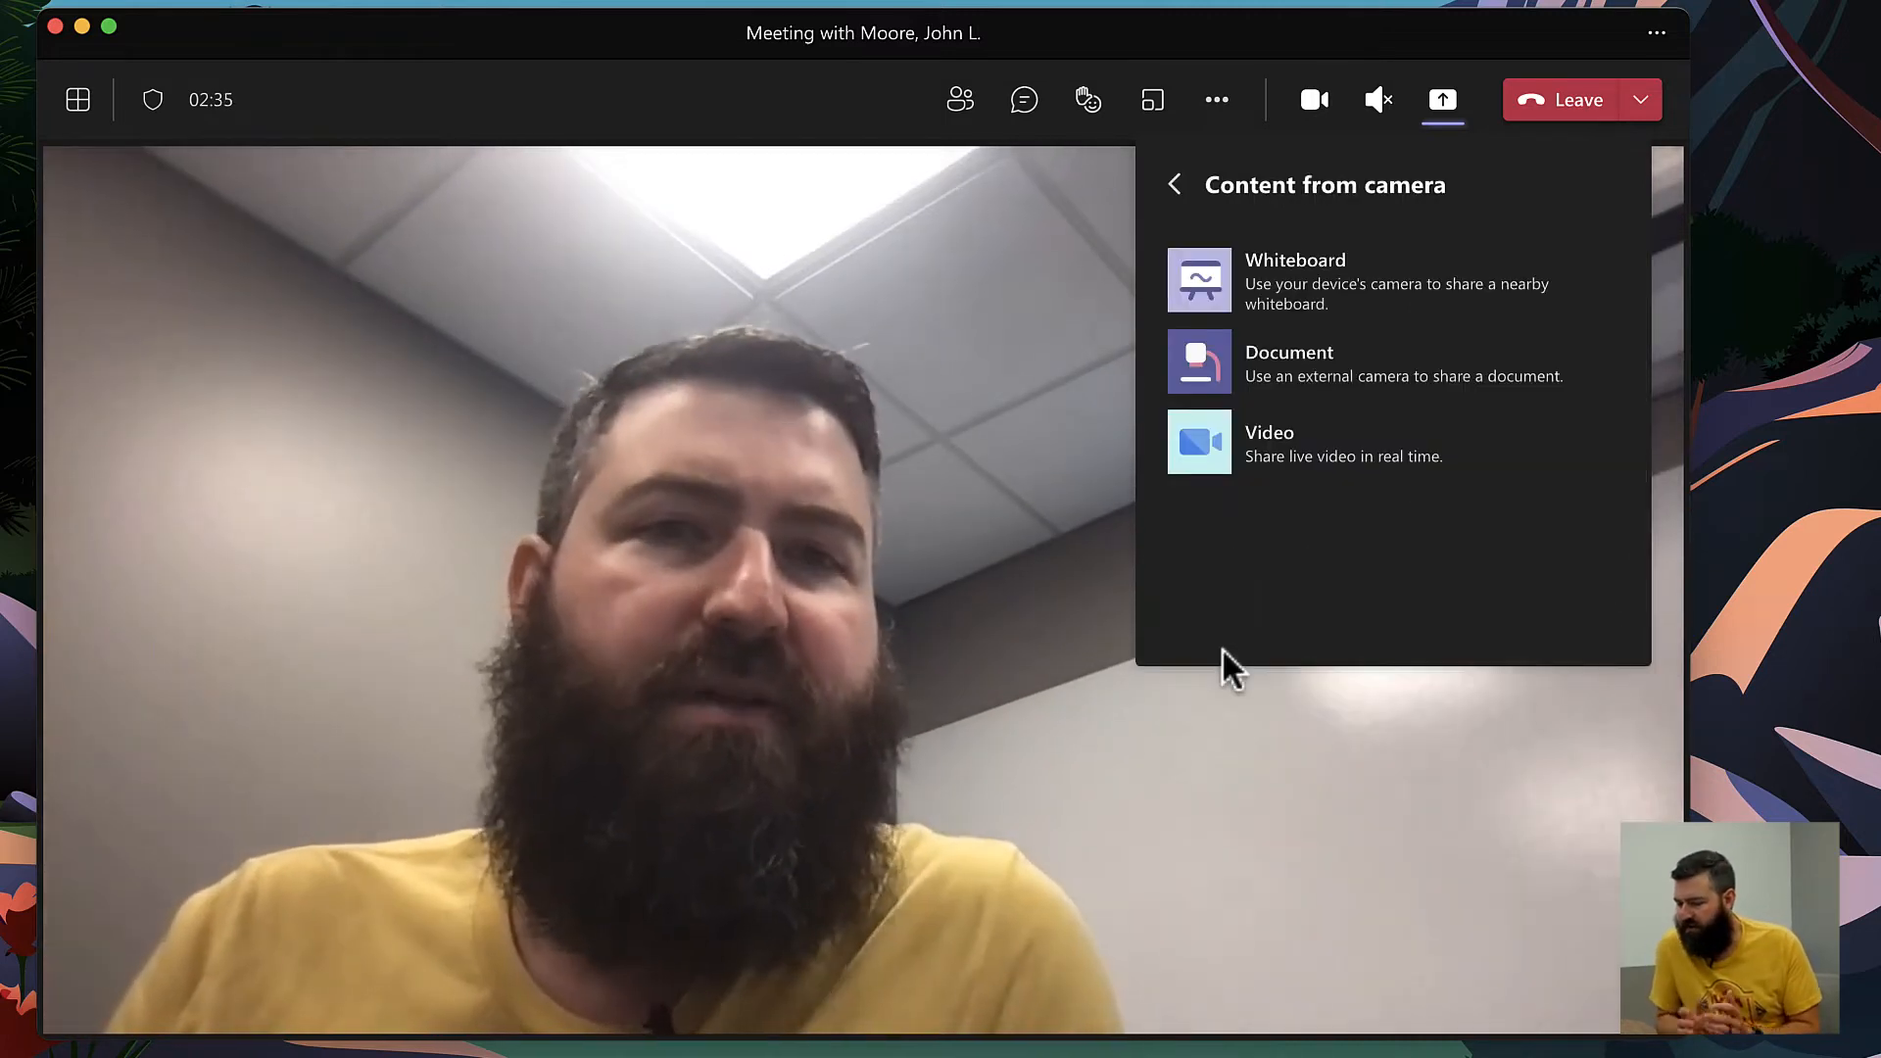
pyautogui.moveTo(1314, 276)
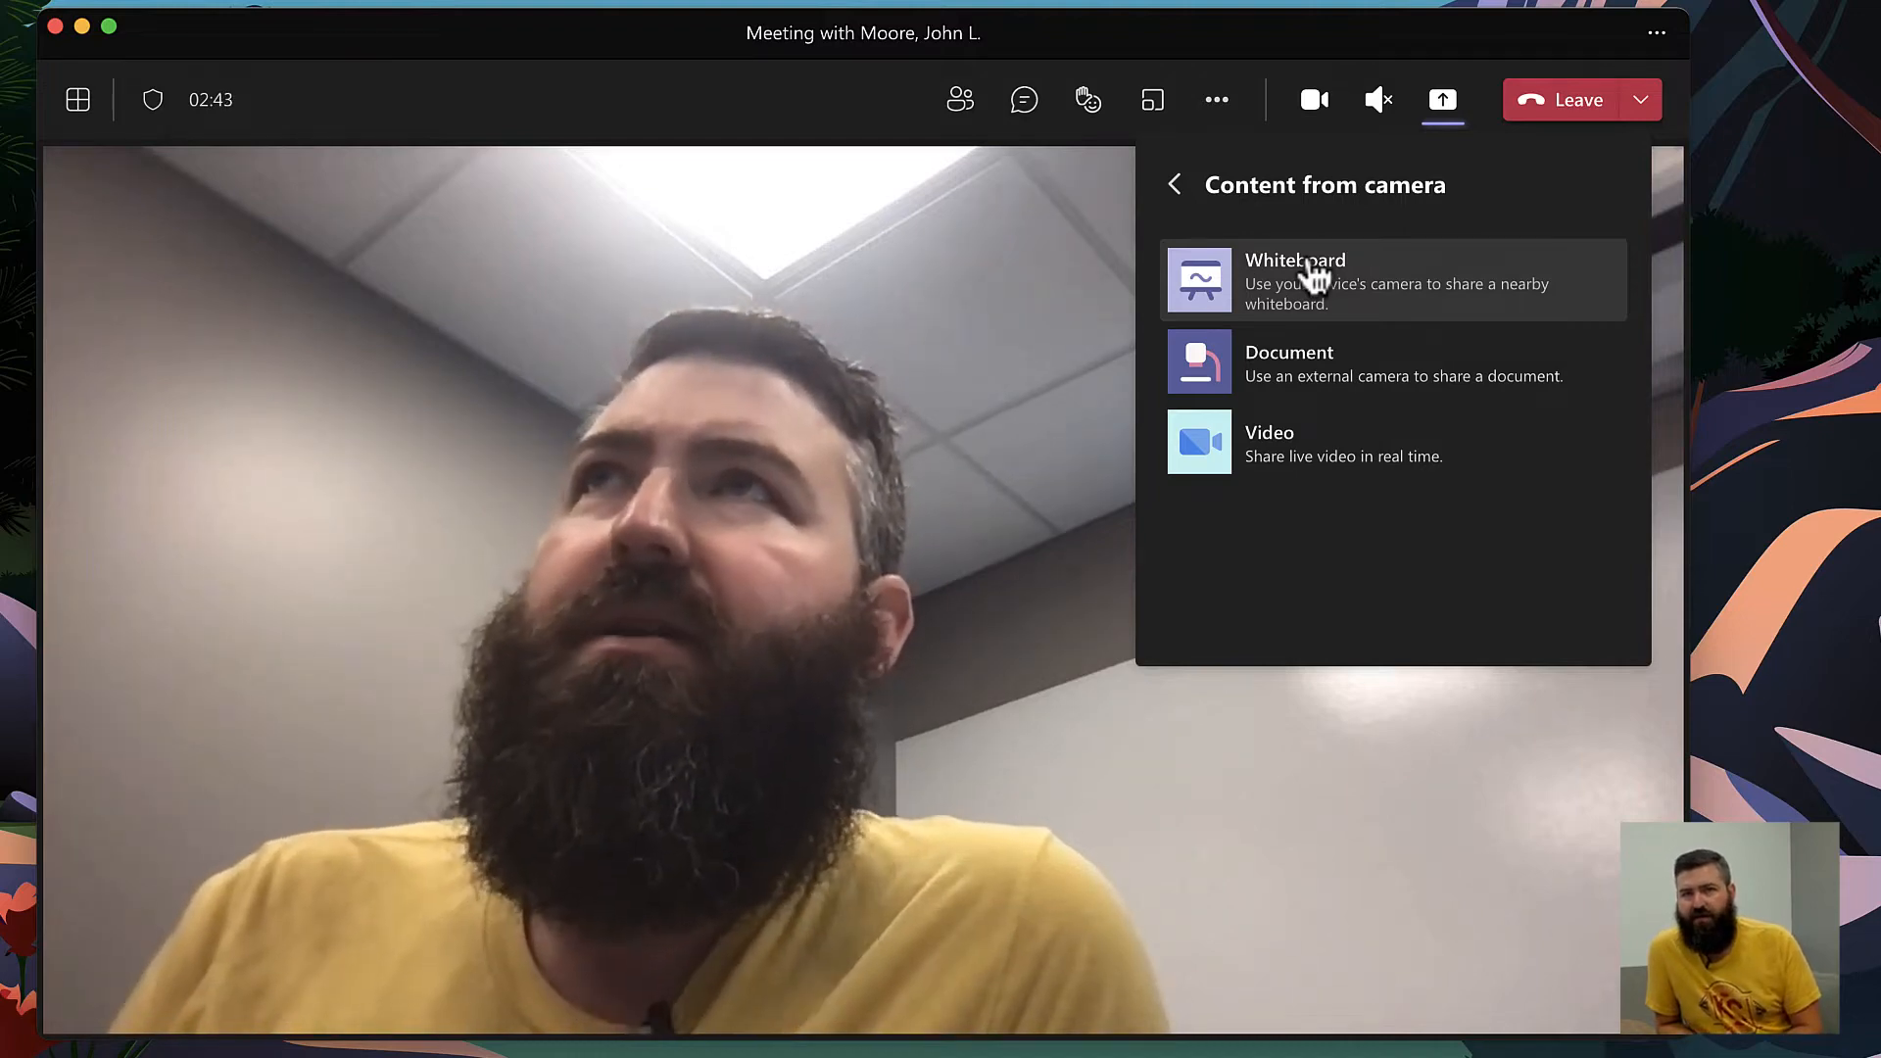
pyautogui.moveTo(1314, 373)
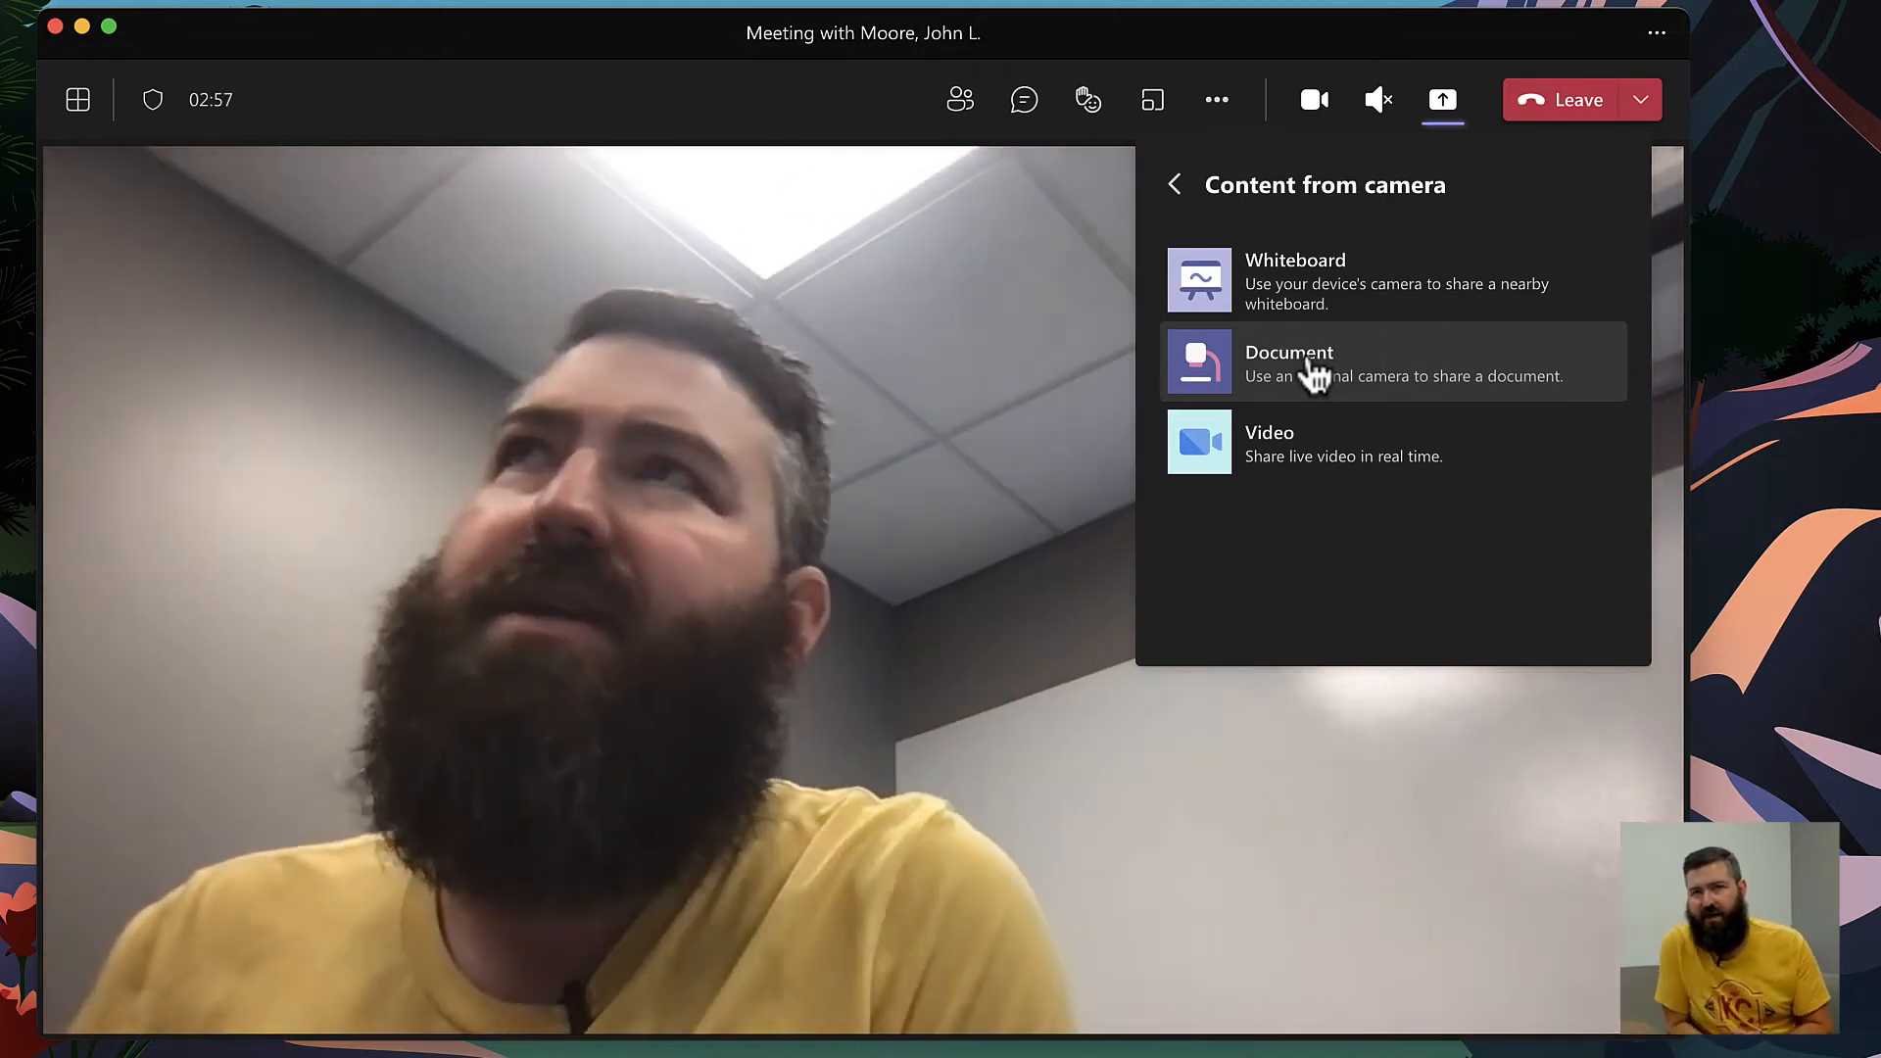
pyautogui.moveTo(1337, 288)
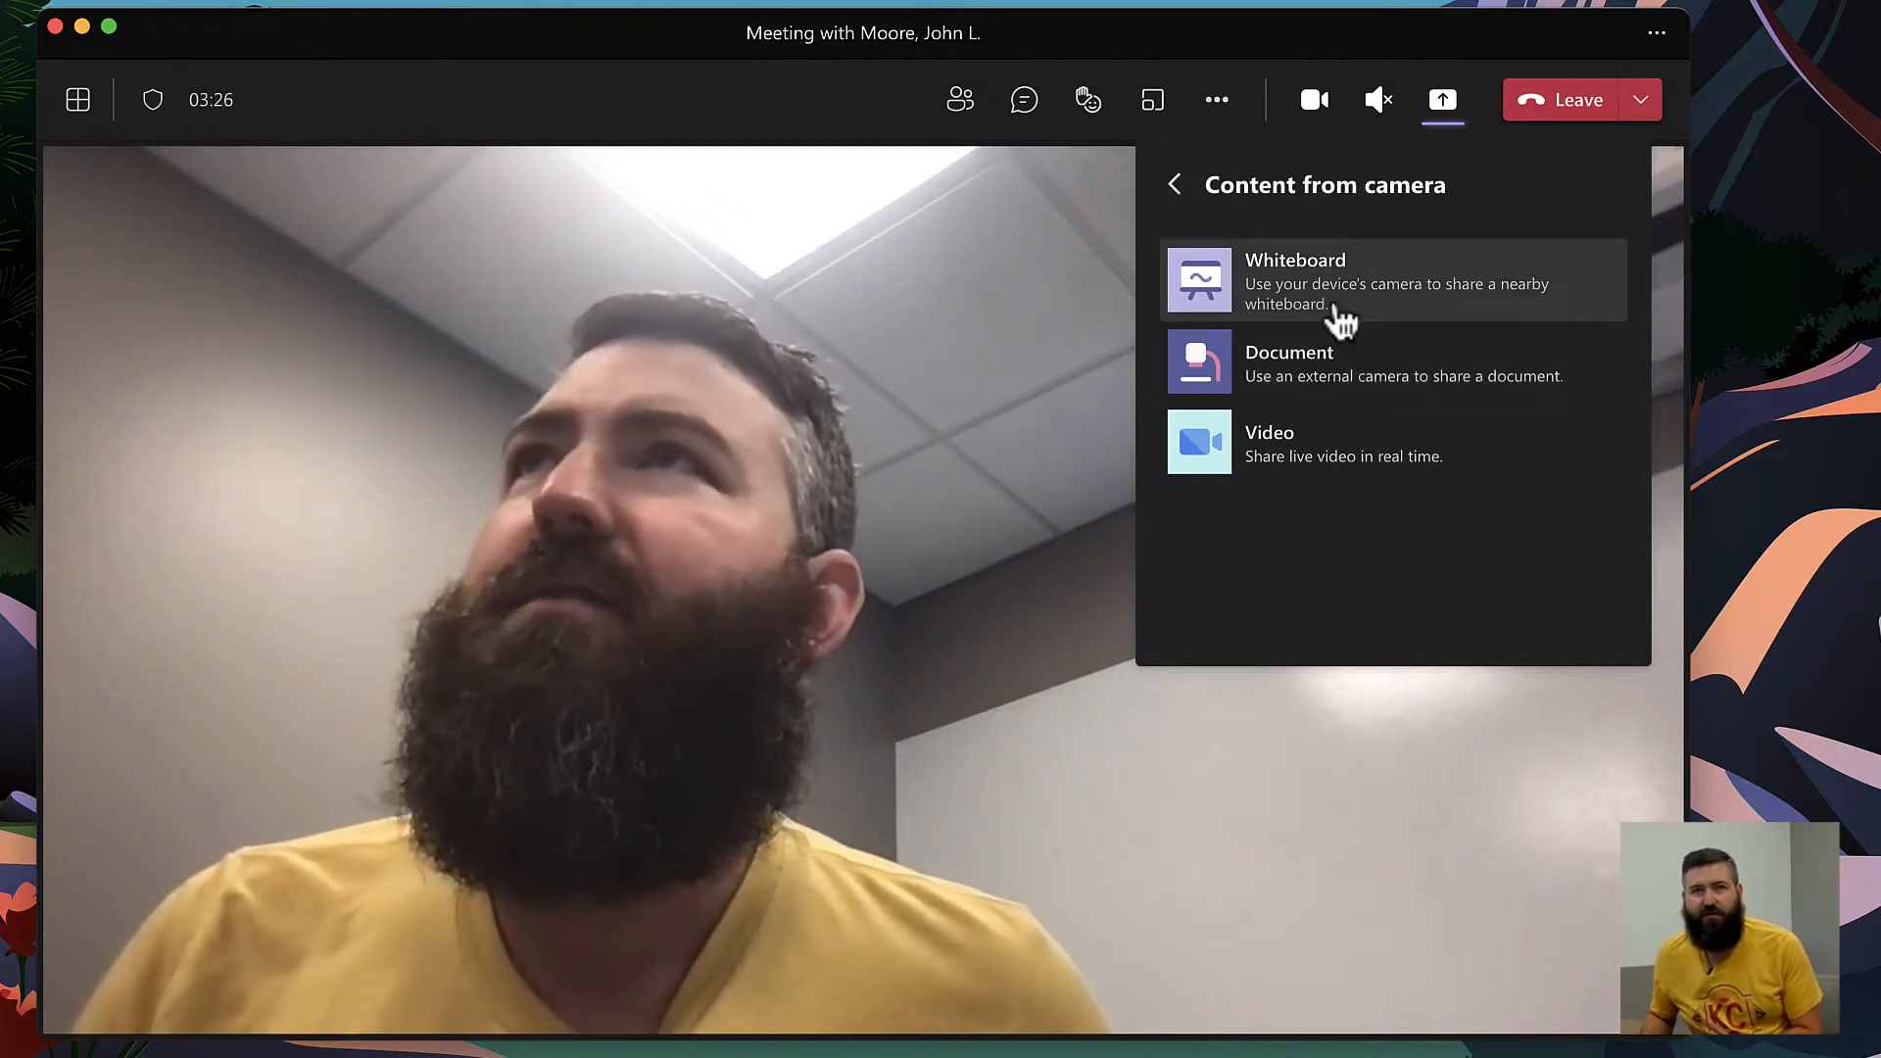
# Choose Whiteboard as the camera content and rescan the board in the preview.
pyautogui.click(1295, 282)
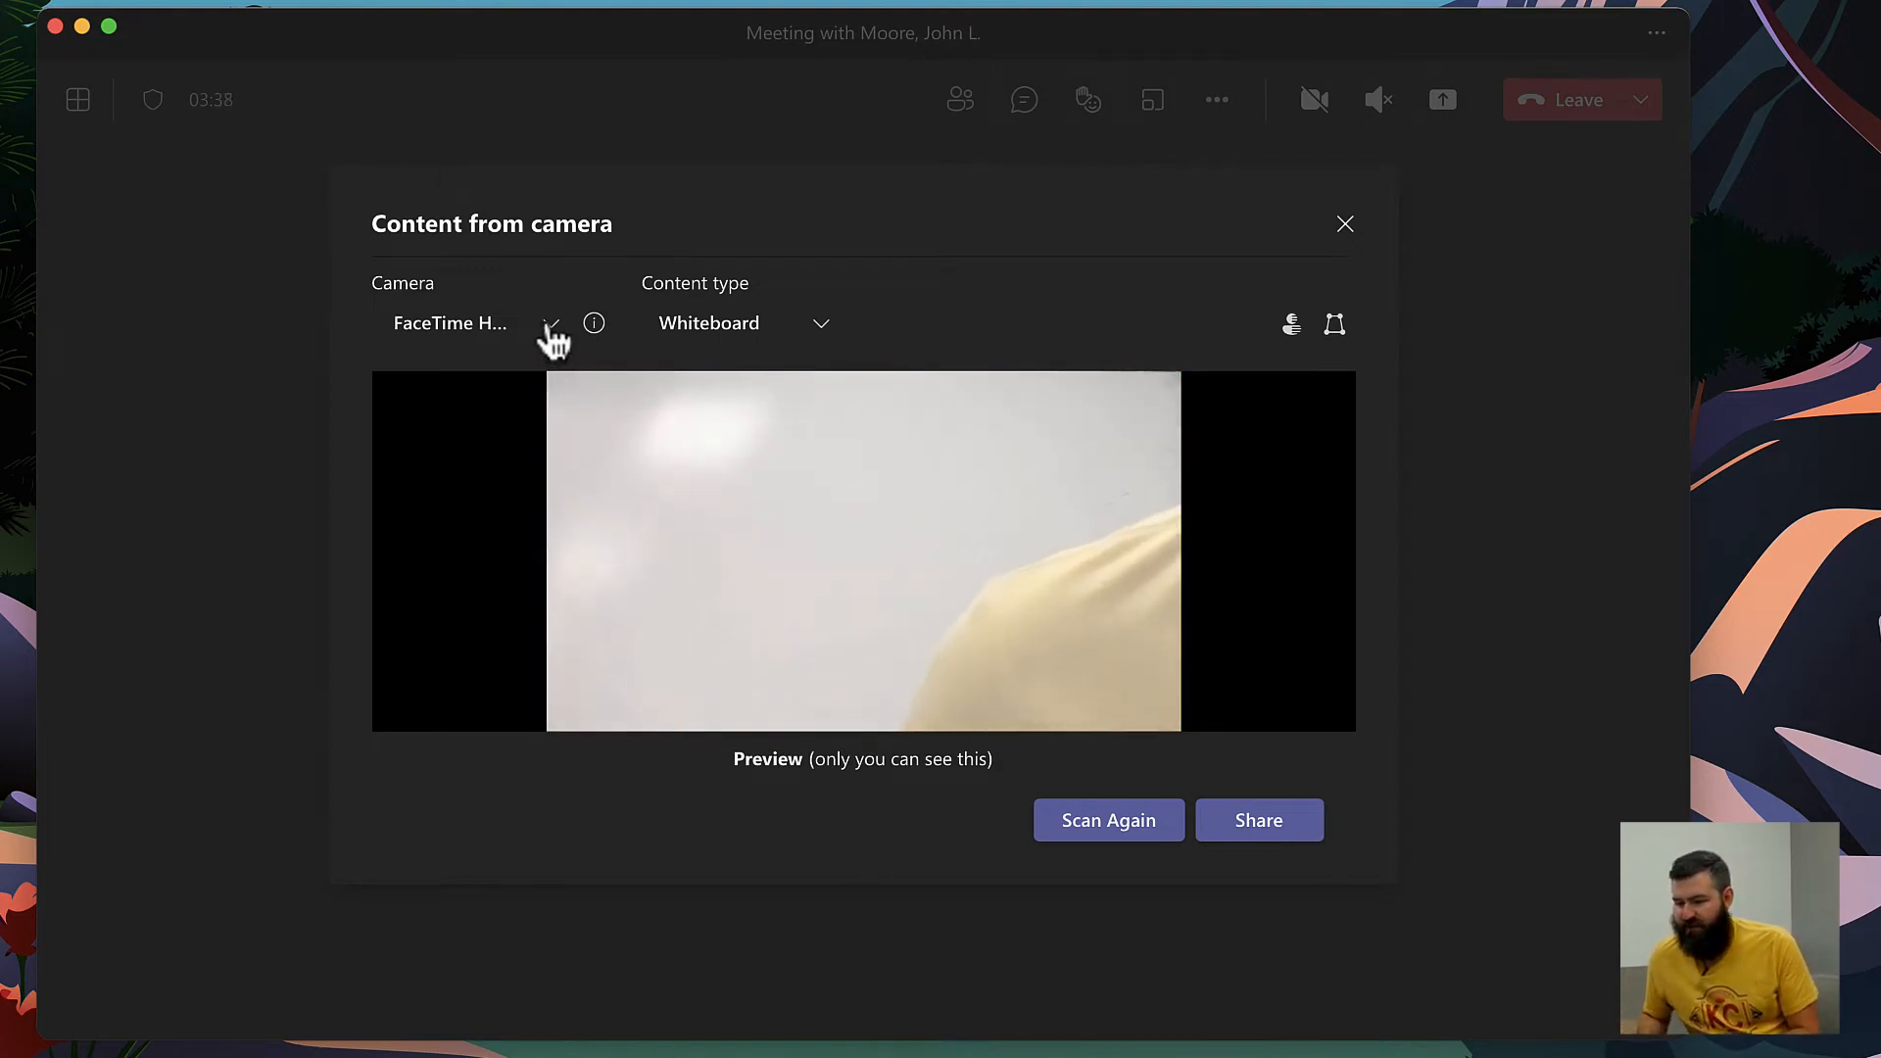
pyautogui.moveTo(726, 354)
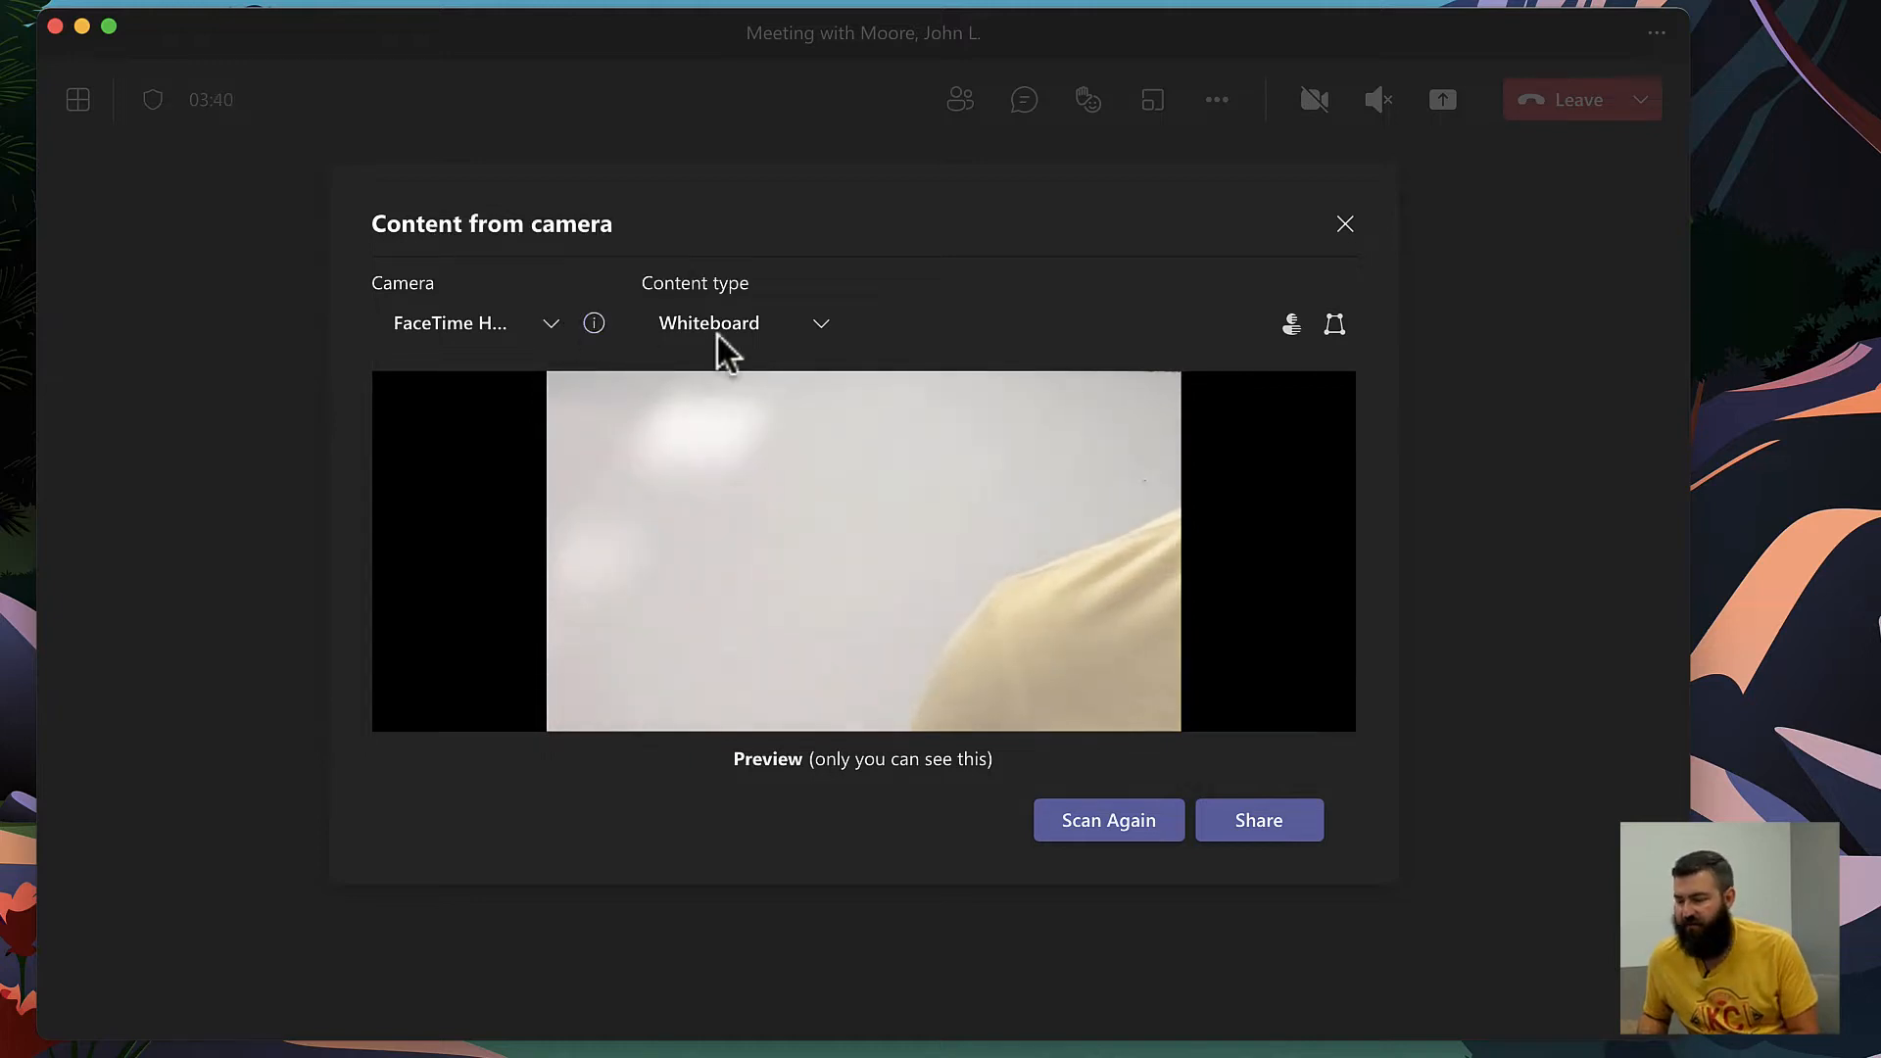
pyautogui.moveTo(1293, 324)
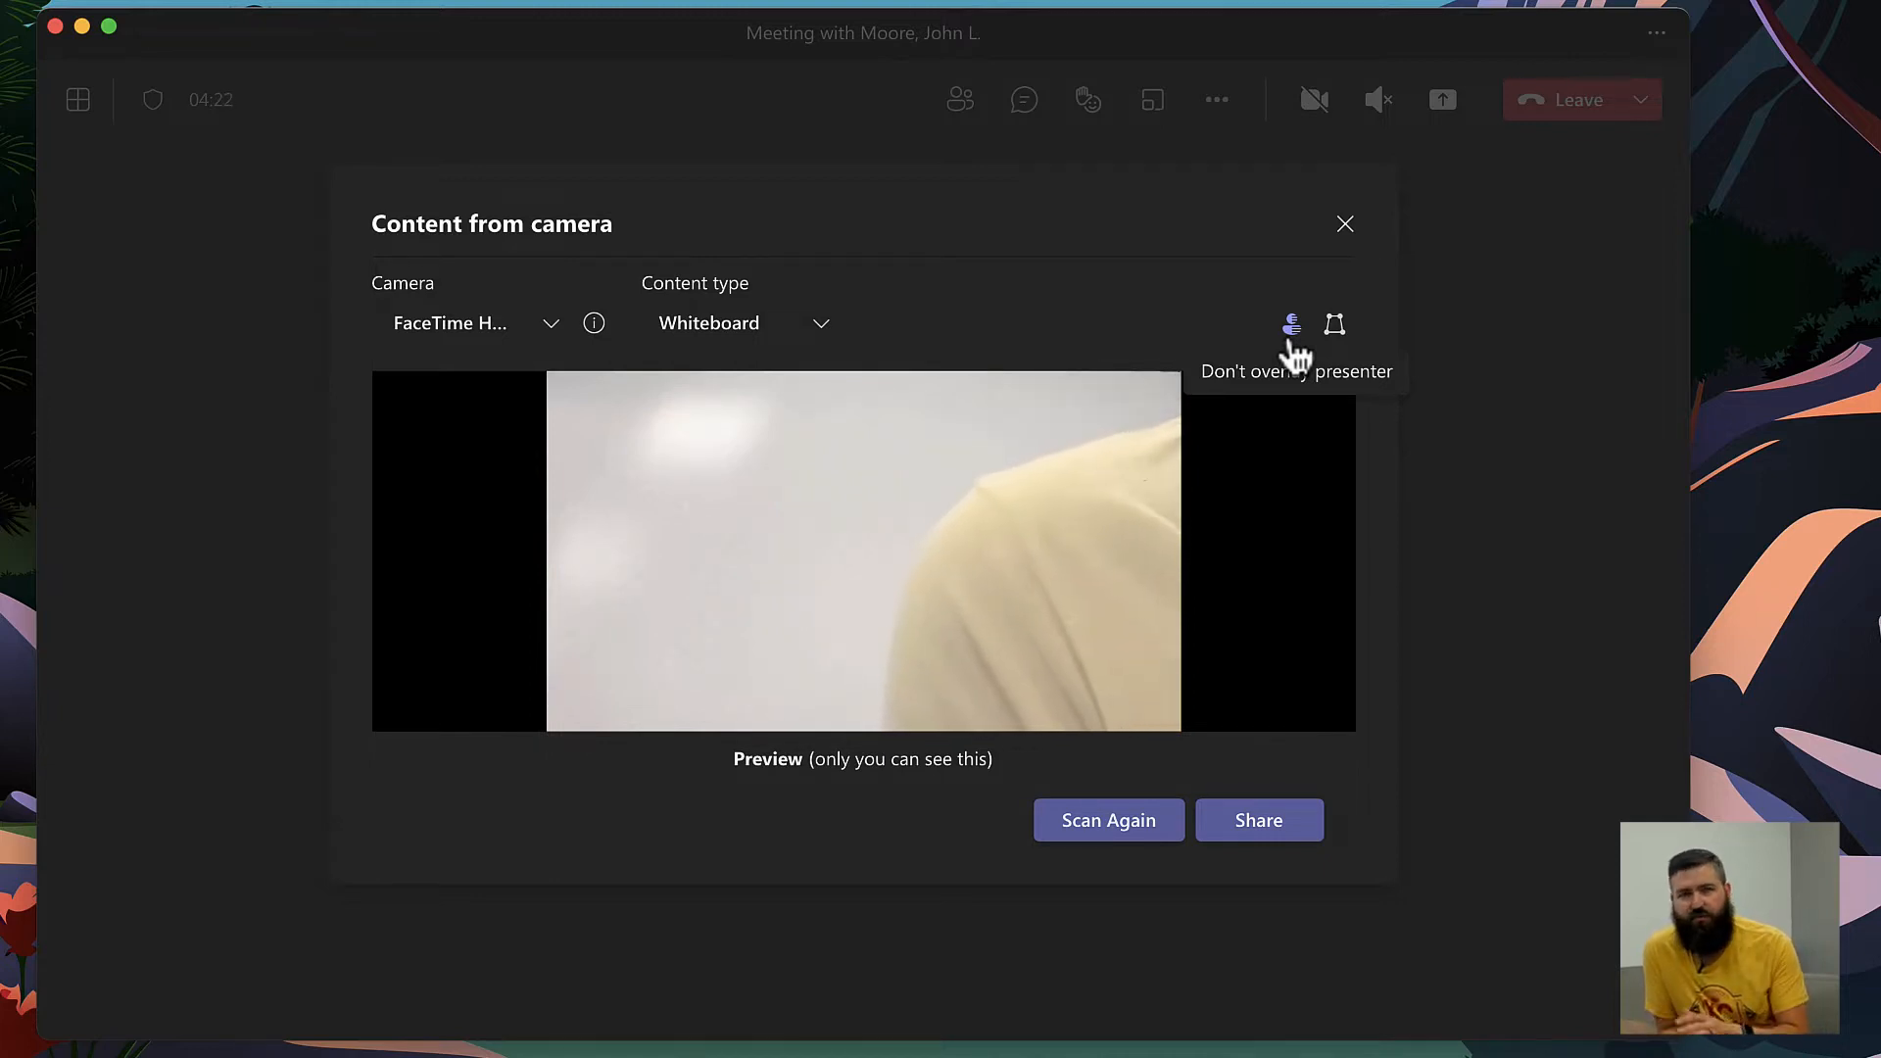
pyautogui.moveTo(1335, 324)
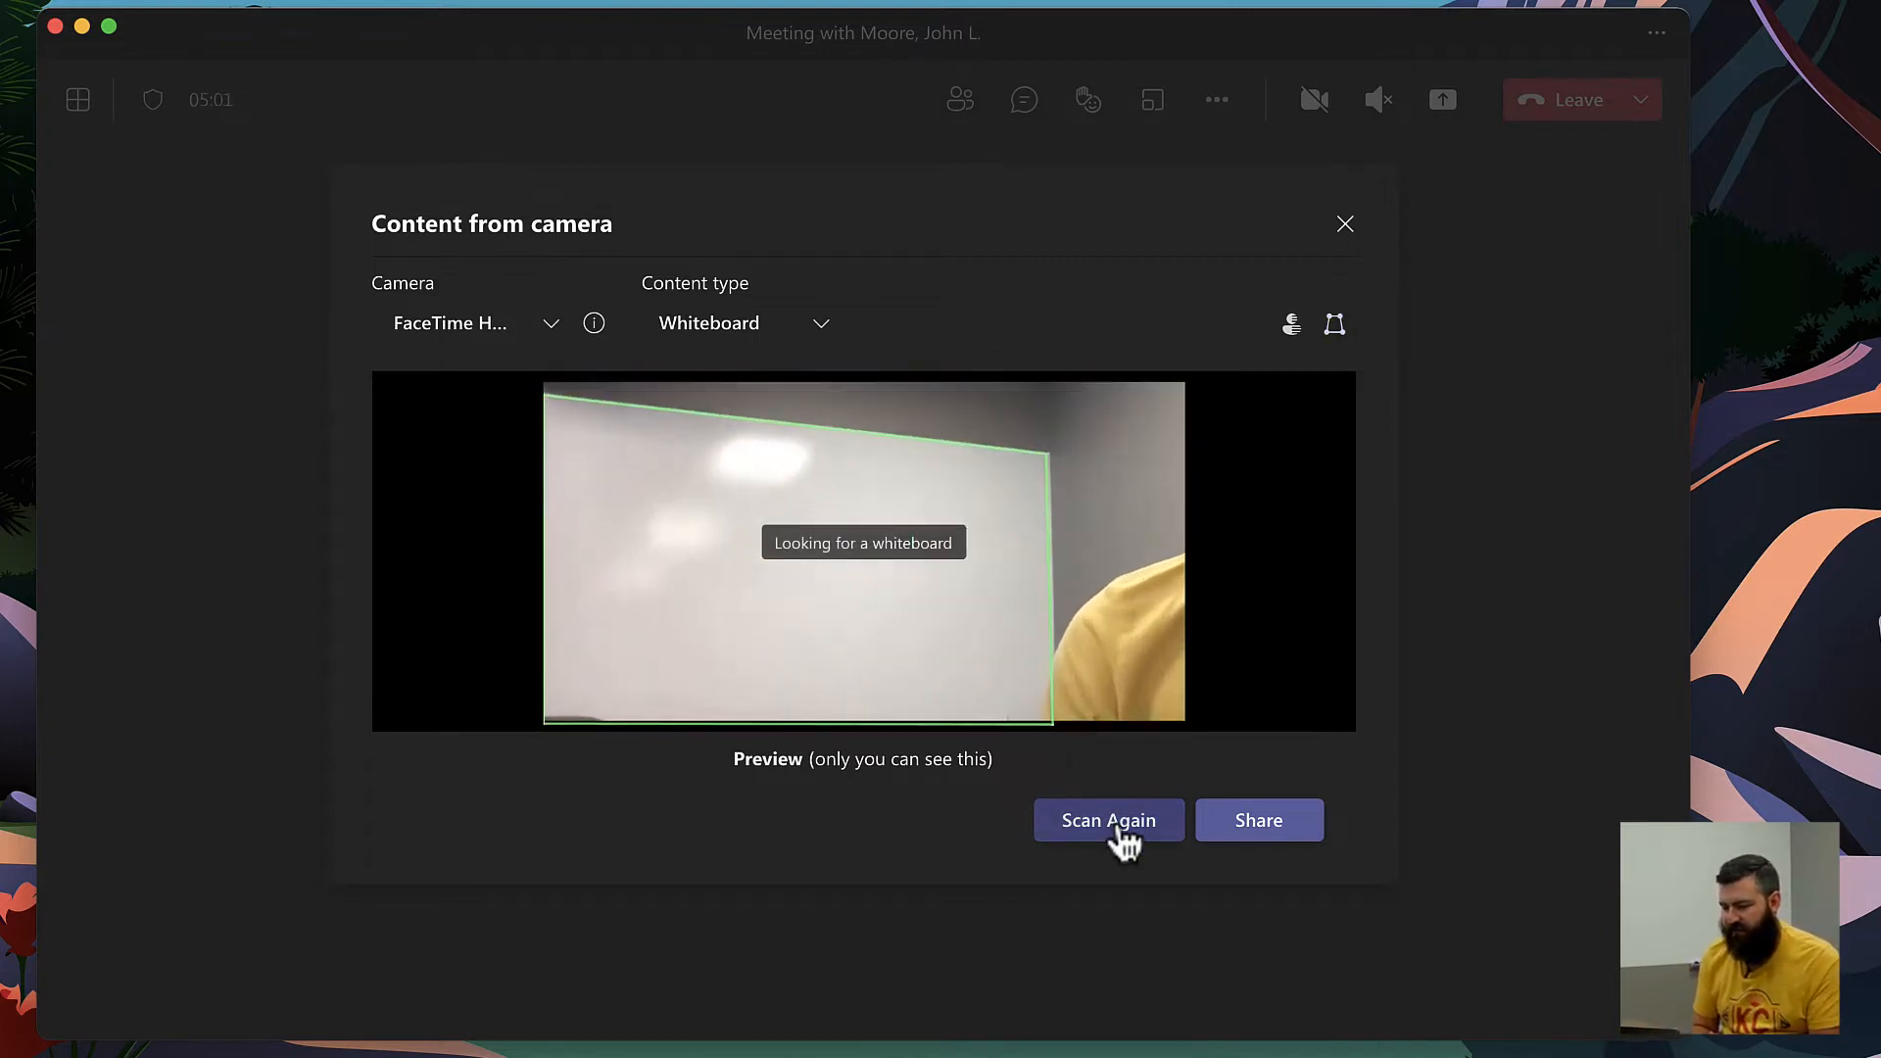
pyautogui.click(1107, 819)
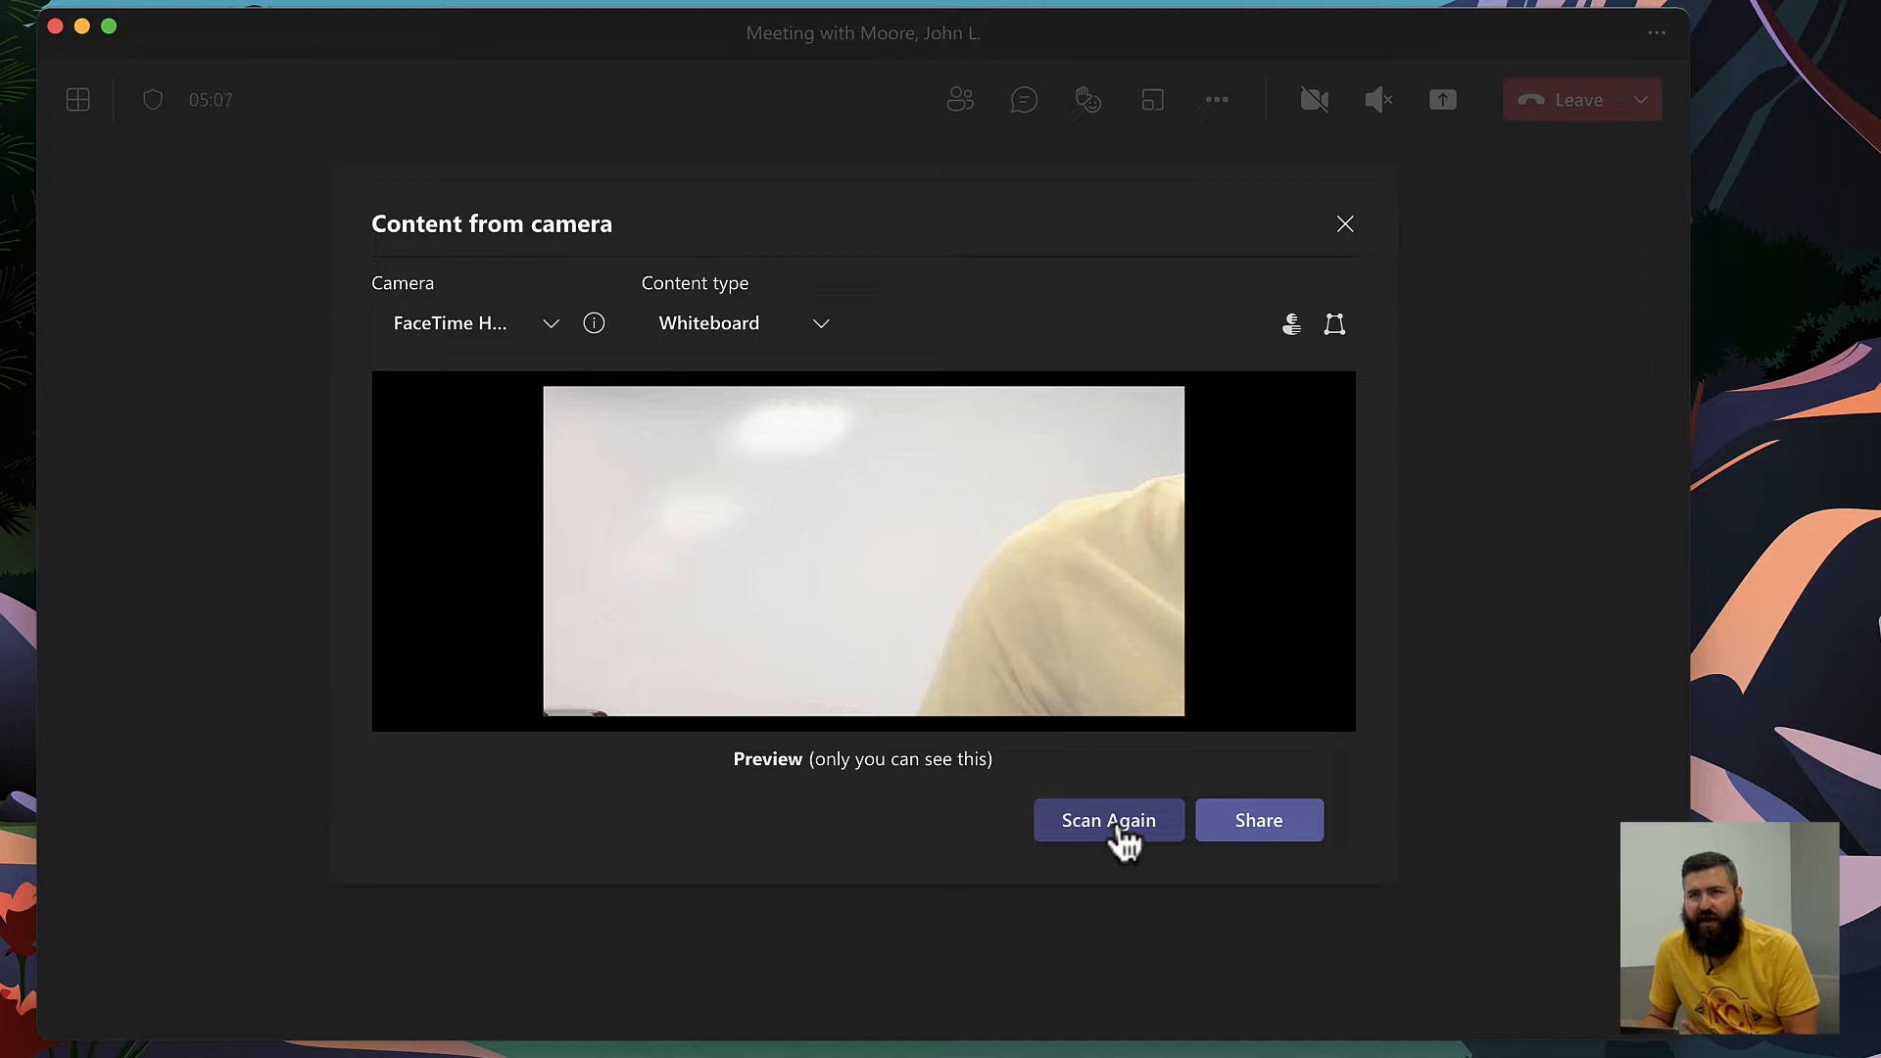
pyautogui.click(1258, 821)
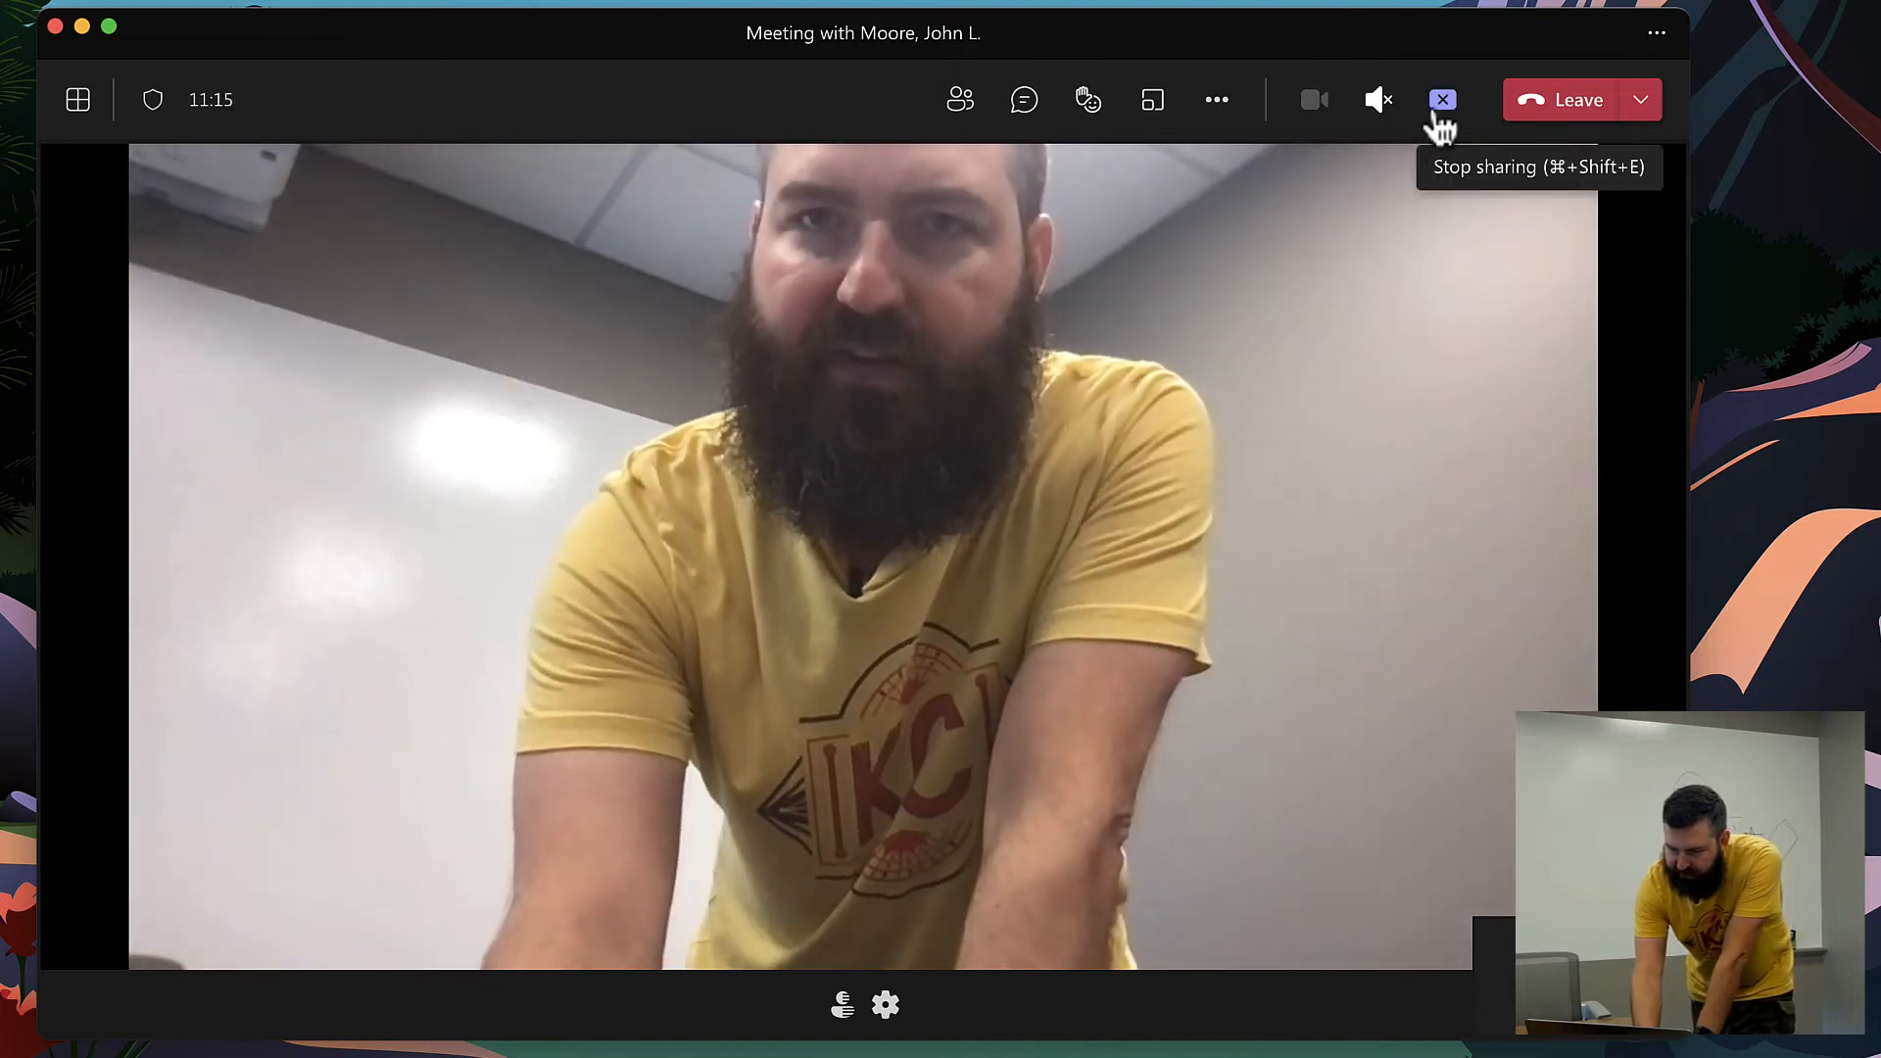
# Stop the current share, reopen sharing, and set the camera to HD Pro Webcam C920.
pyautogui.click(1442, 100)
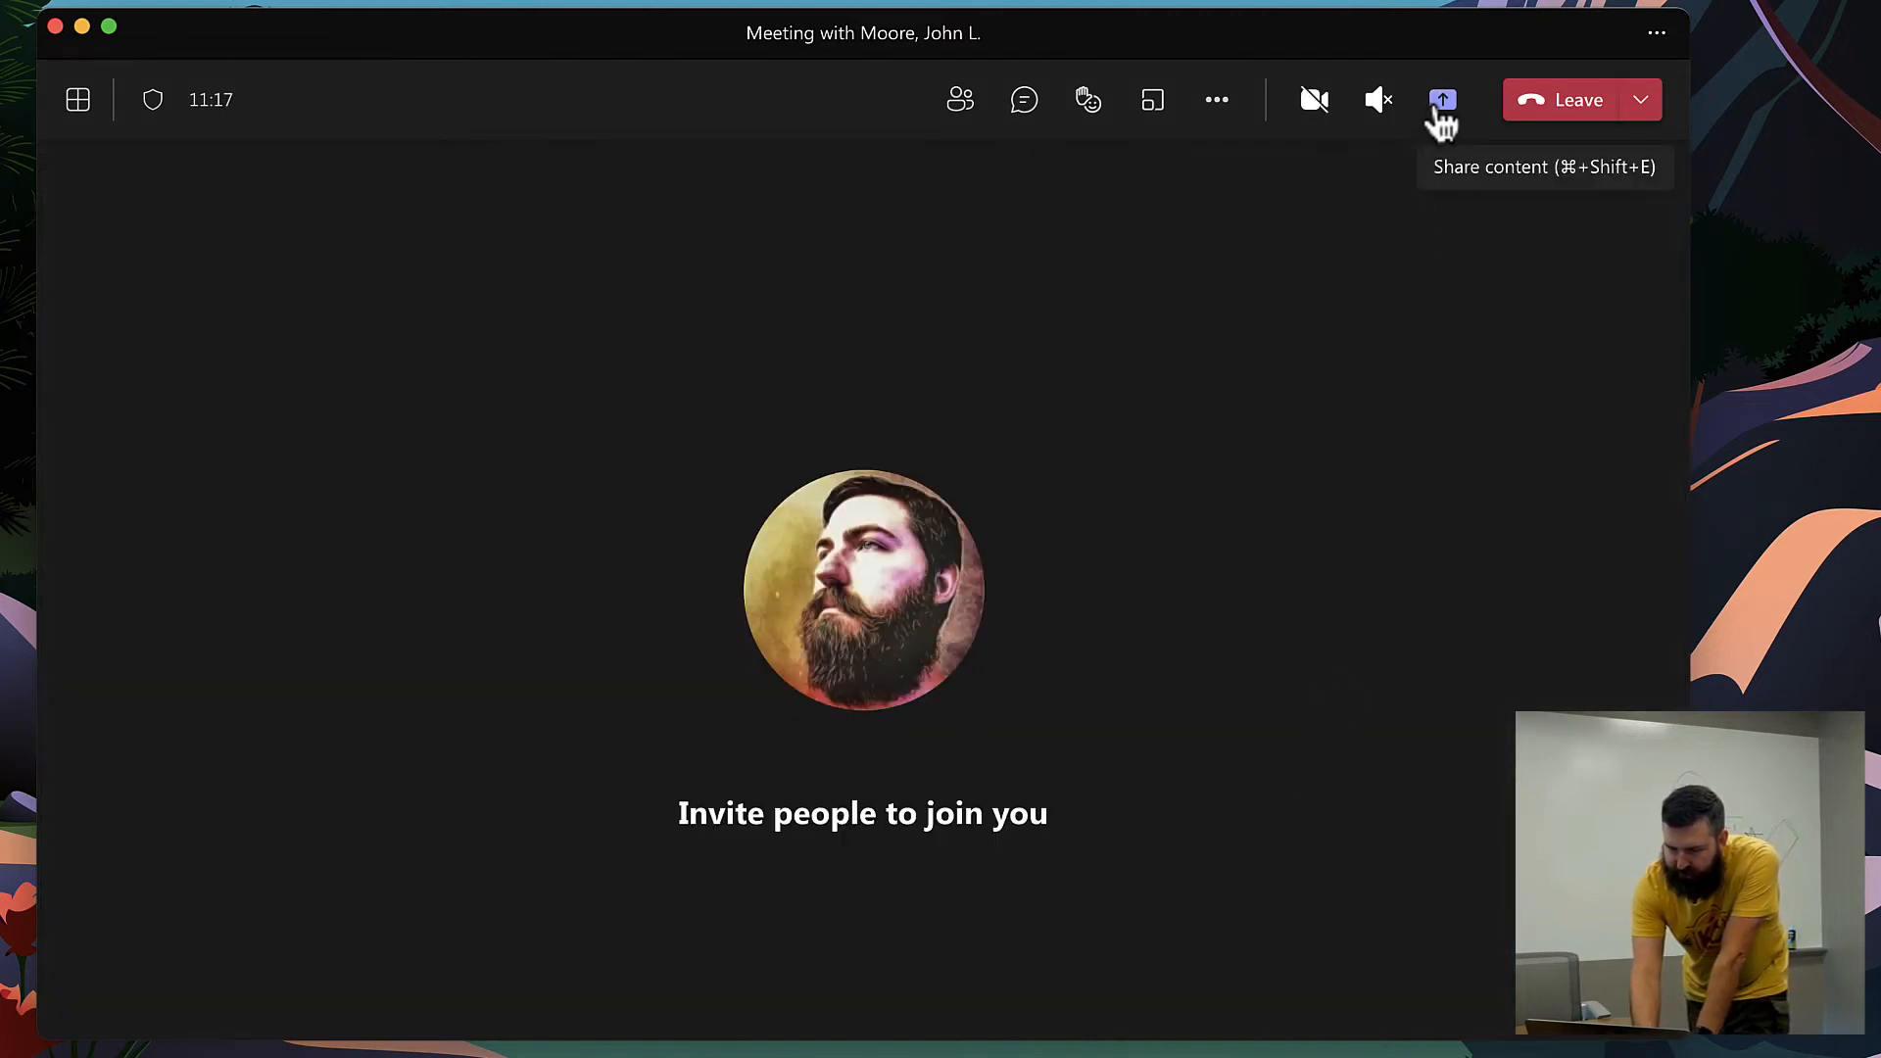
pyautogui.click(1441, 100)
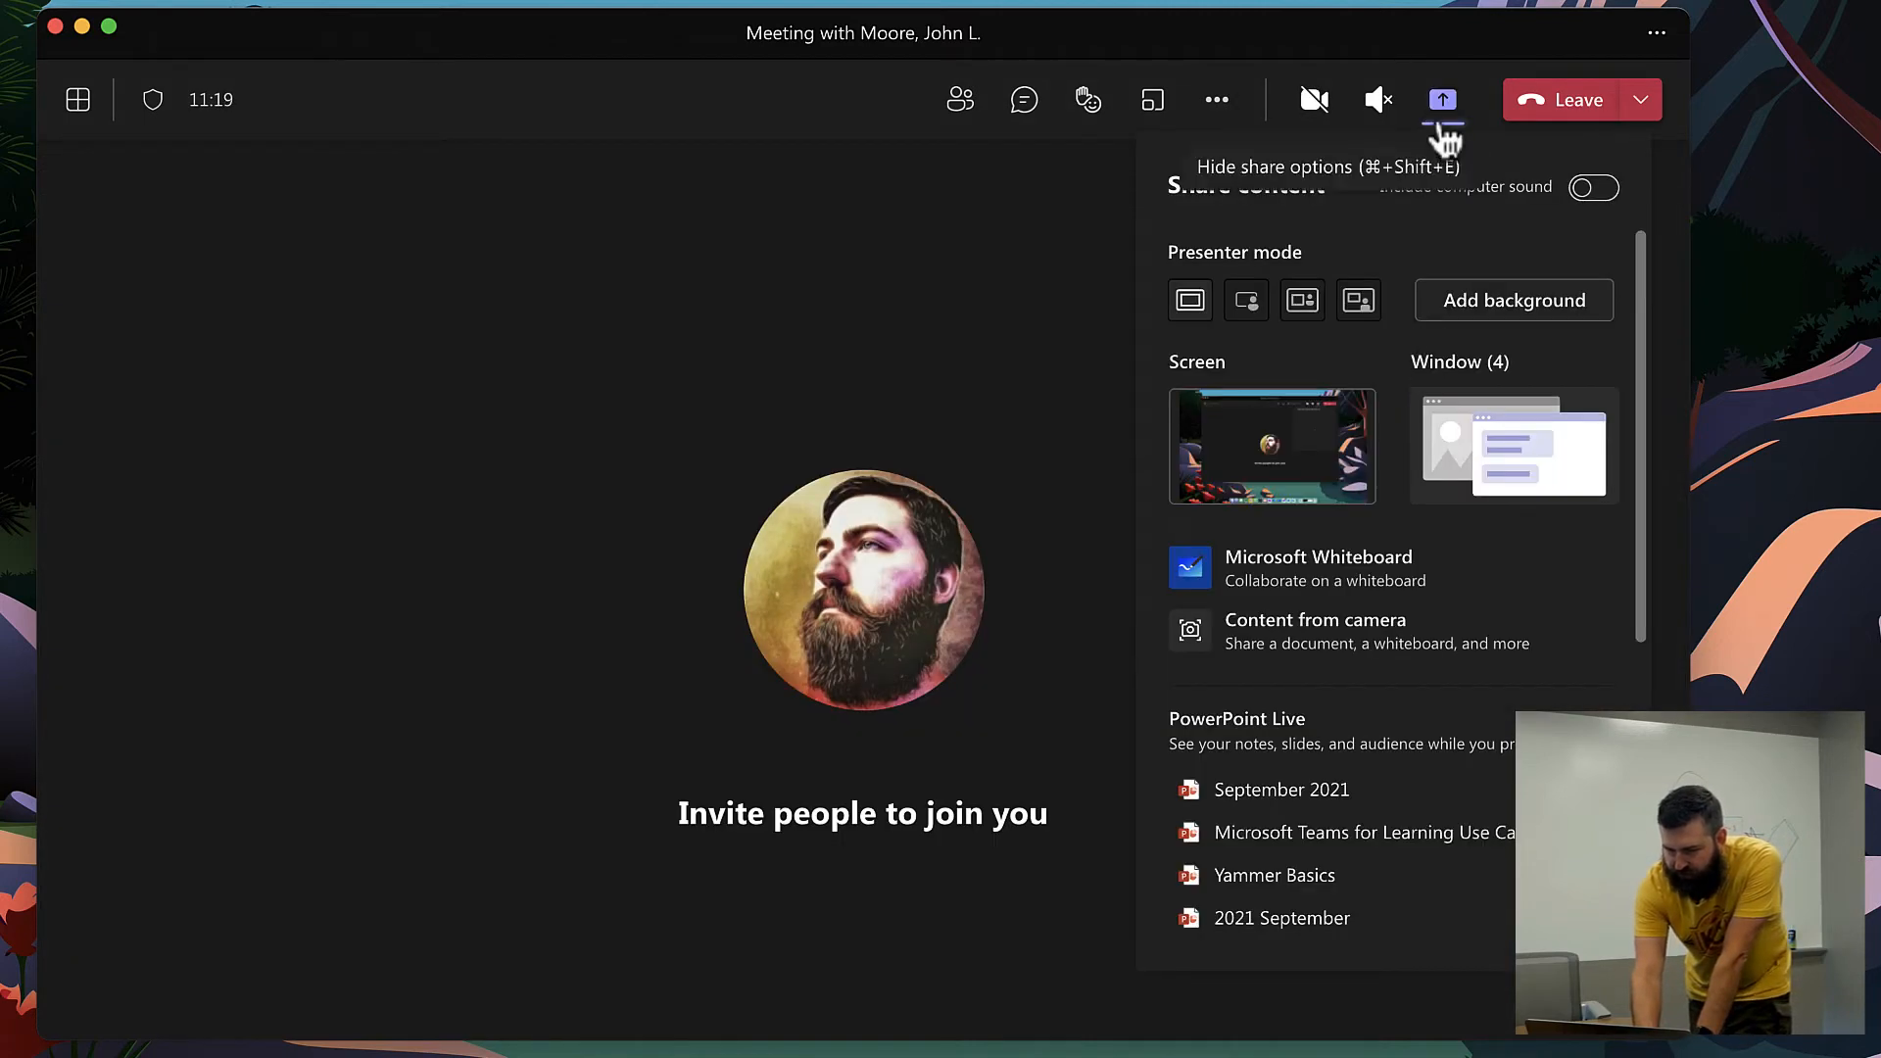
pyautogui.moveTo(1247, 659)
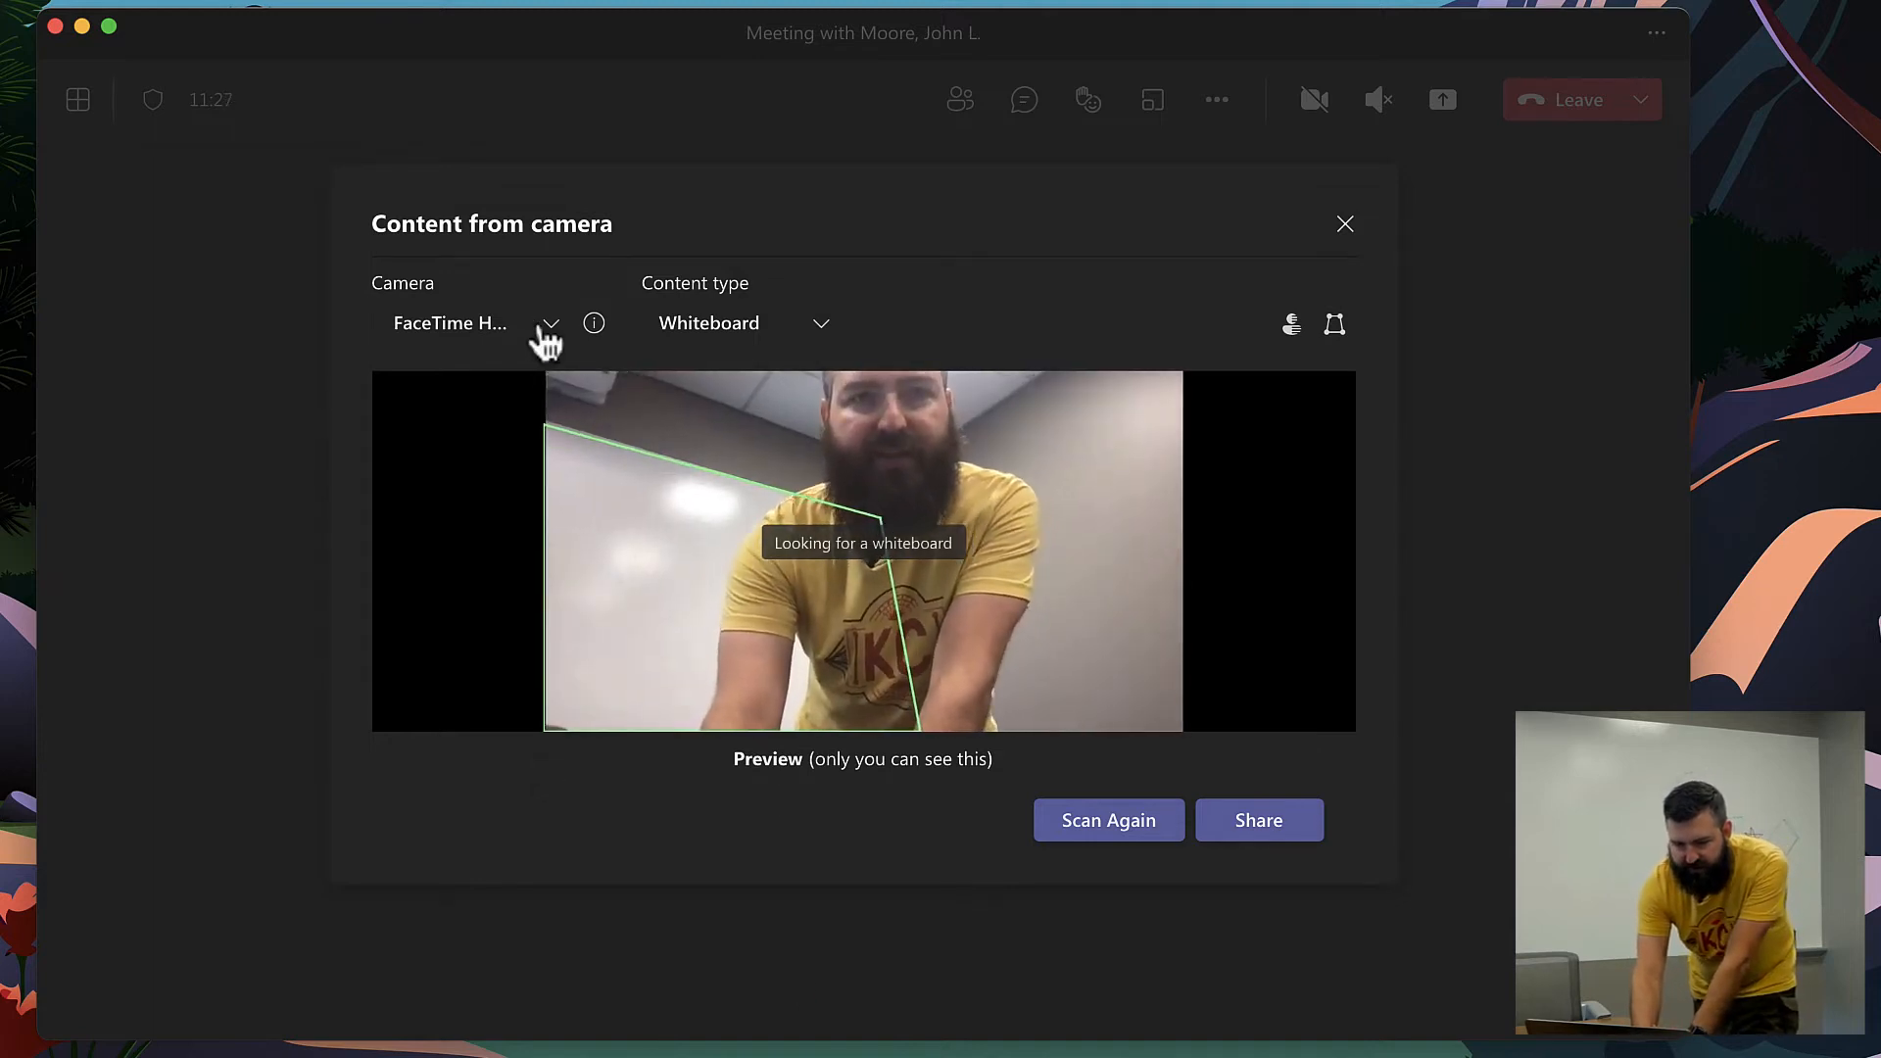
pyautogui.click(551, 322)
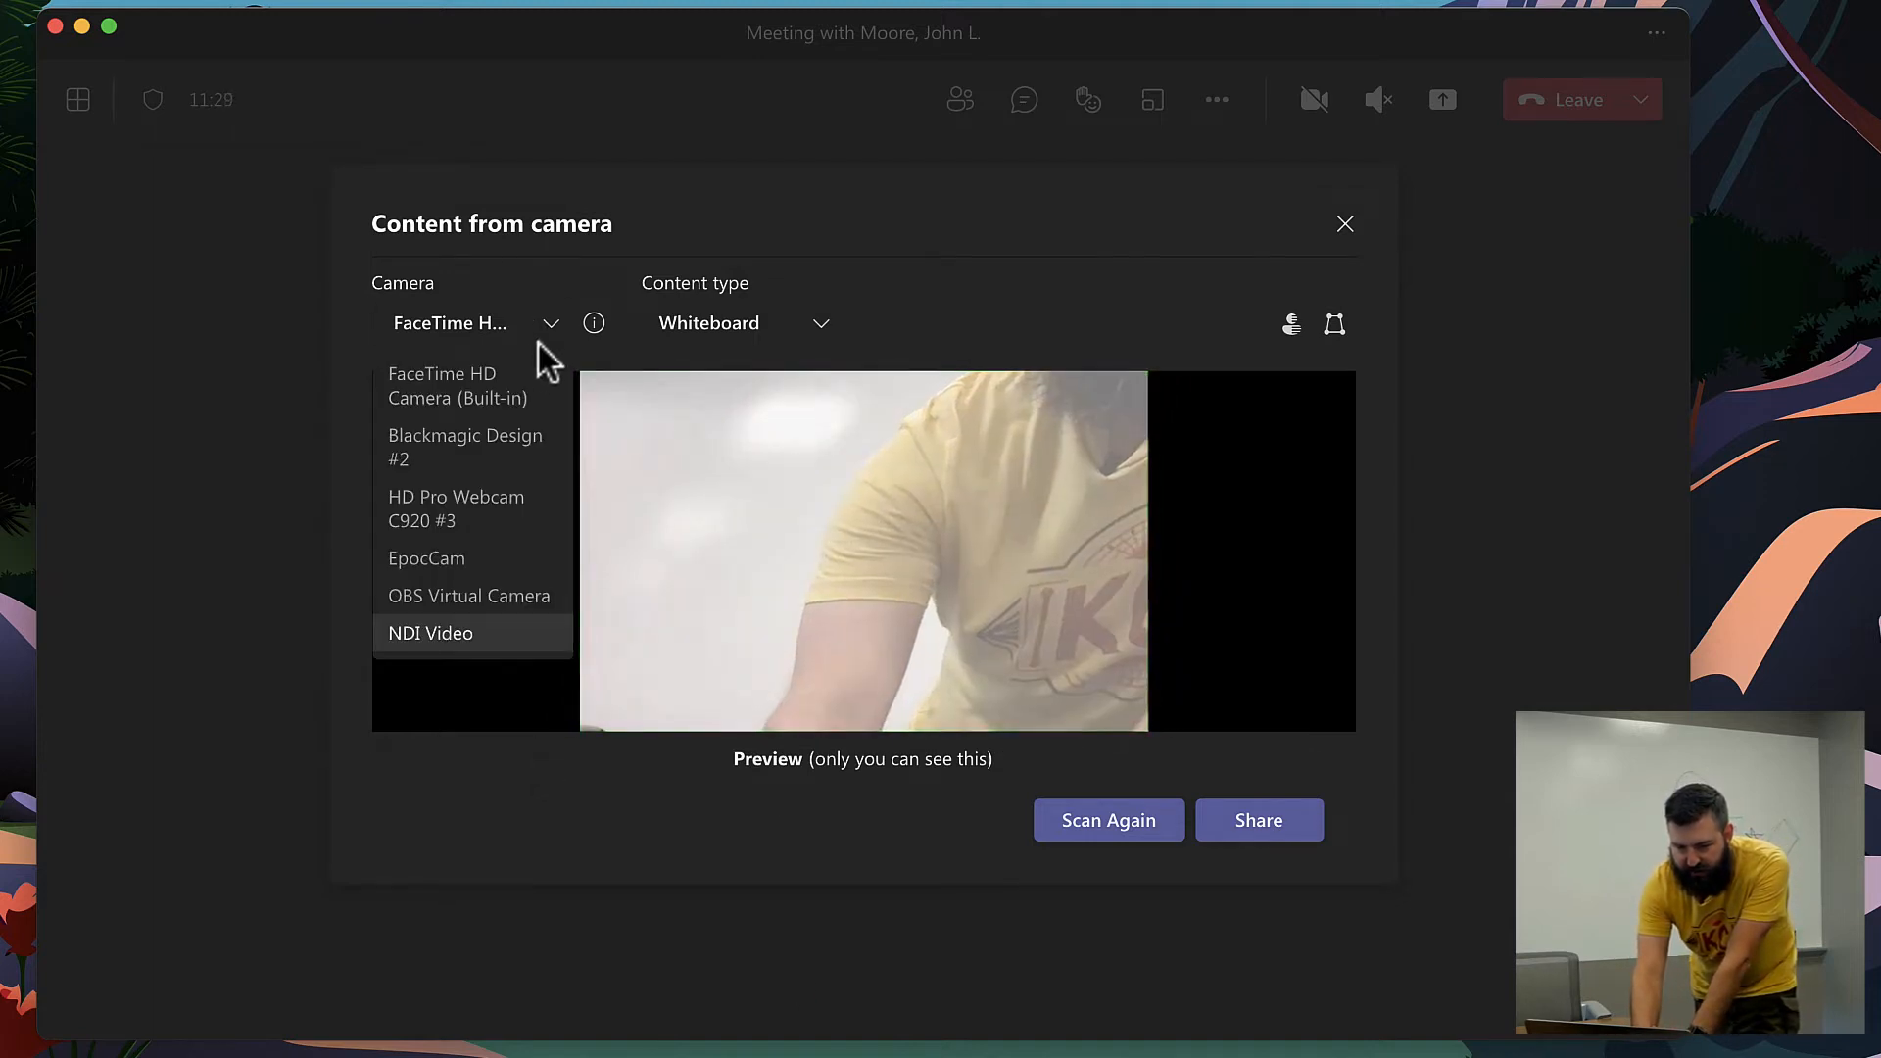
pyautogui.moveTo(432, 509)
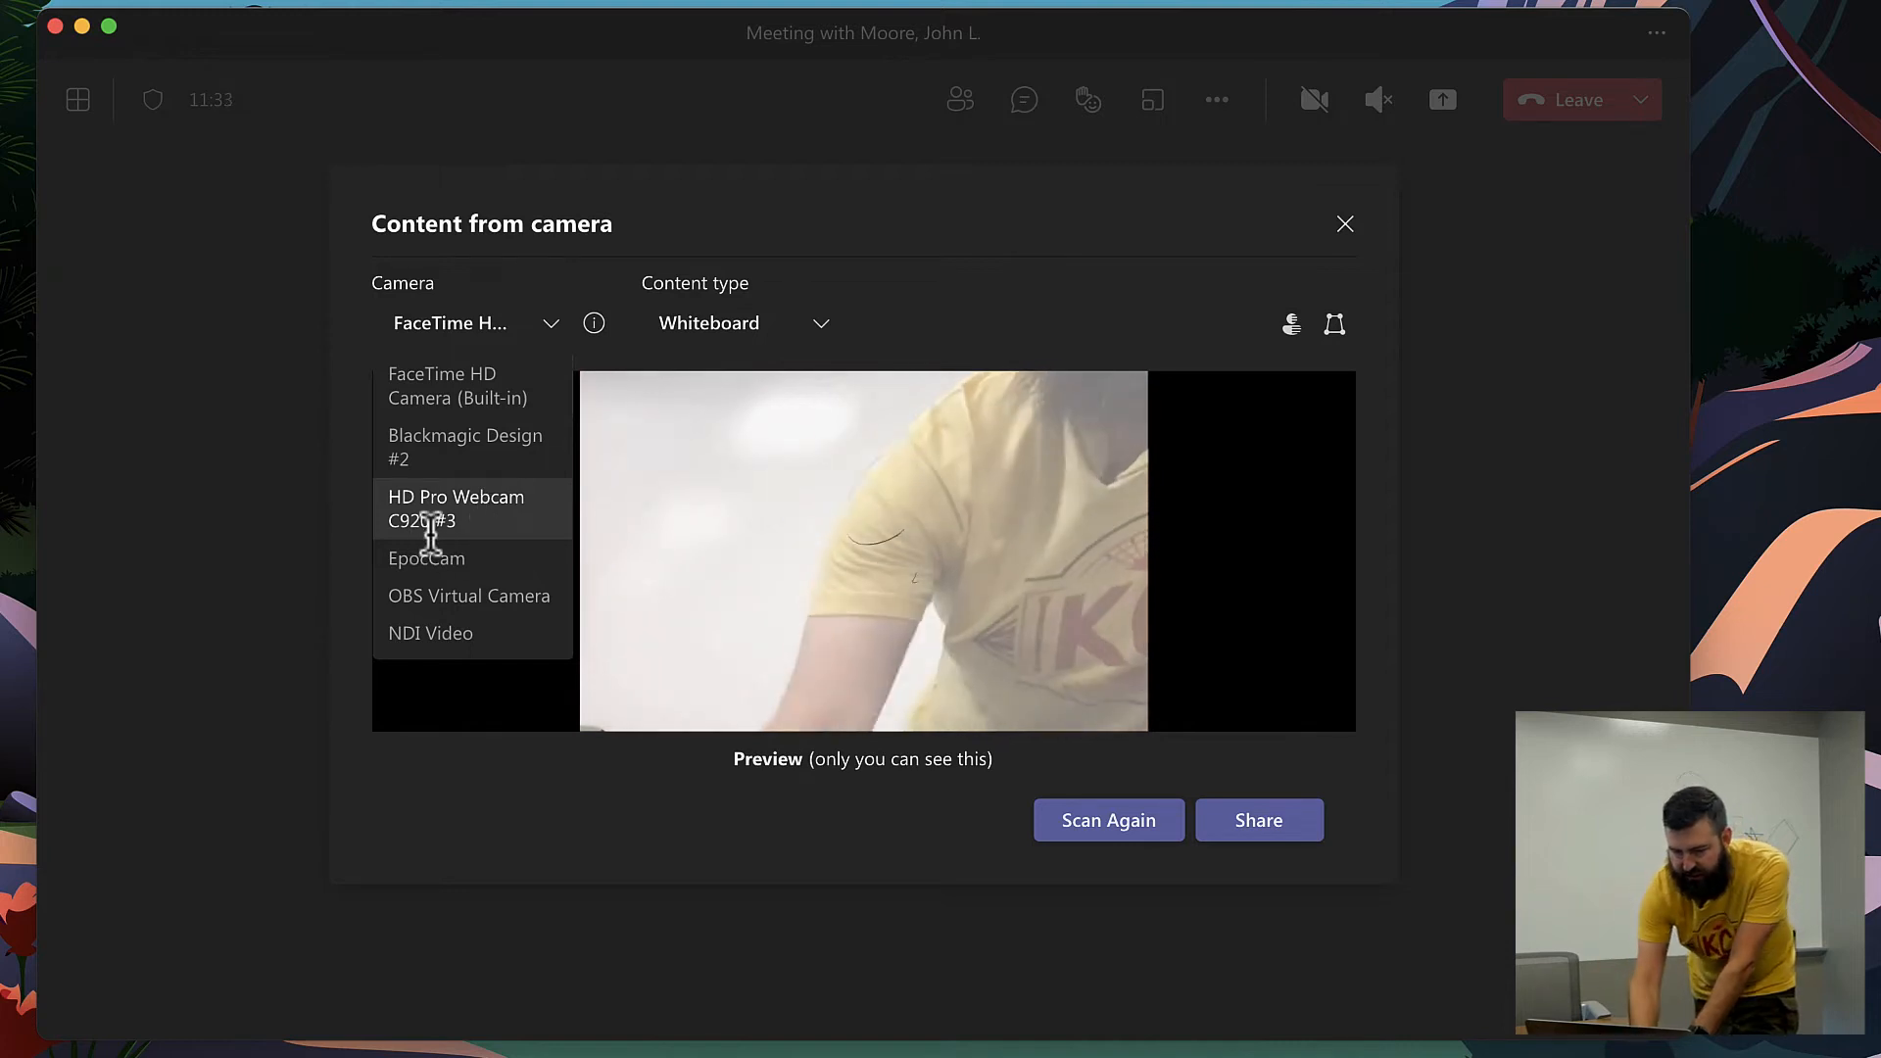
pyautogui.click(455, 508)
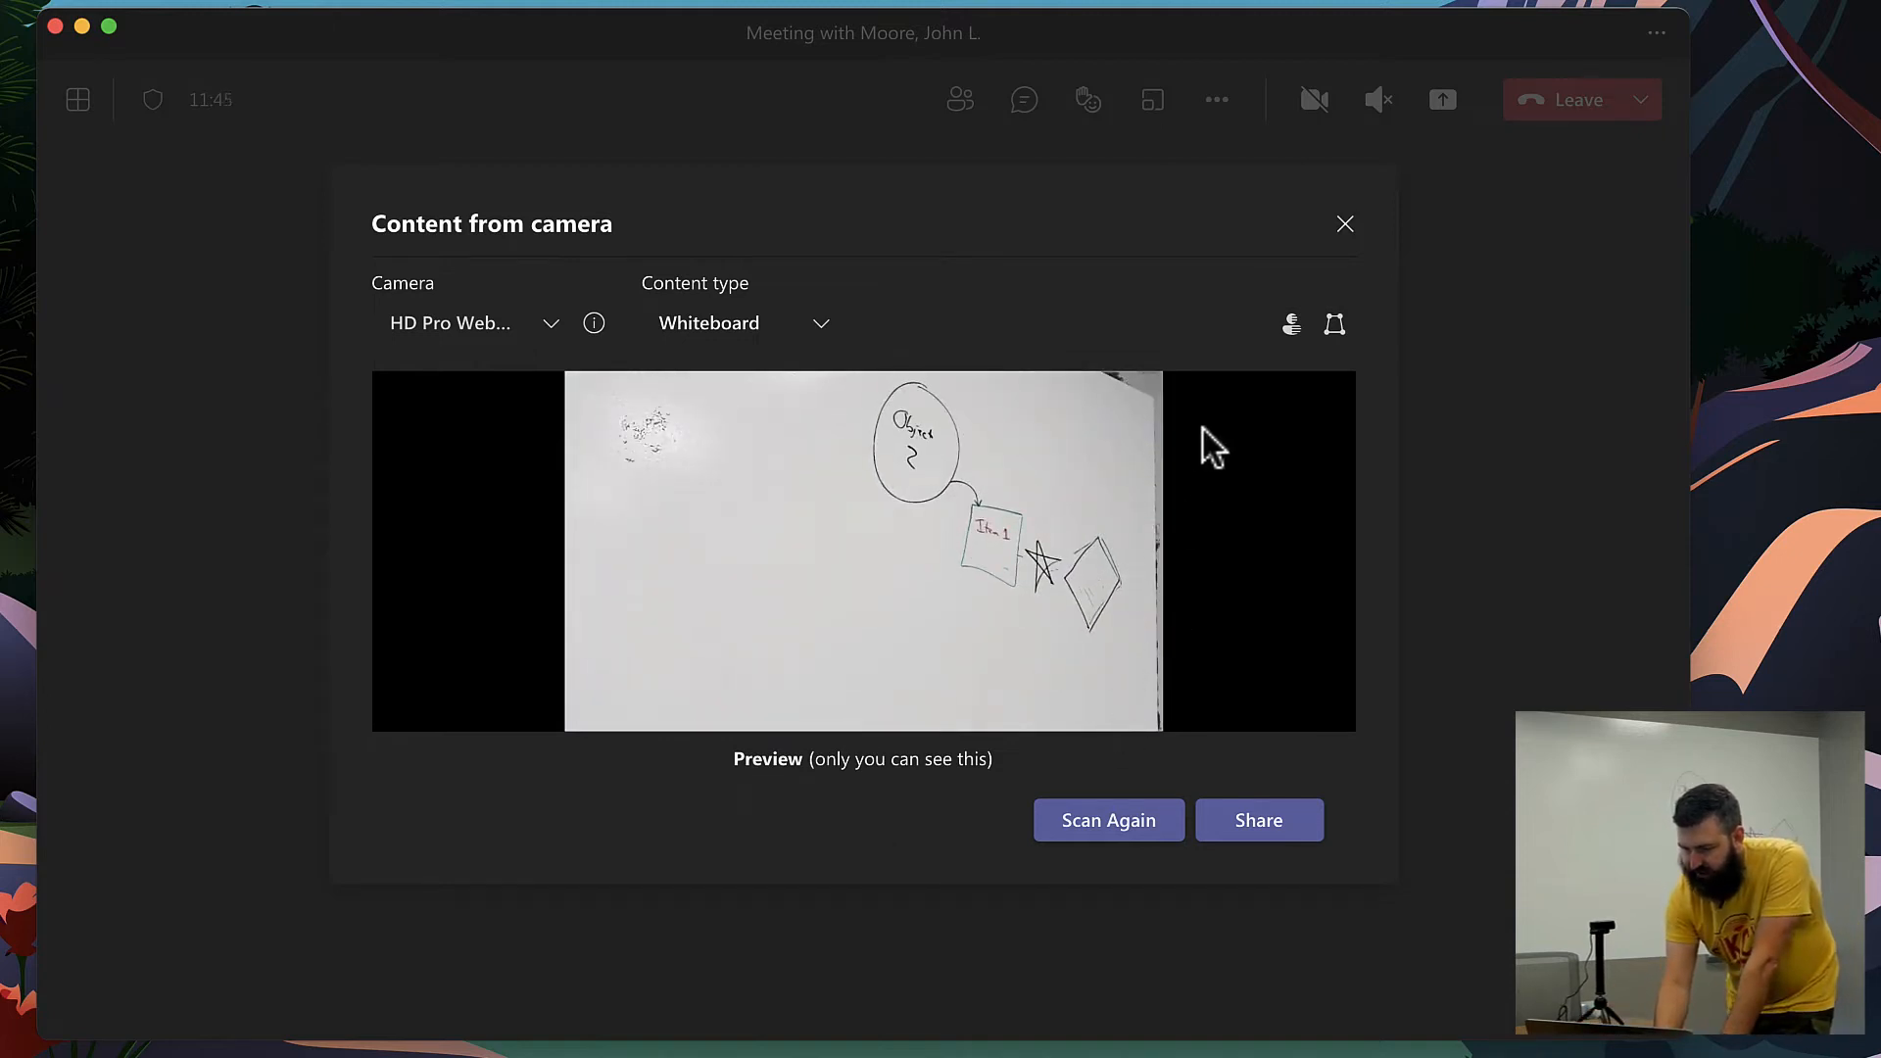
pyautogui.click(1107, 819)
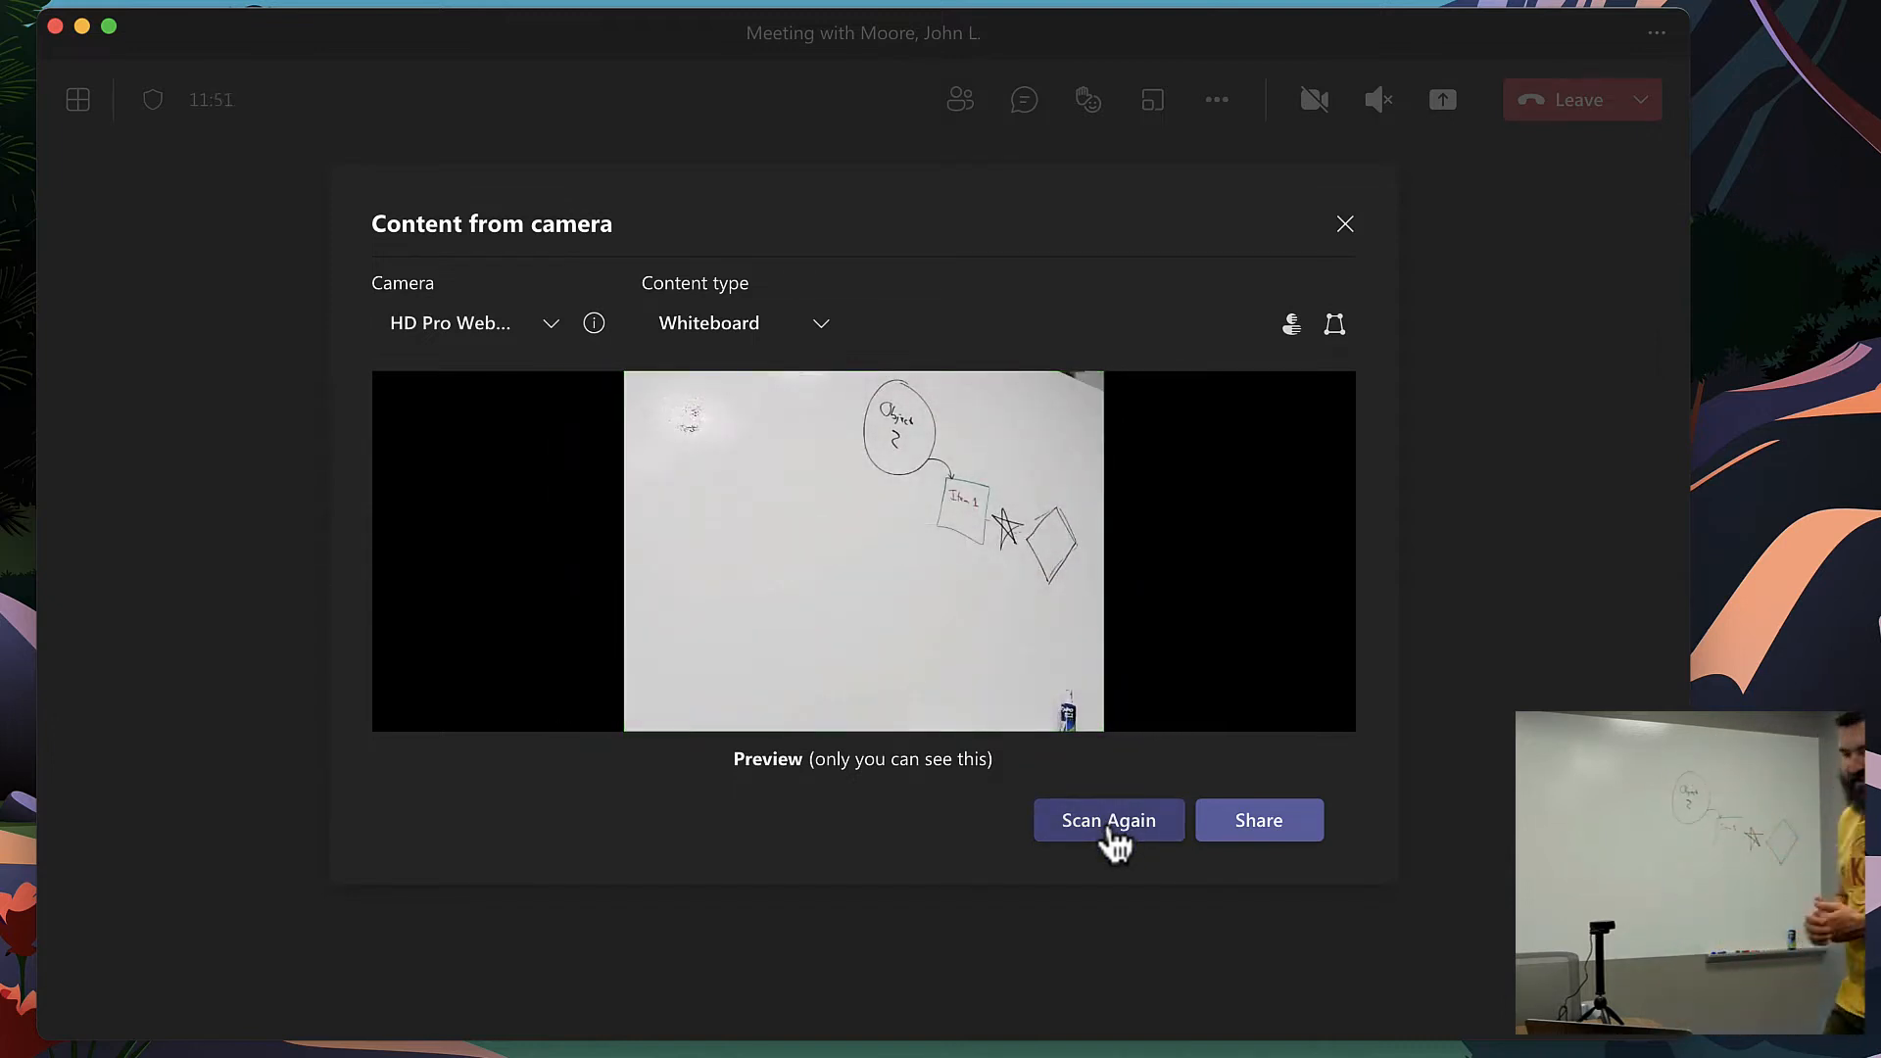
# Rescan the whiteboard in the HD Pro Webcam preview.
pyautogui.click(1344, 223)
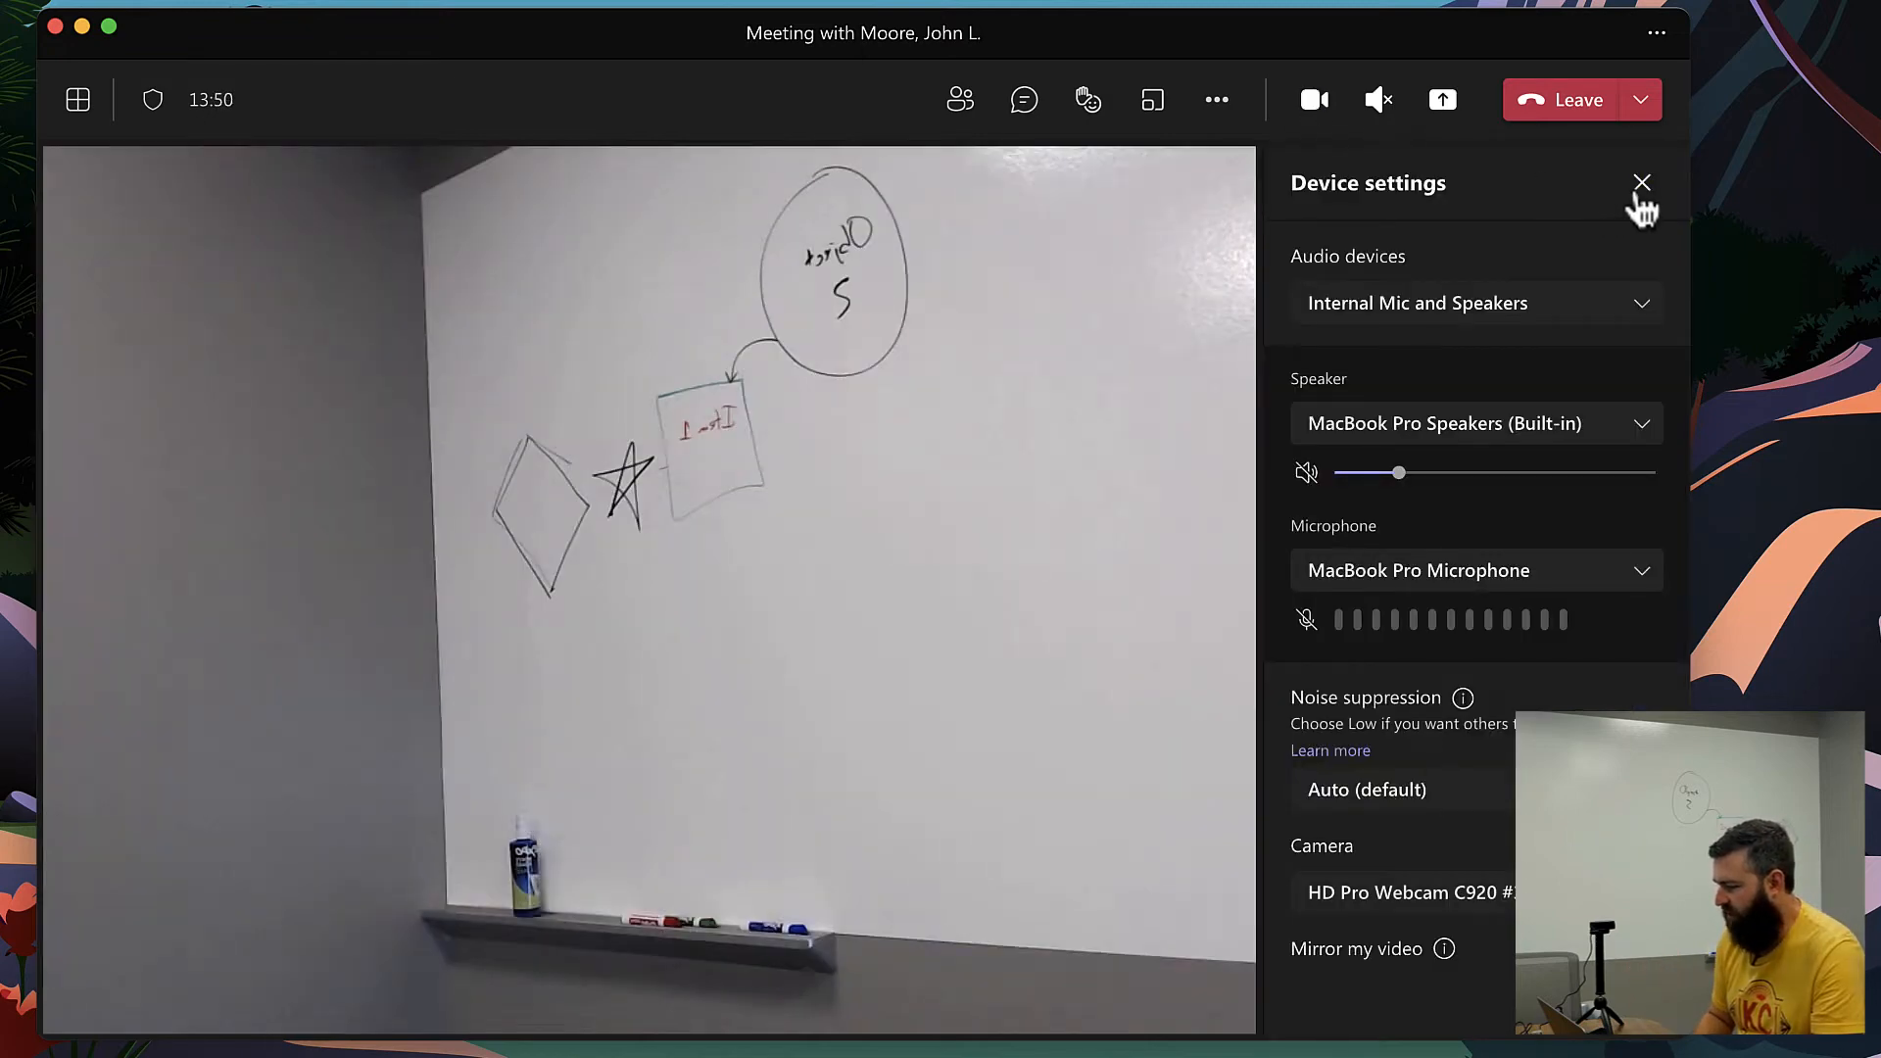
# Close the Device settings pane.
pyautogui.click(1642, 182)
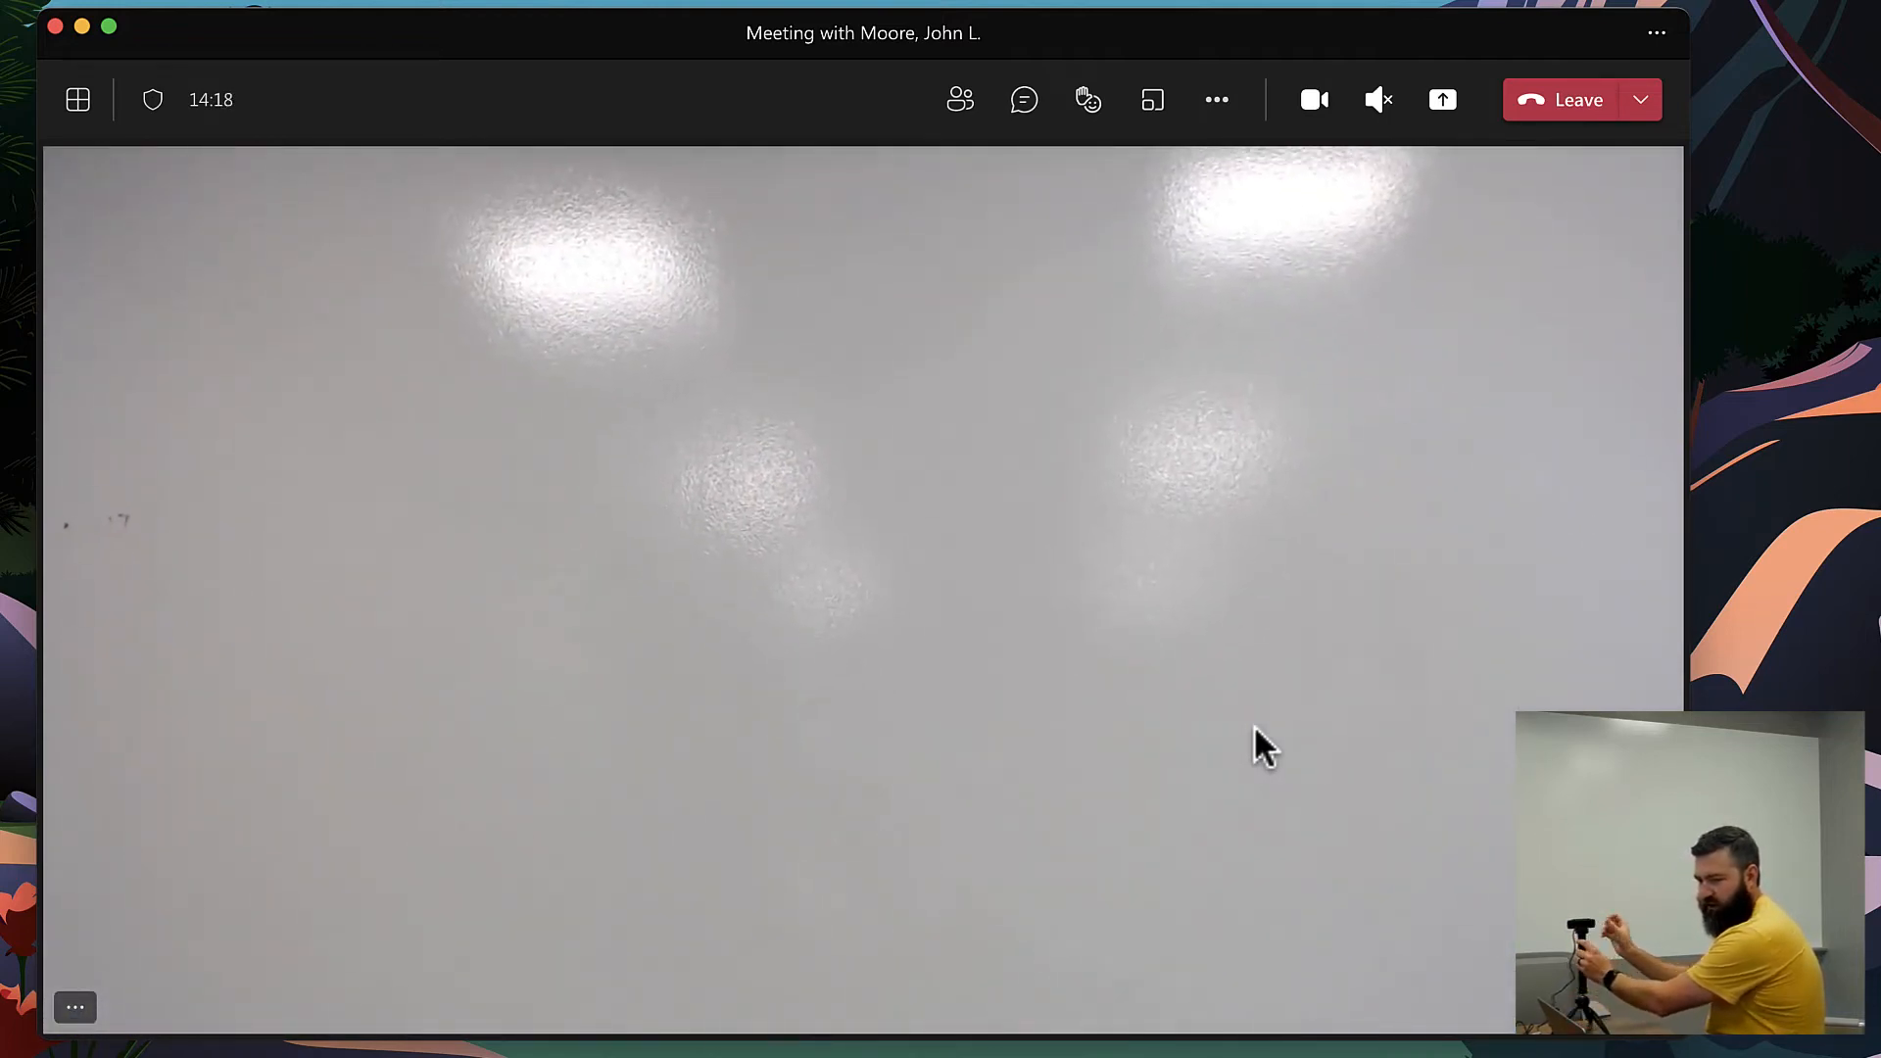
pyautogui.moveTo(1442, 100)
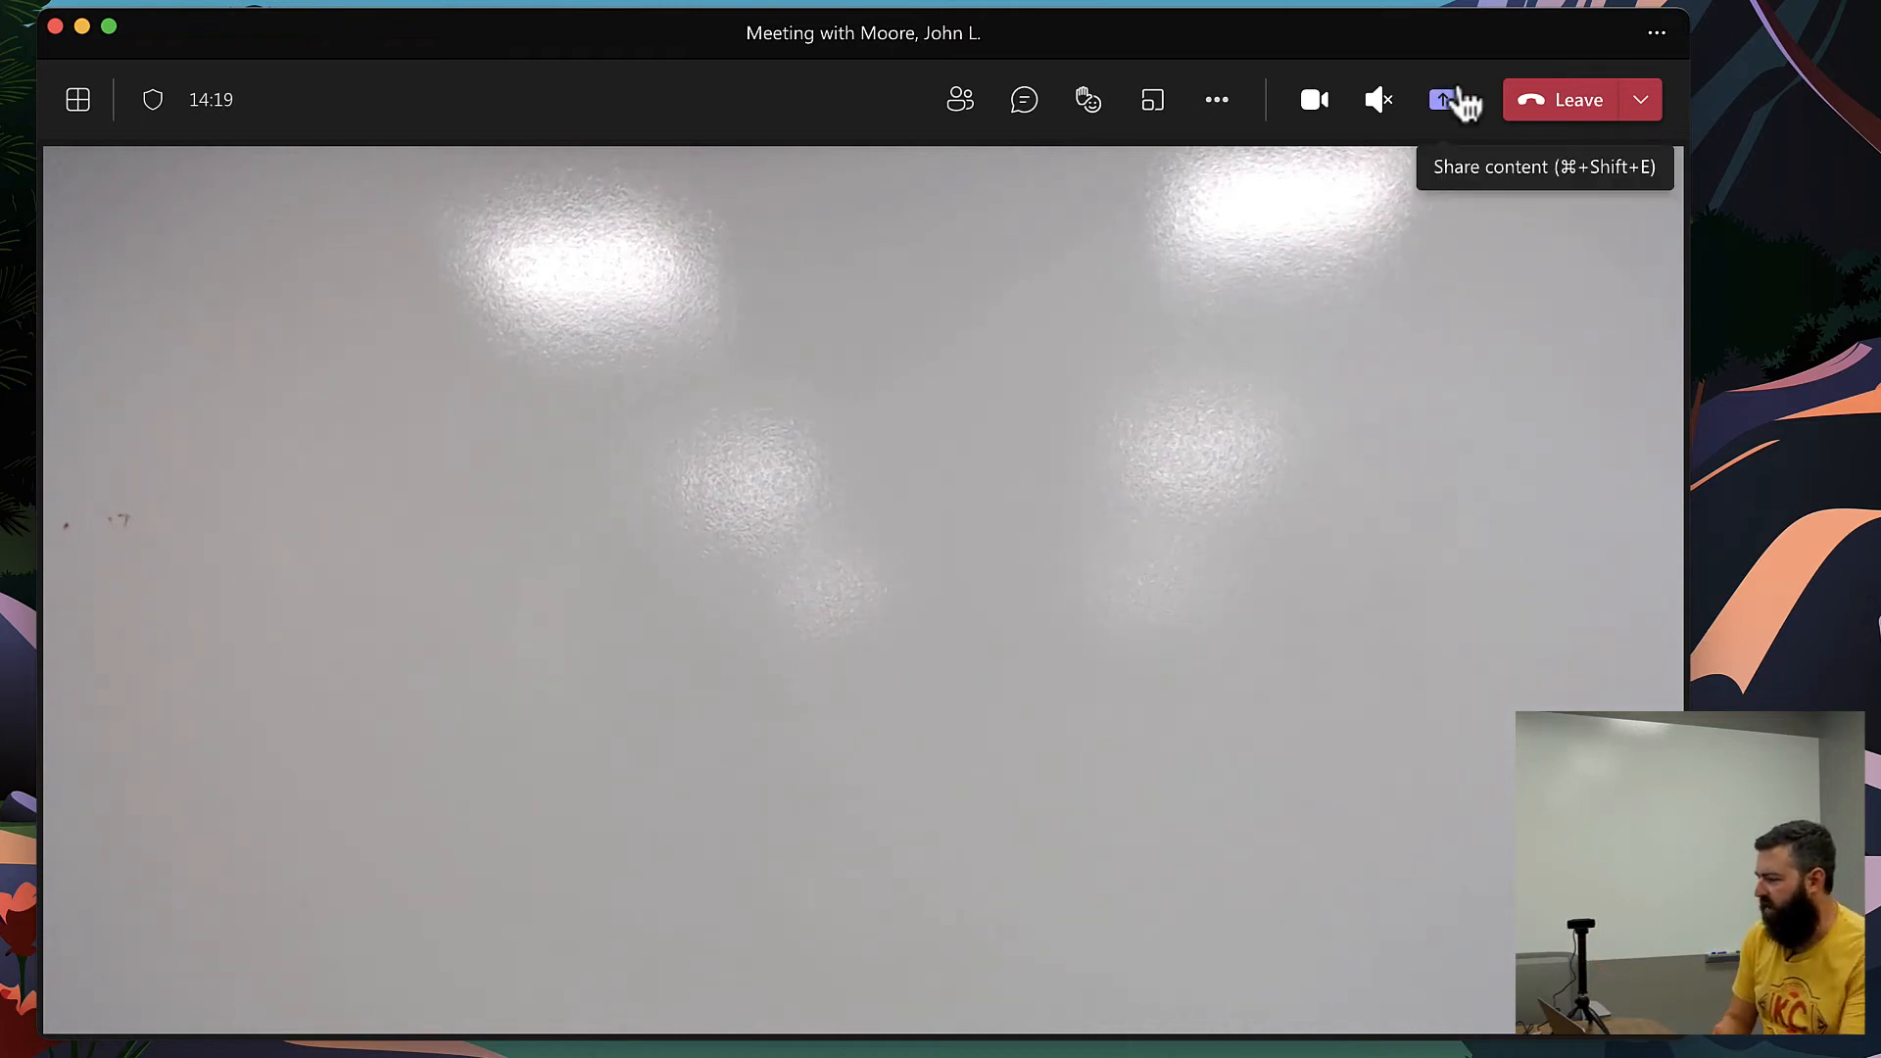
pyautogui.moveTo(1448, 126)
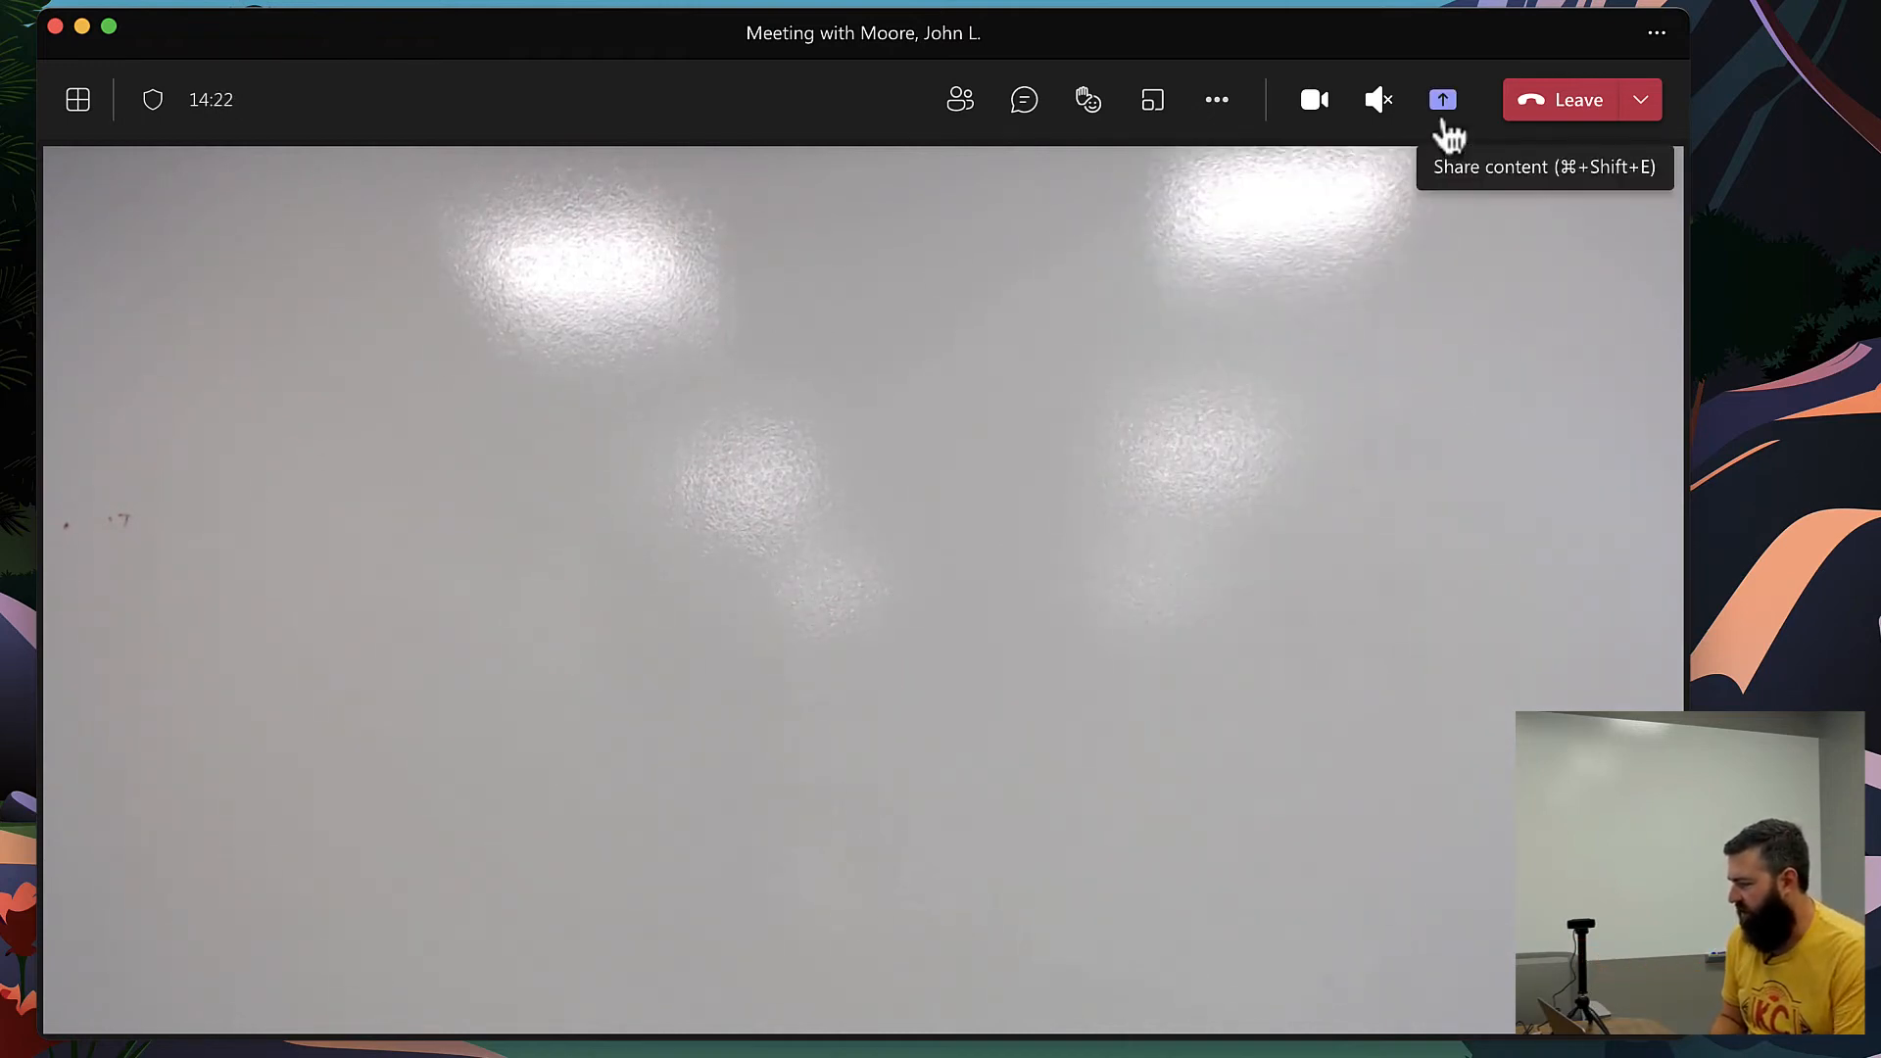
# Reopen Share content and pick Whiteboard from the camera options.
pyautogui.click(1442, 100)
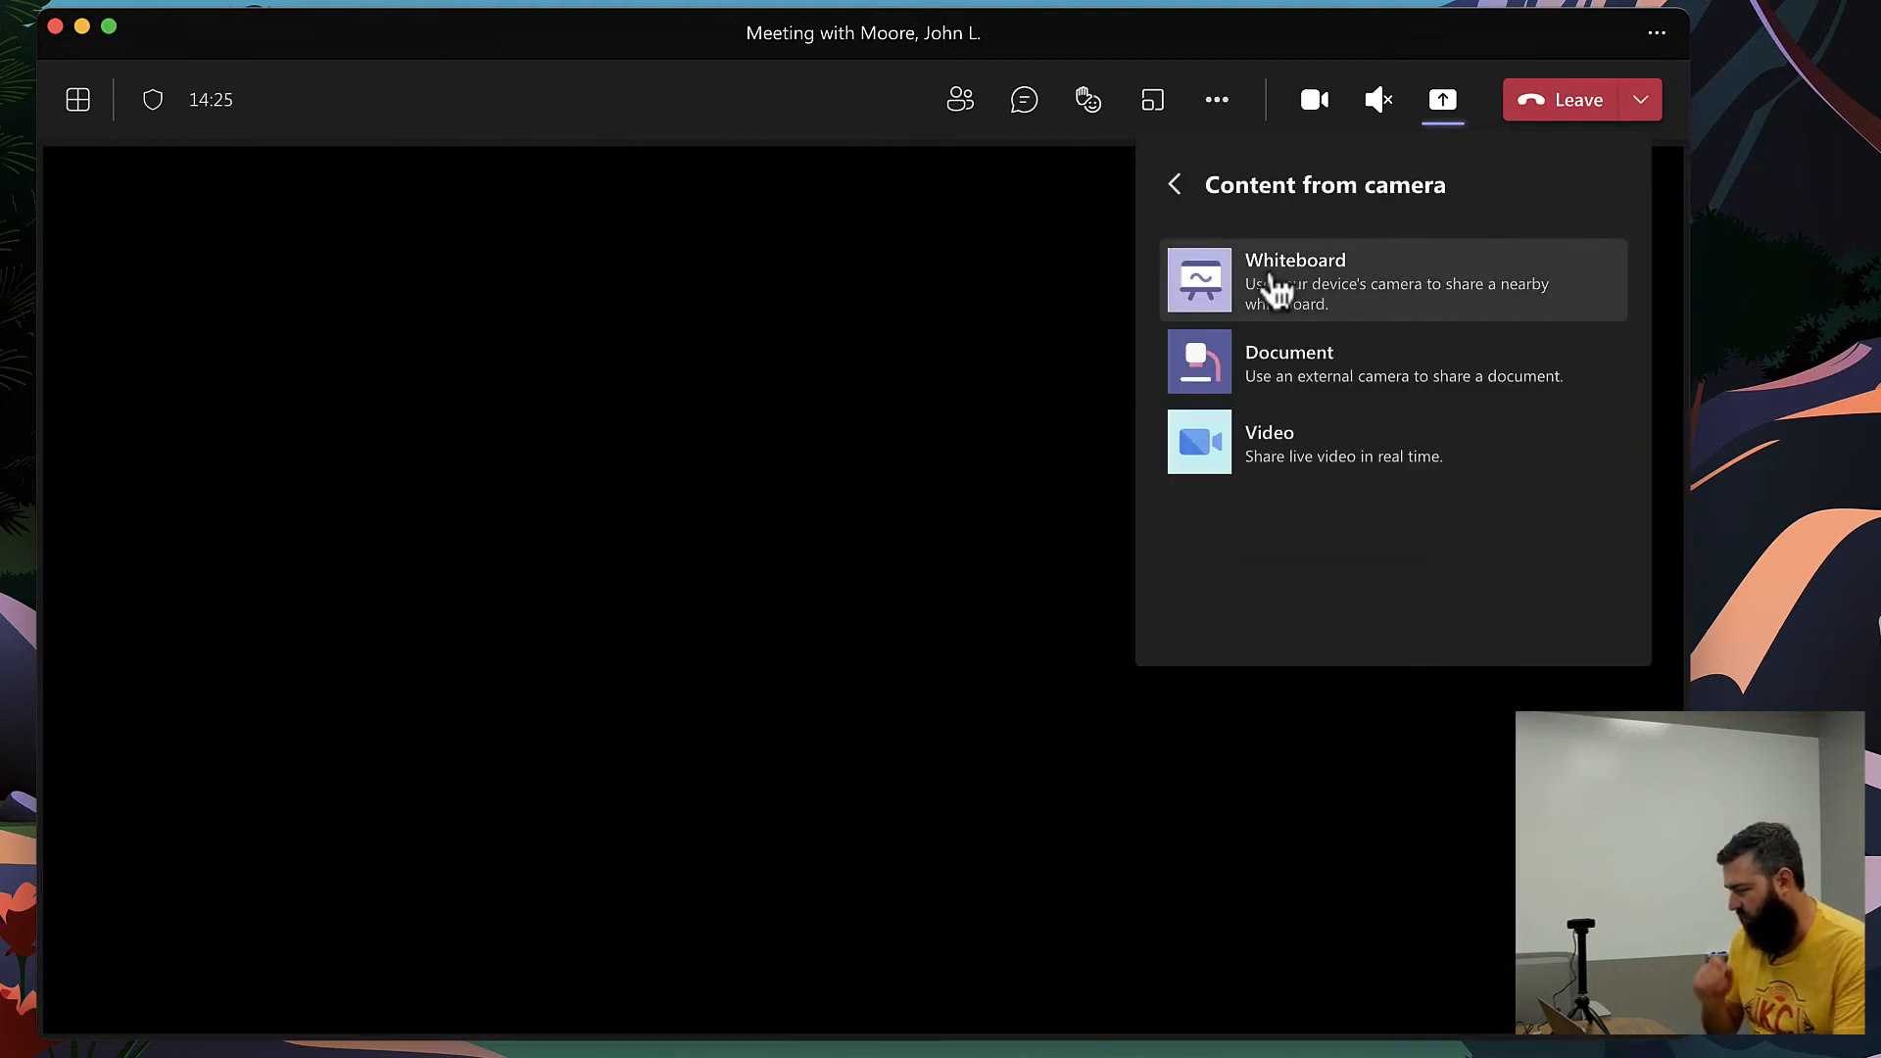
pyautogui.click(1294, 279)
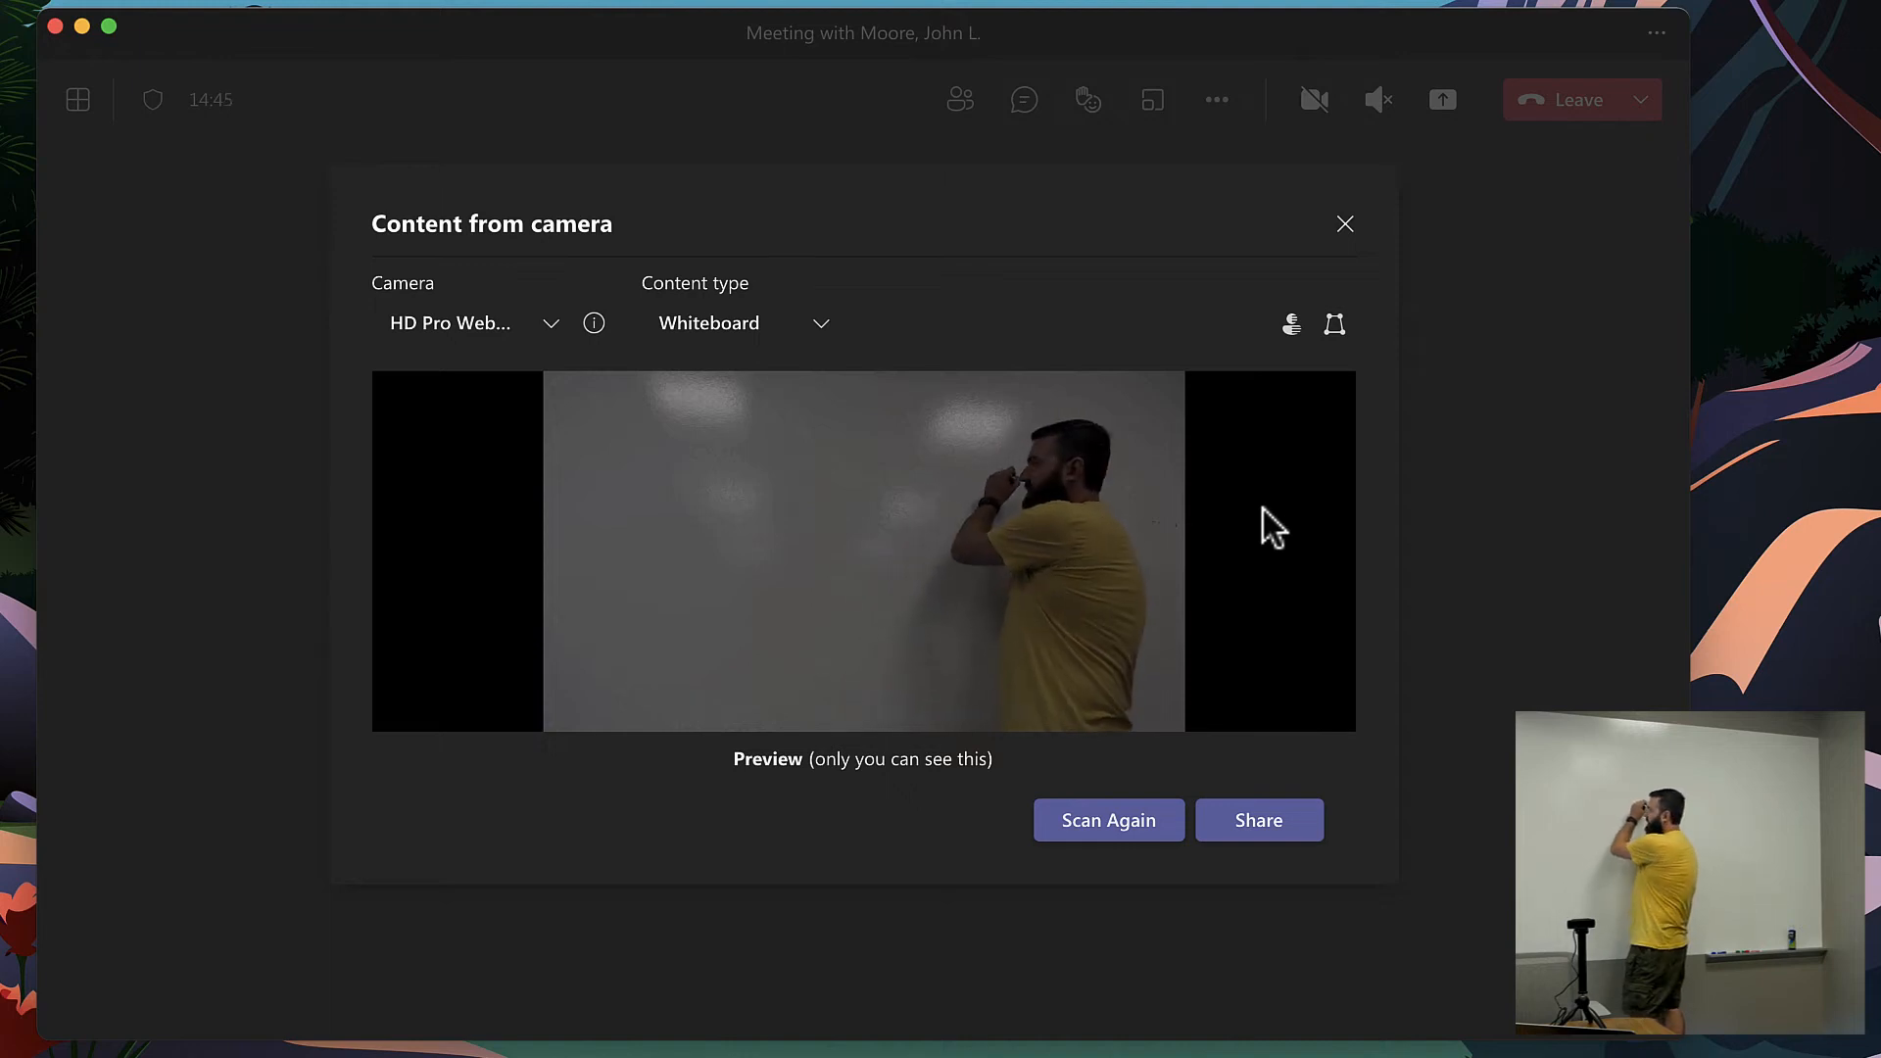
# Close the Content from camera preview dialog.
pyautogui.click(1258, 821)
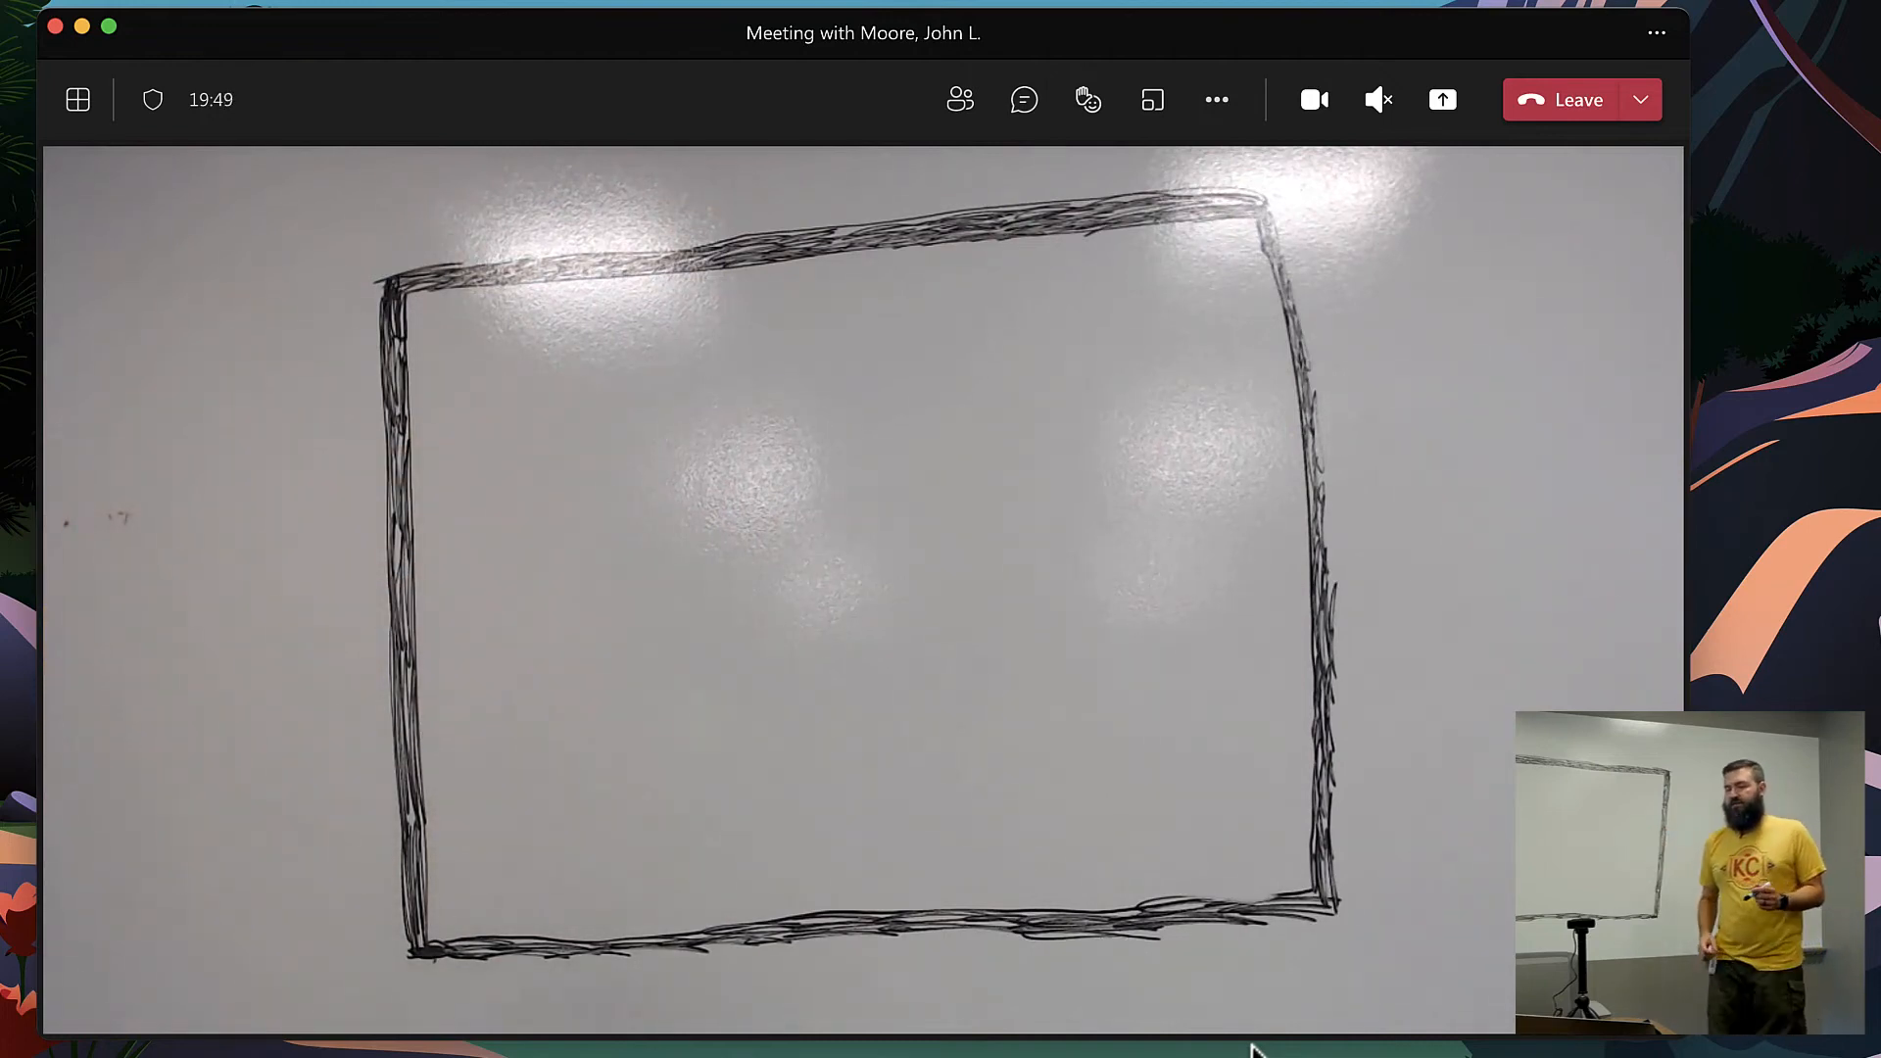
pyautogui.moveTo(1438, 777)
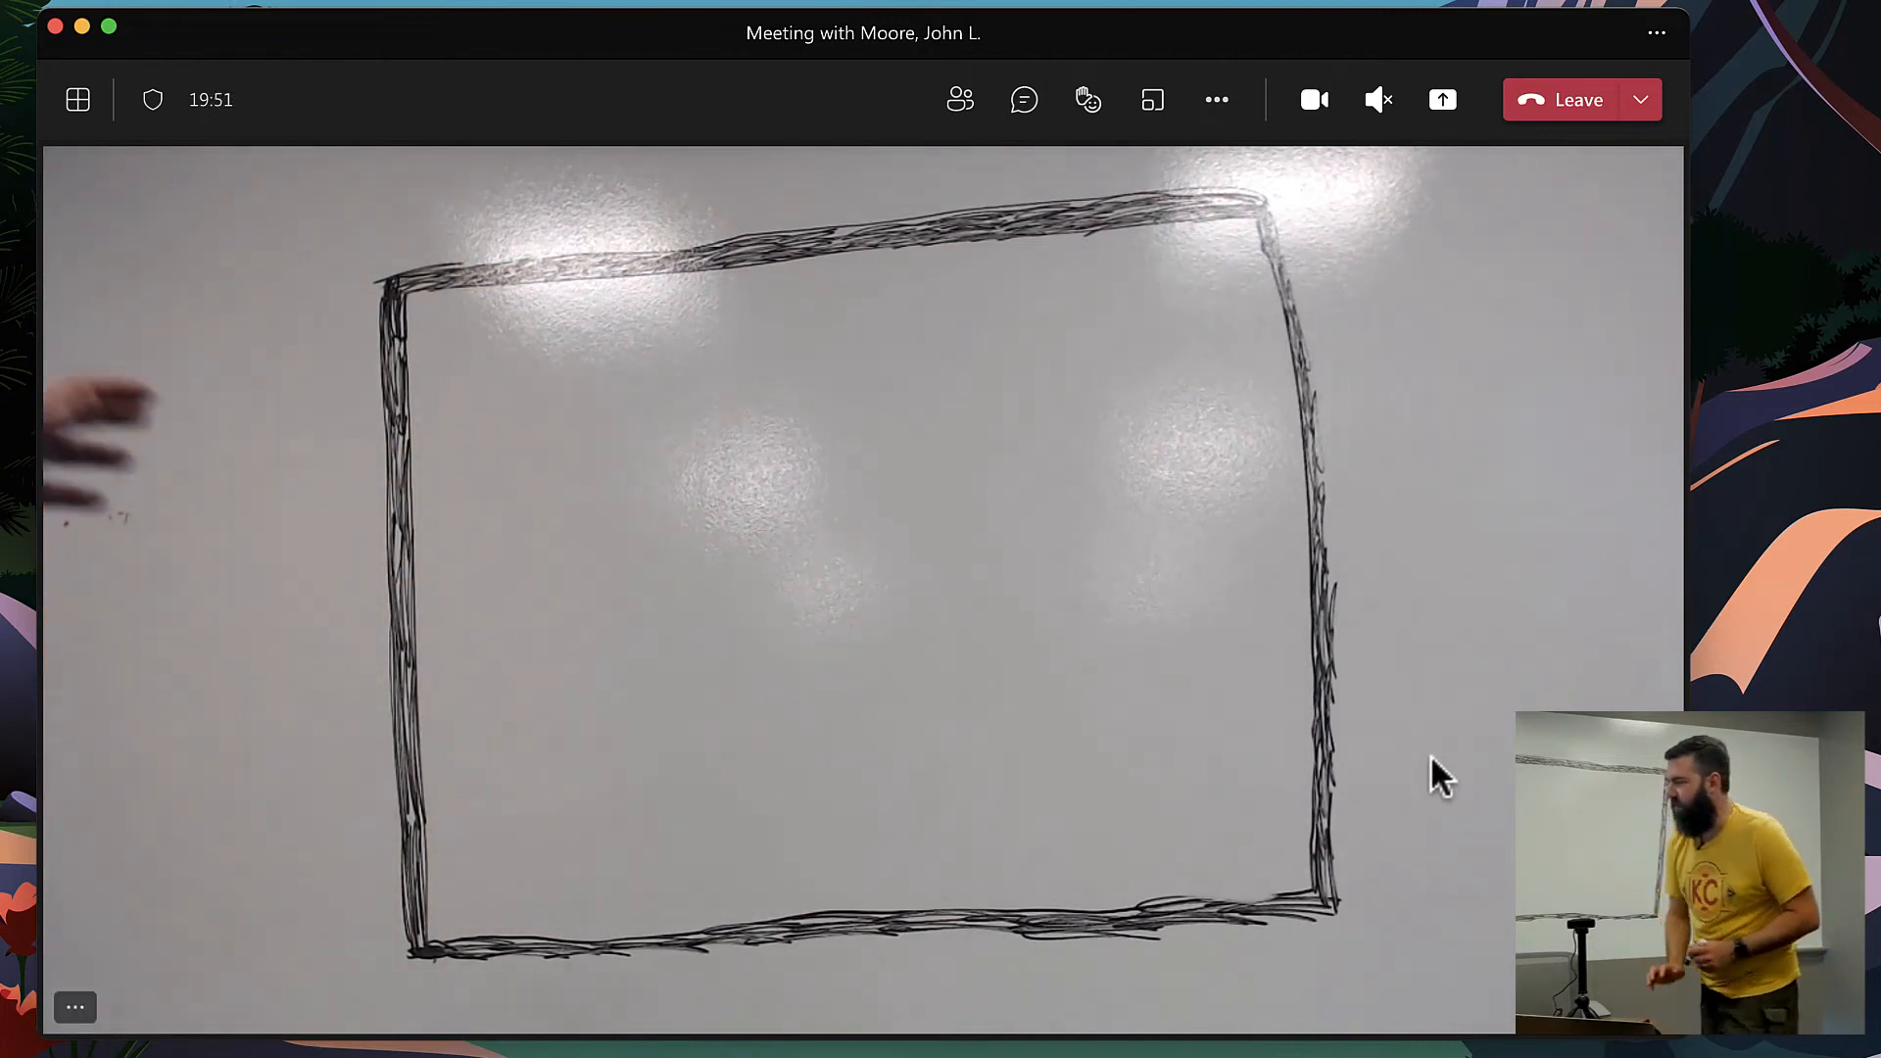
pyautogui.moveTo(1464, 180)
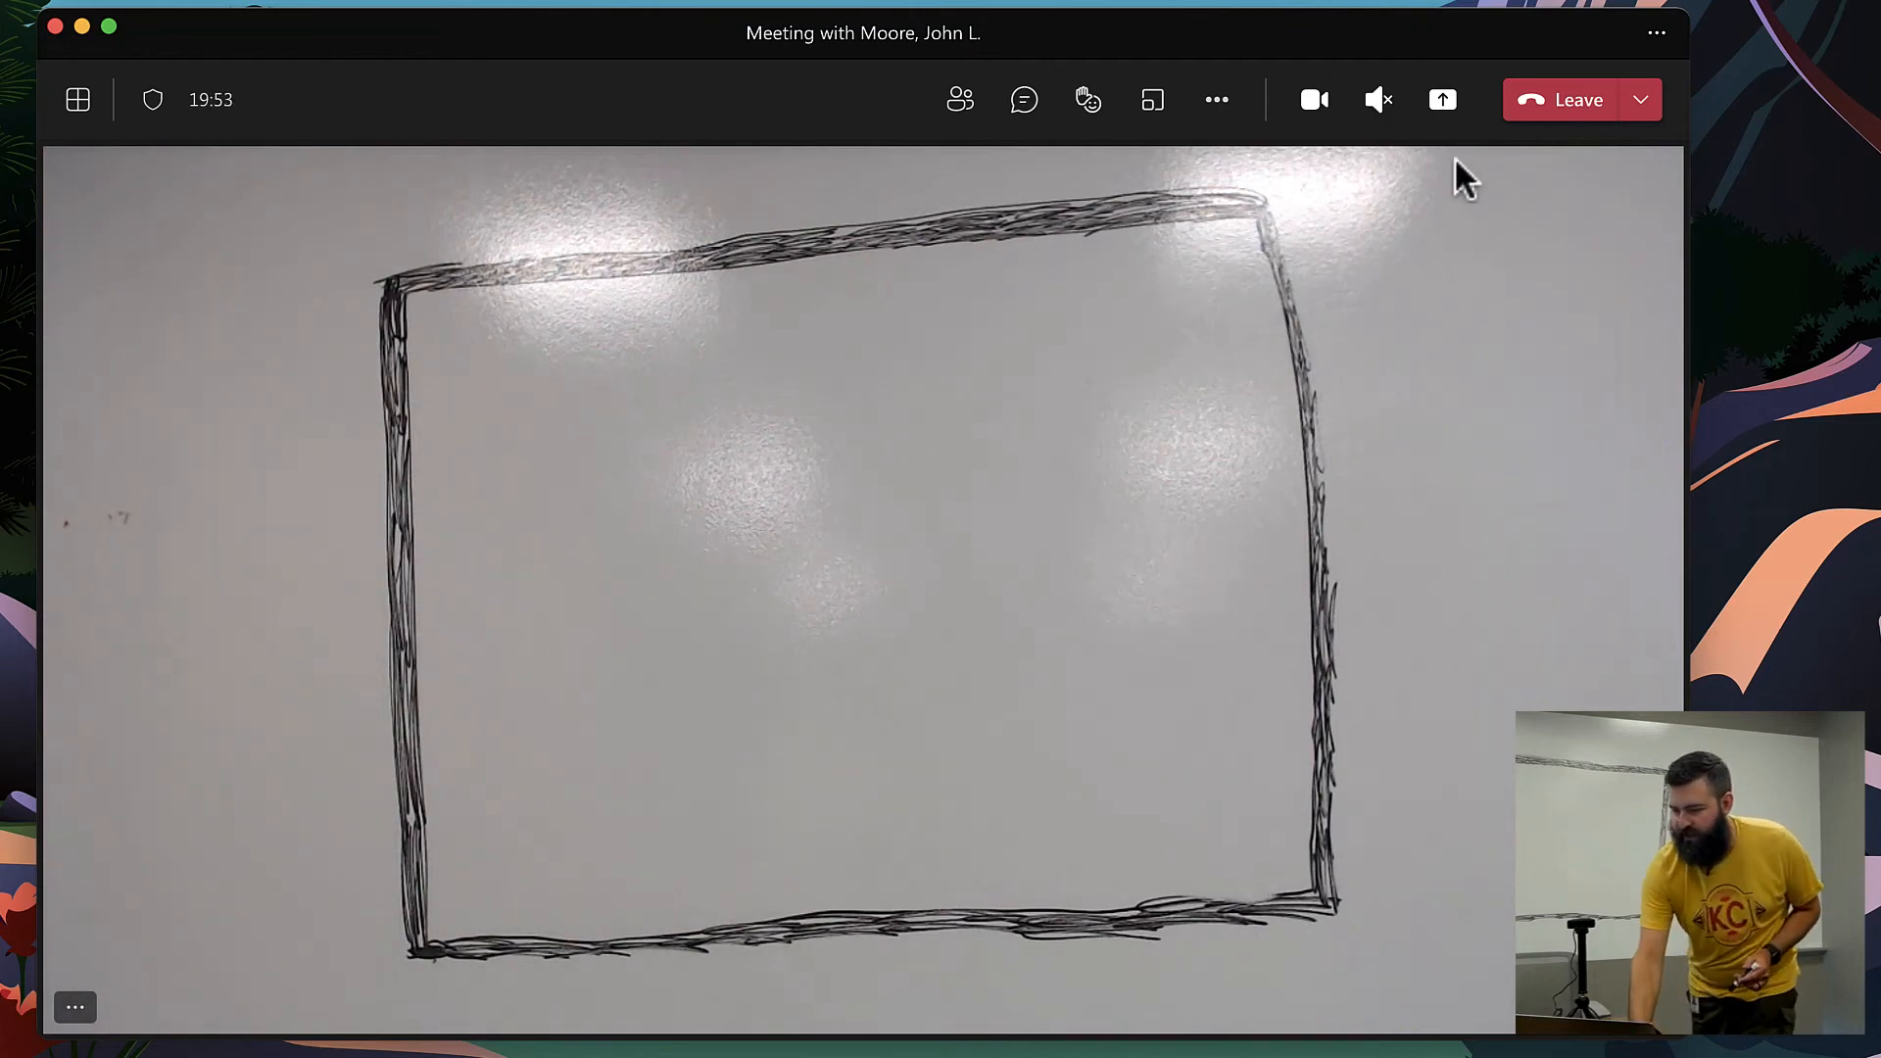
# Share the whiteboard from camera, turning on the camera before sharing the straightened board.
pyautogui.click(1443, 100)
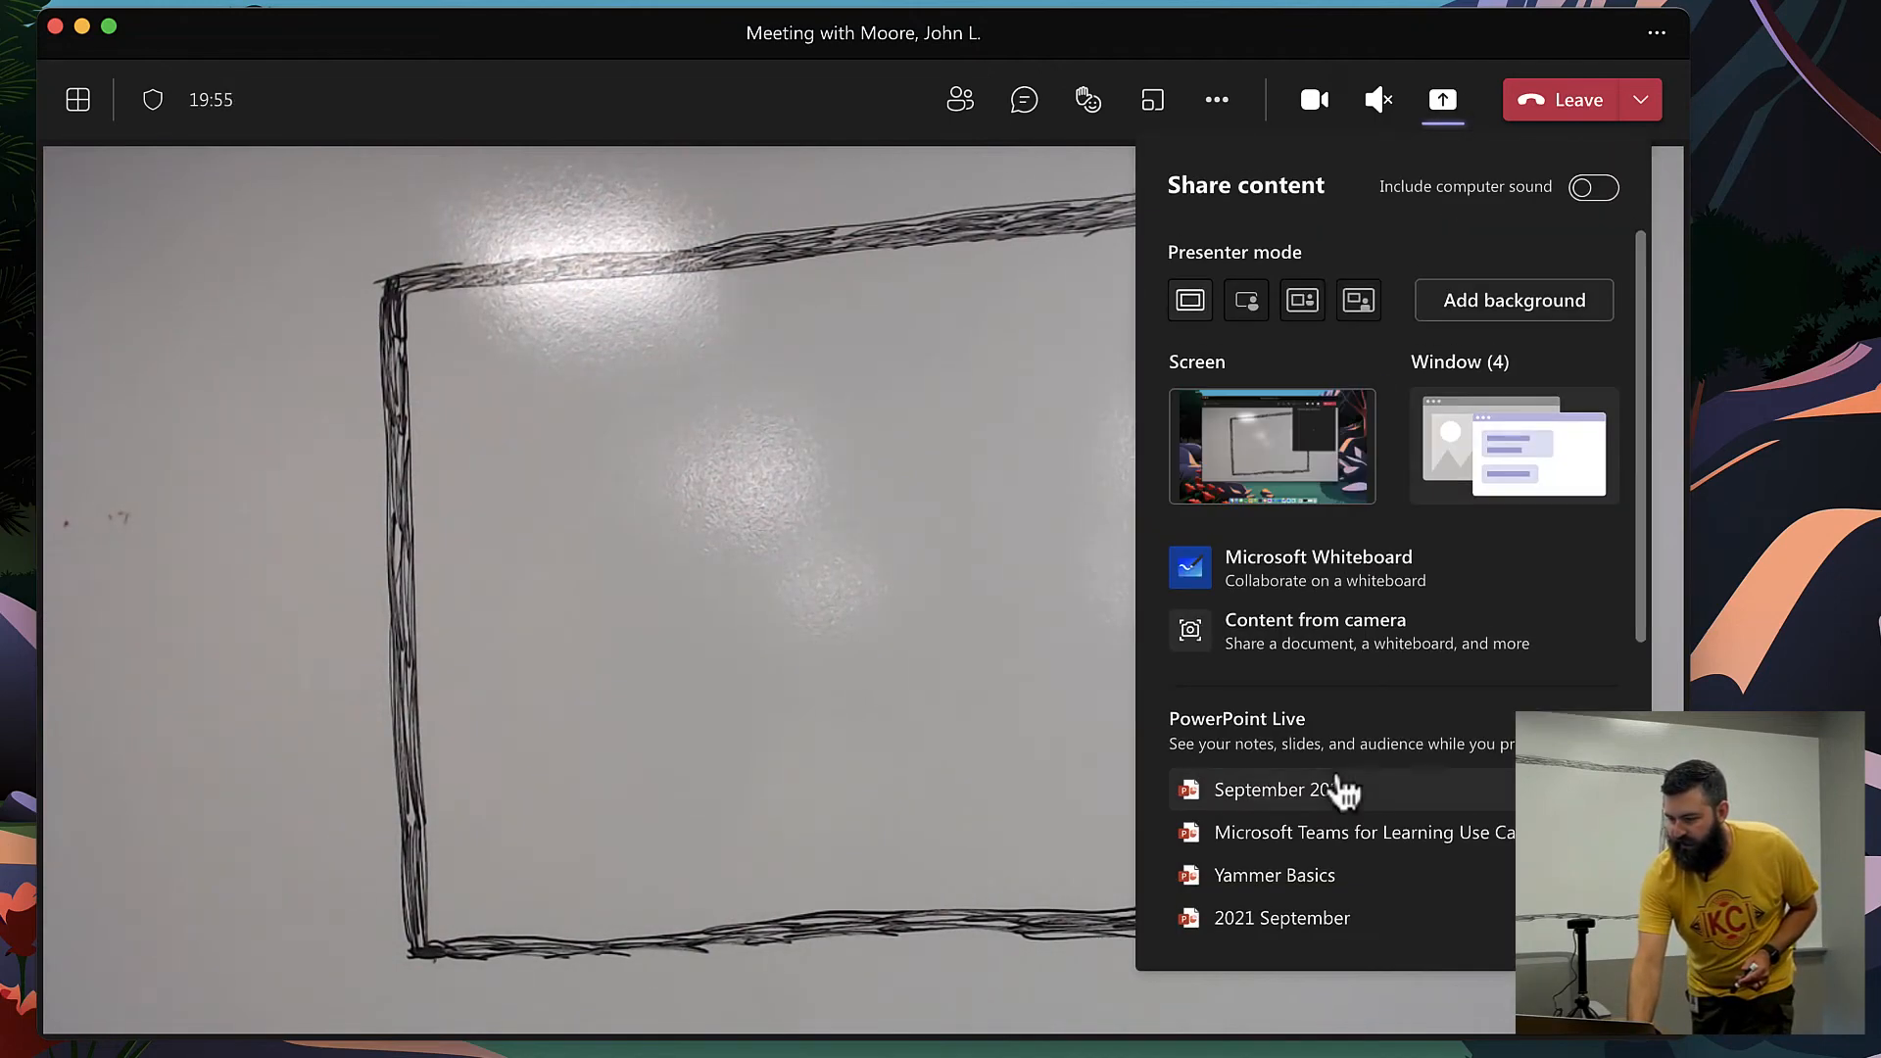
pyautogui.click(1315, 619)
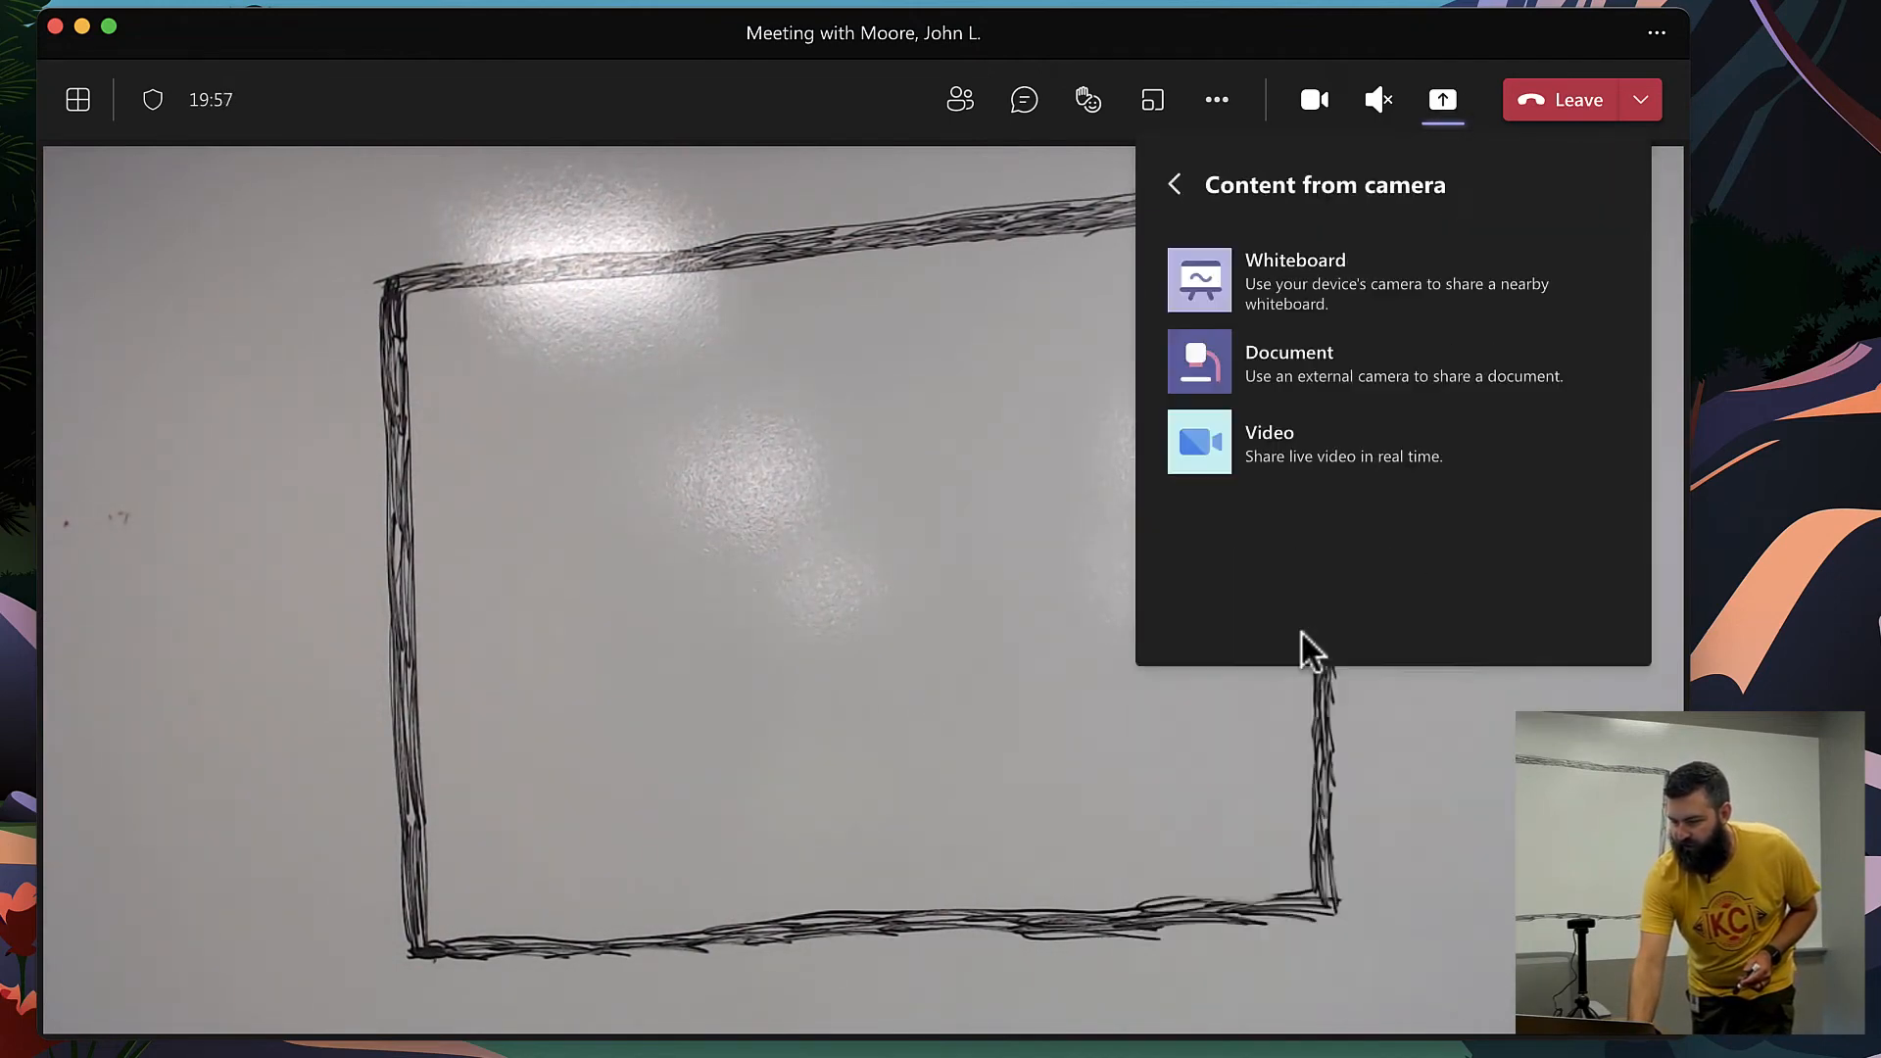
pyautogui.click(1294, 260)
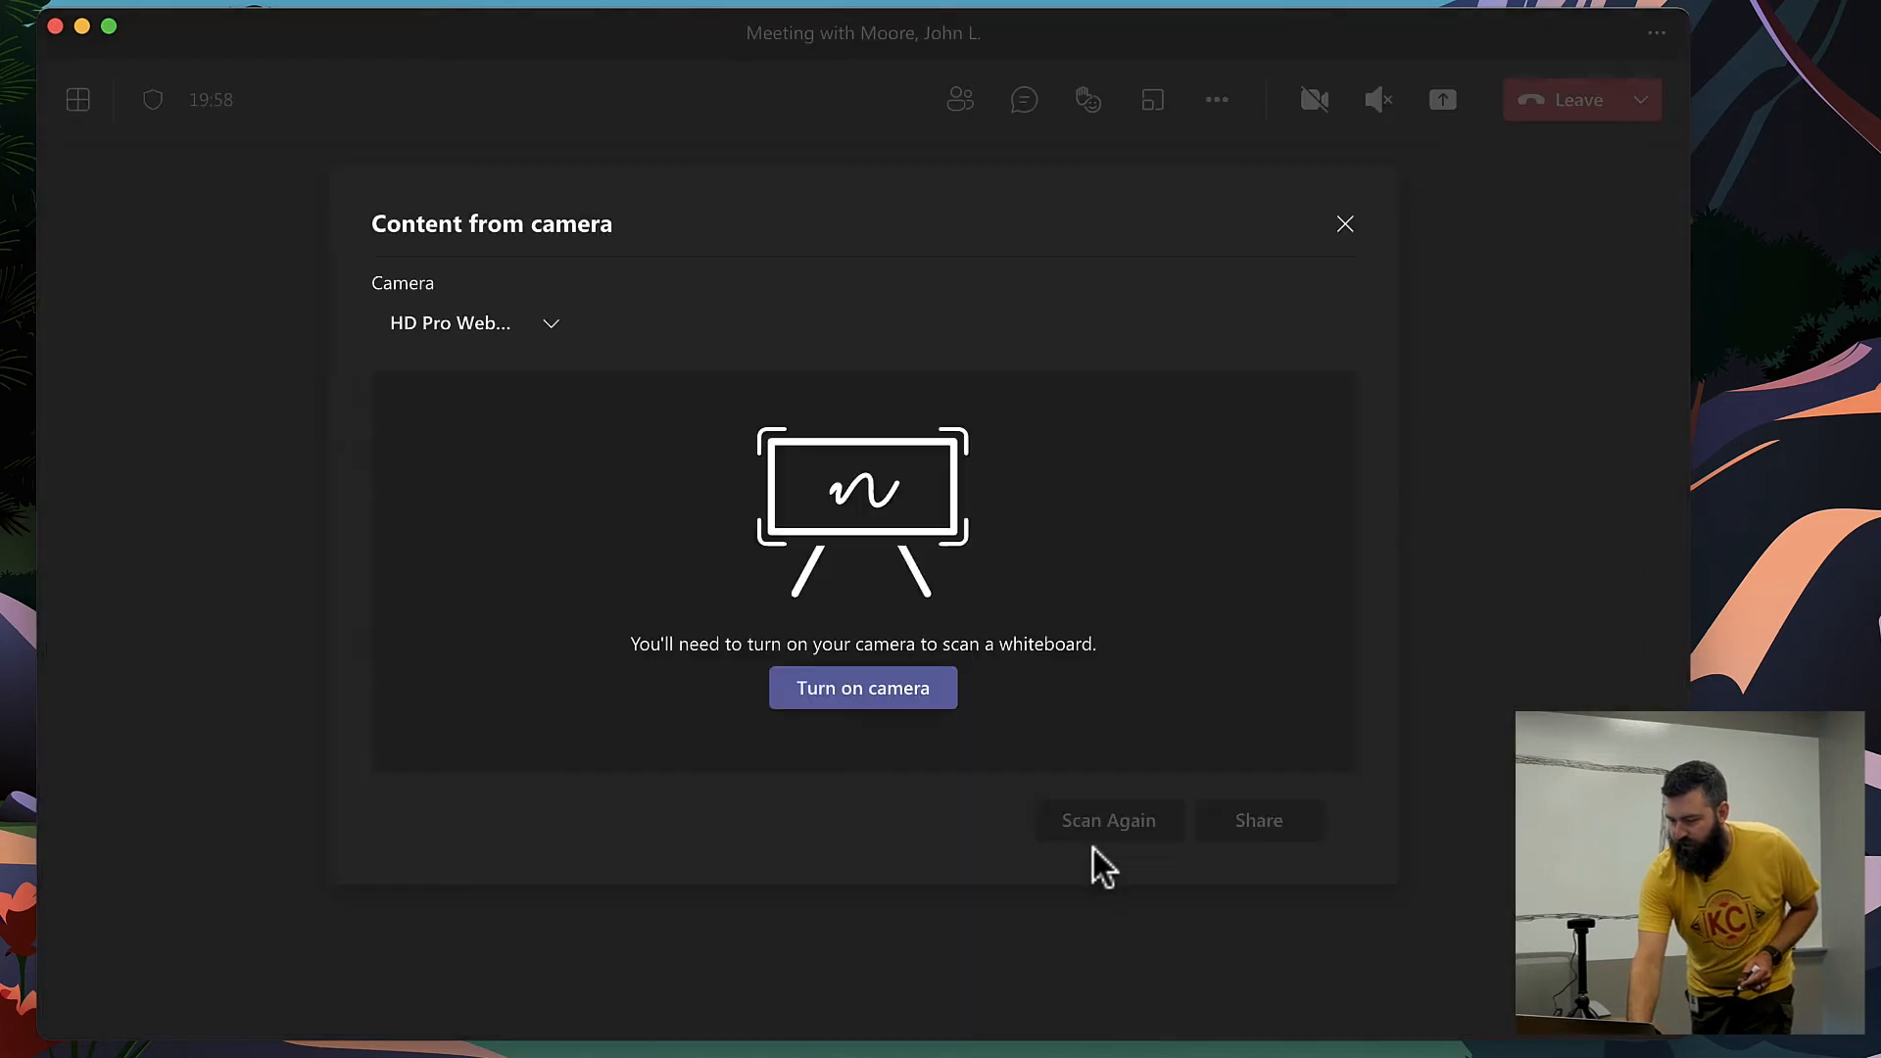
pyautogui.click(861, 687)
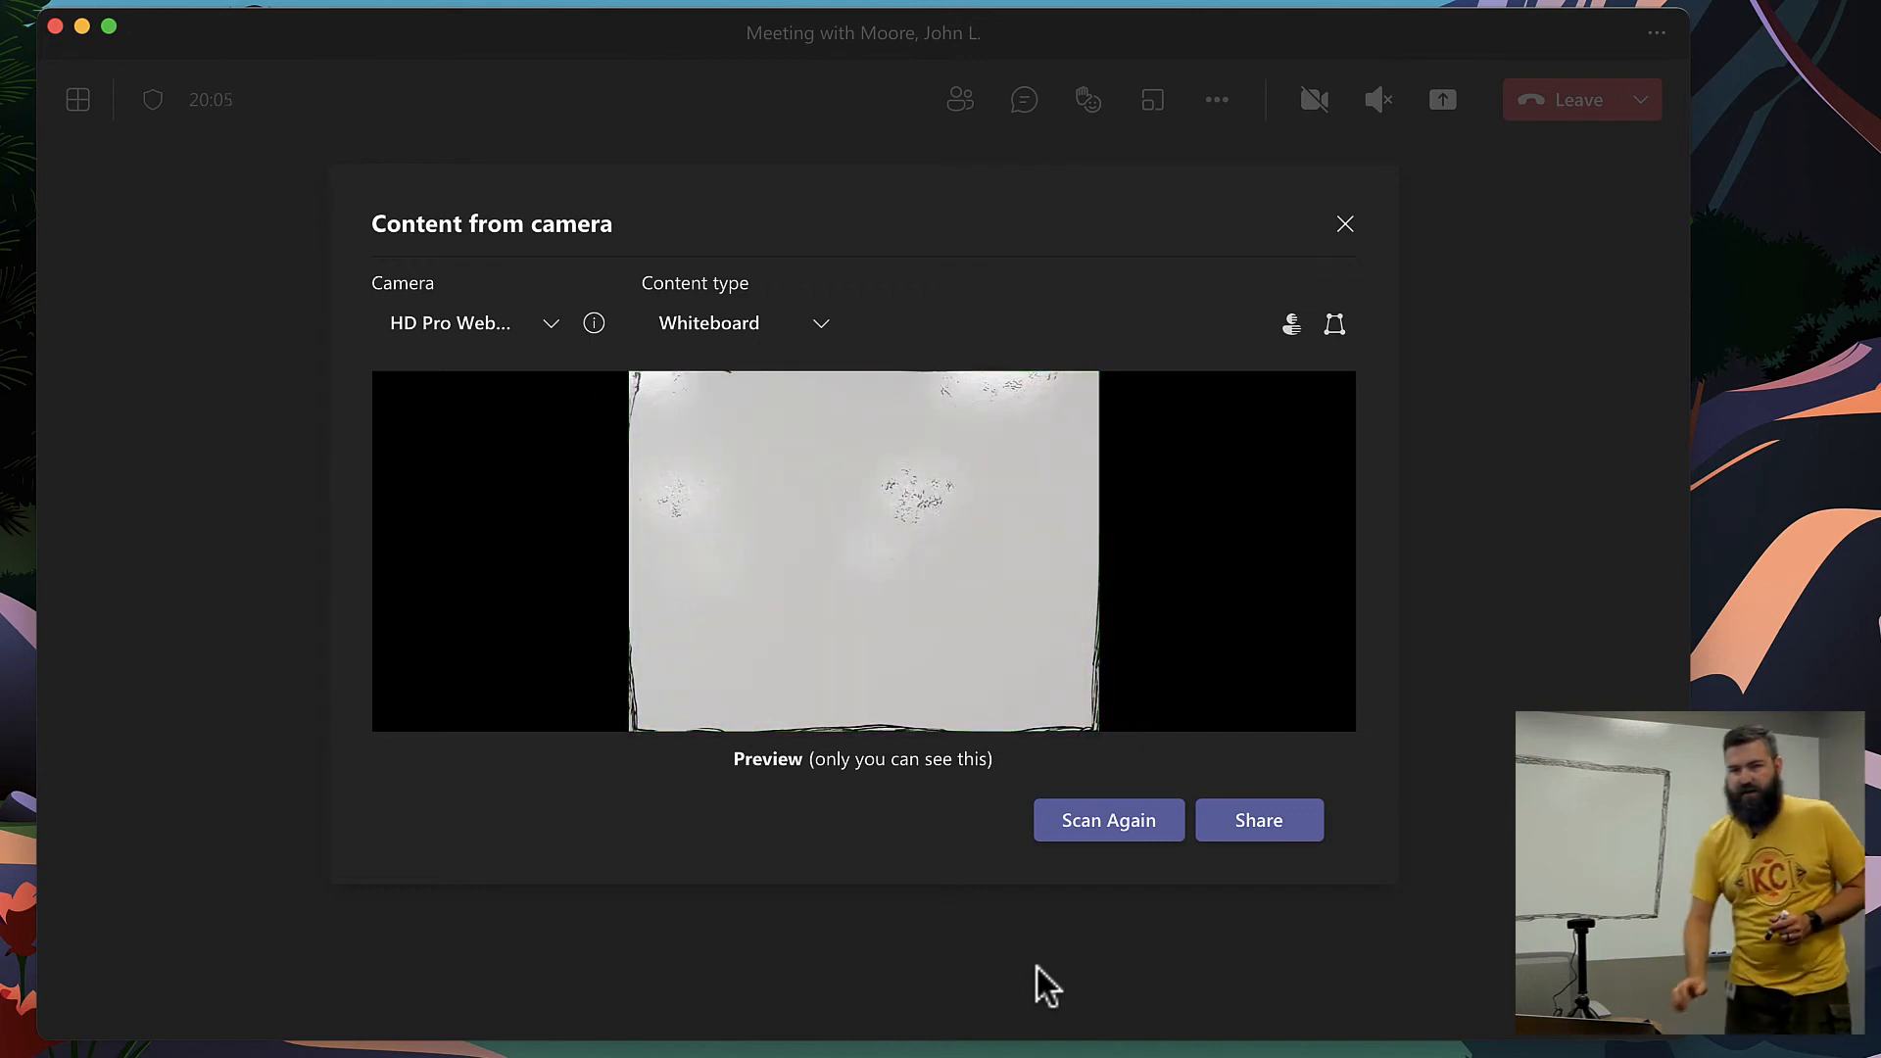
pyautogui.moveTo(701, 606)
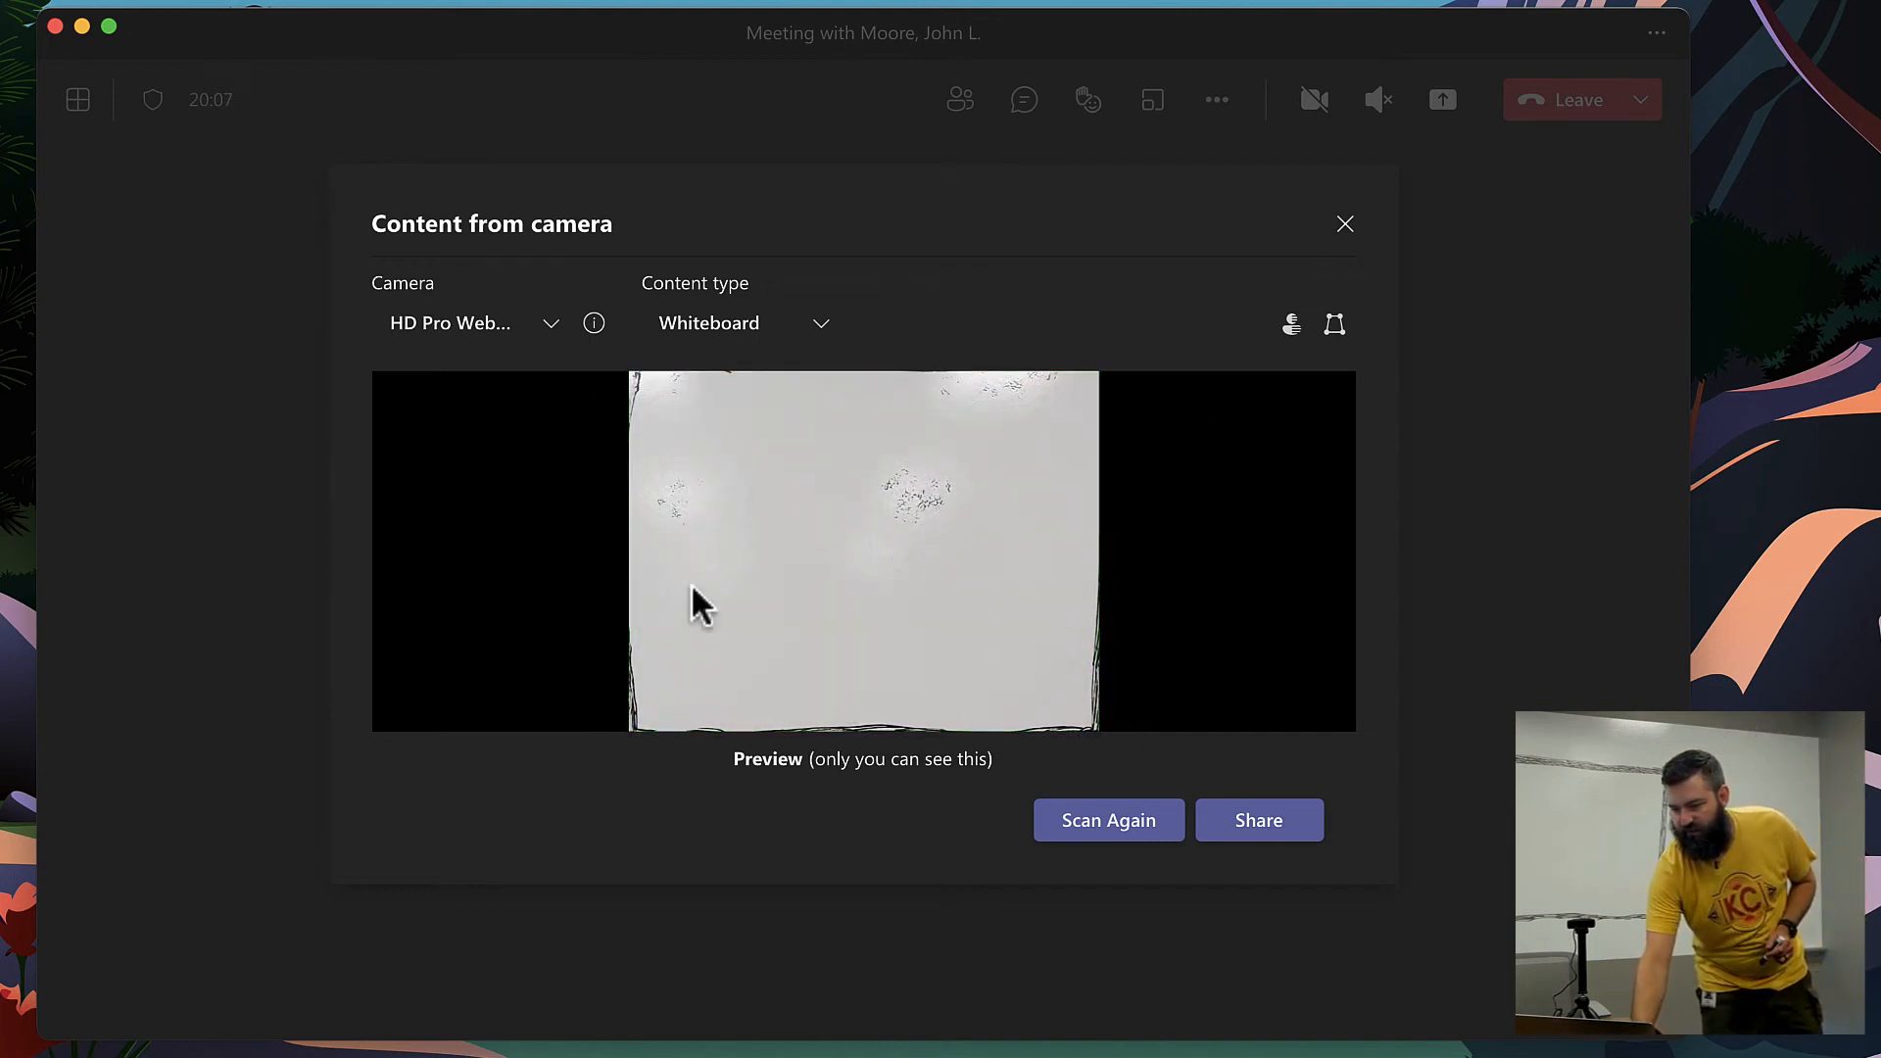
pyautogui.moveTo(1258, 821)
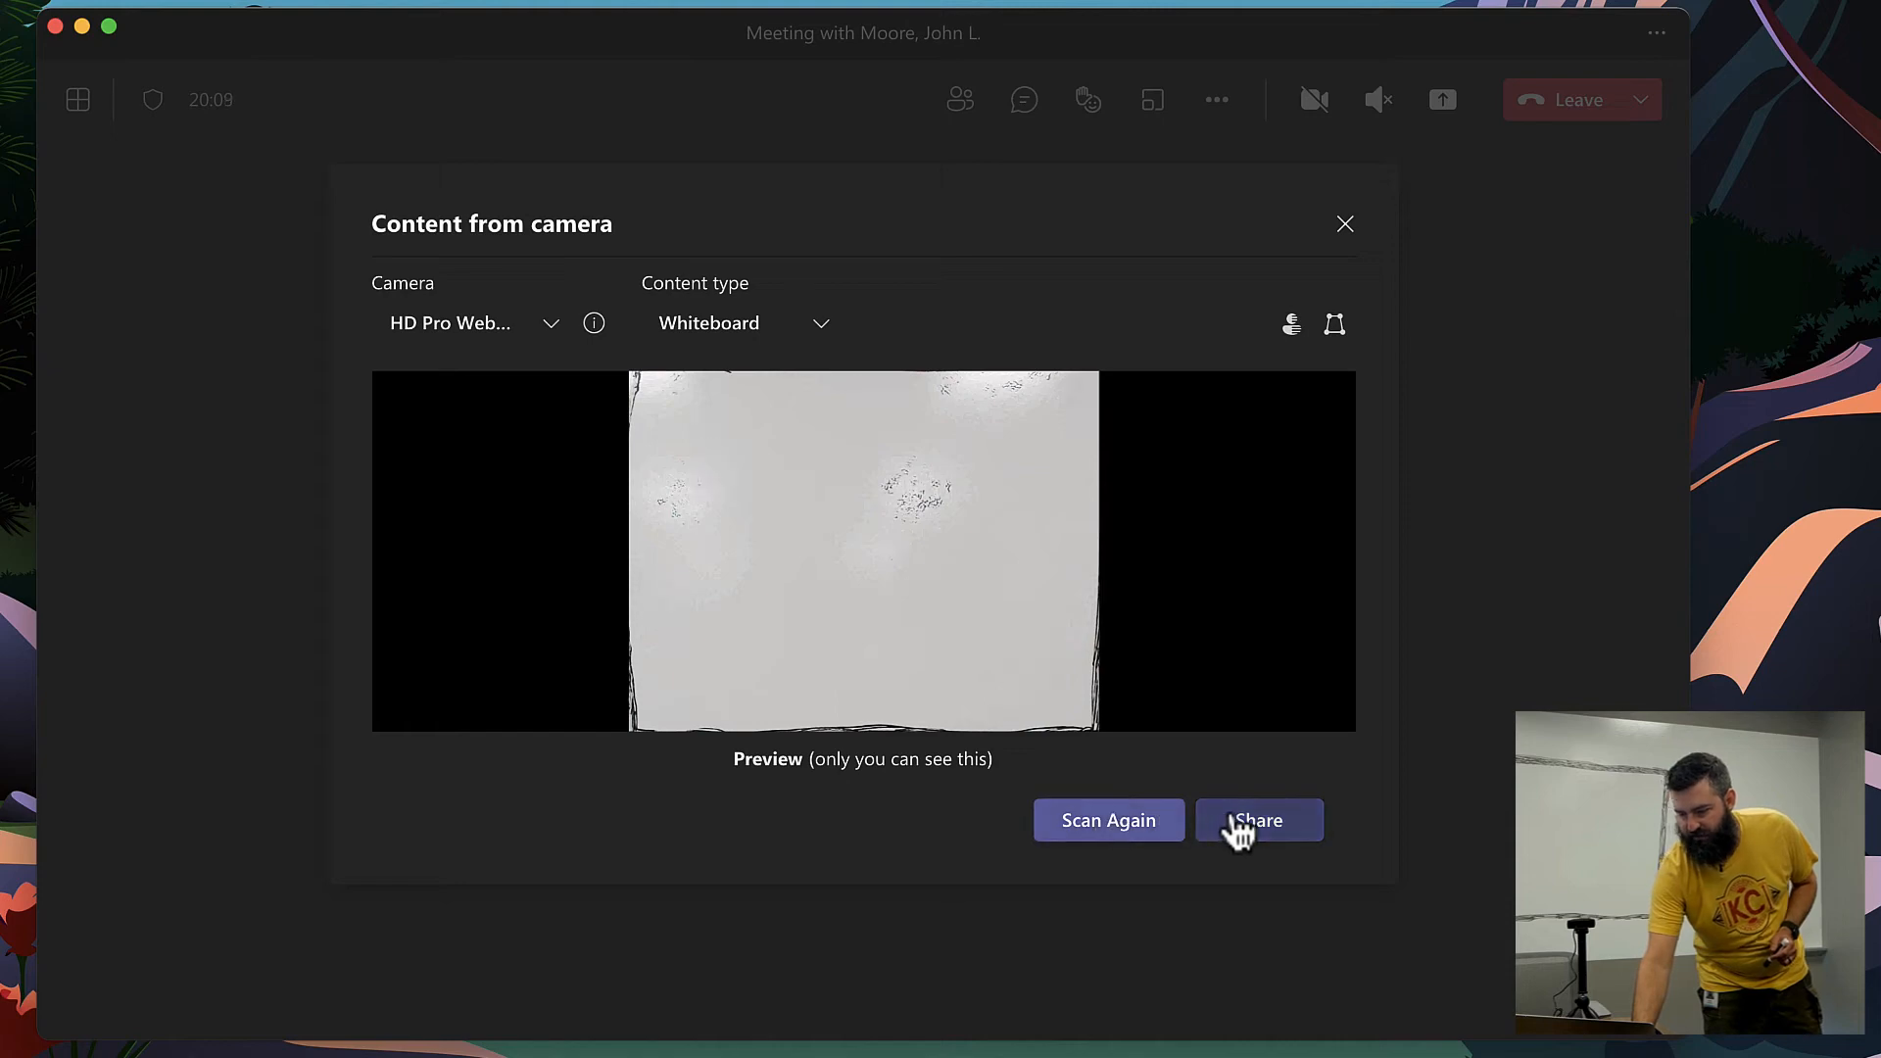
pyautogui.click(1257, 821)
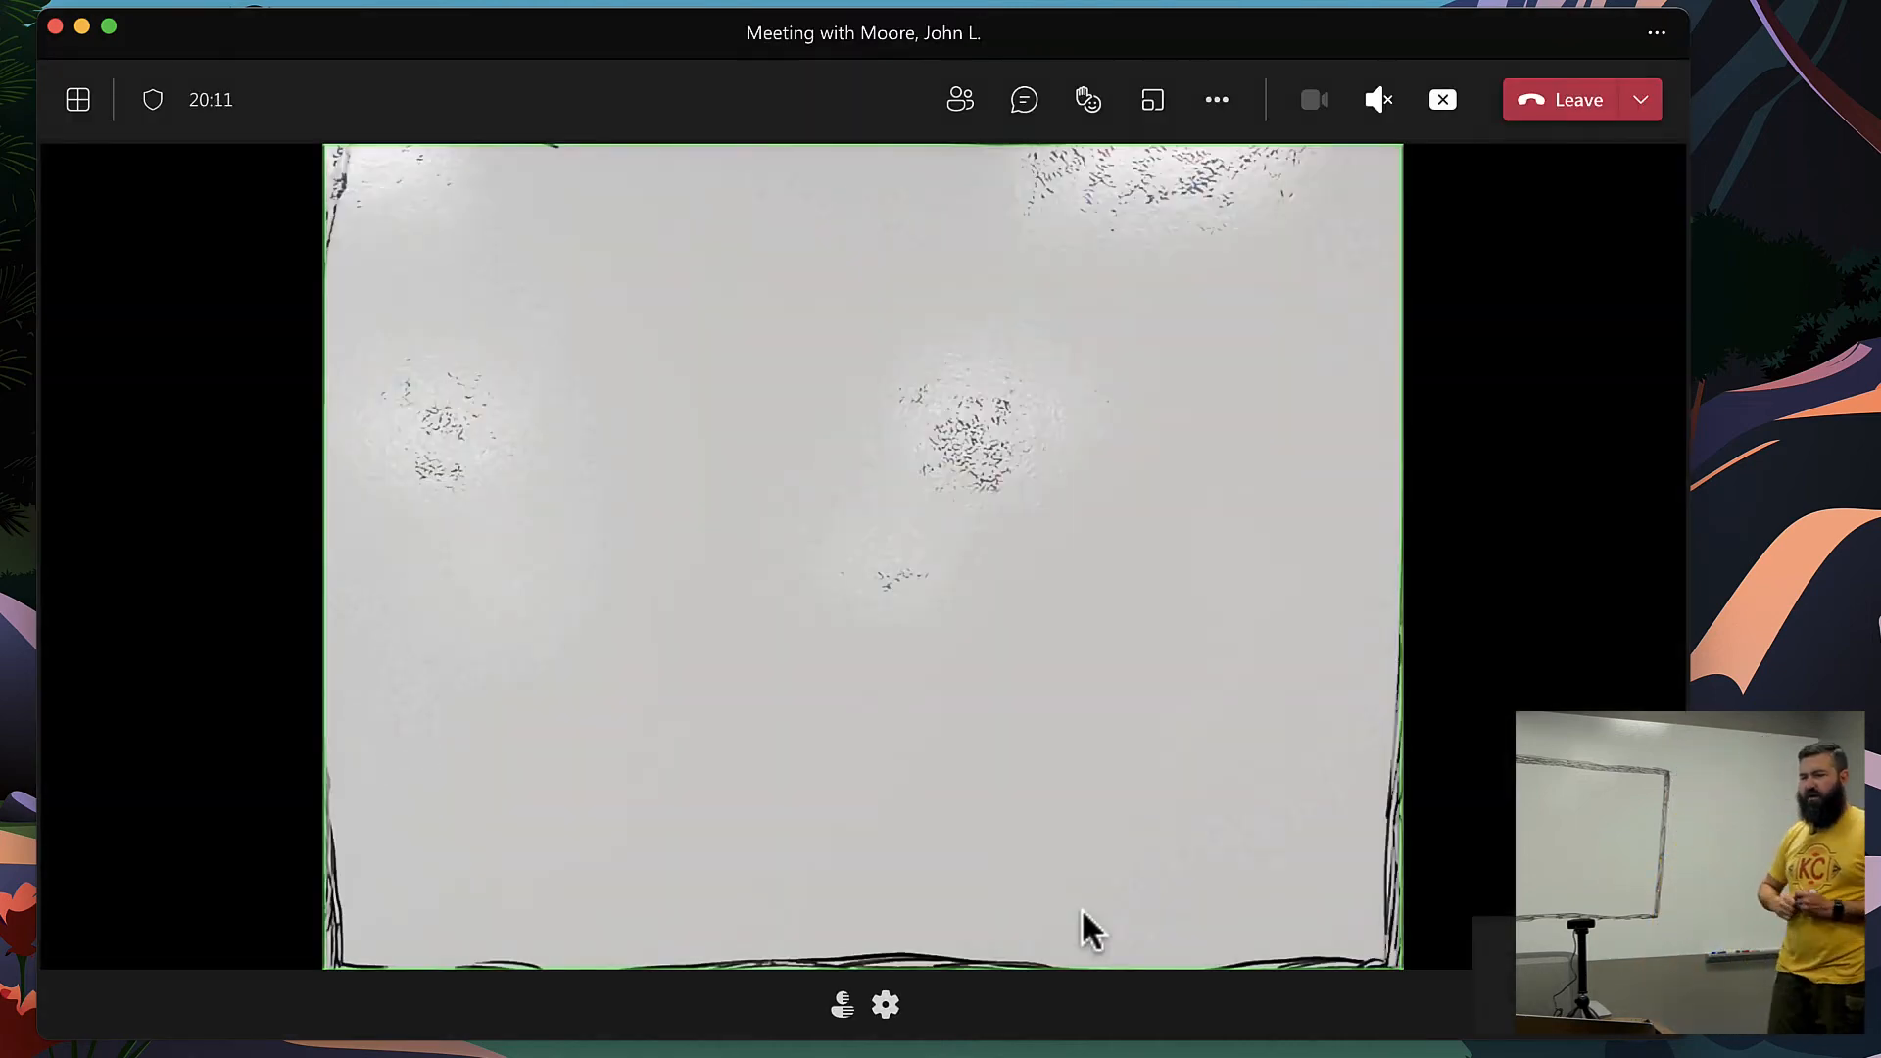